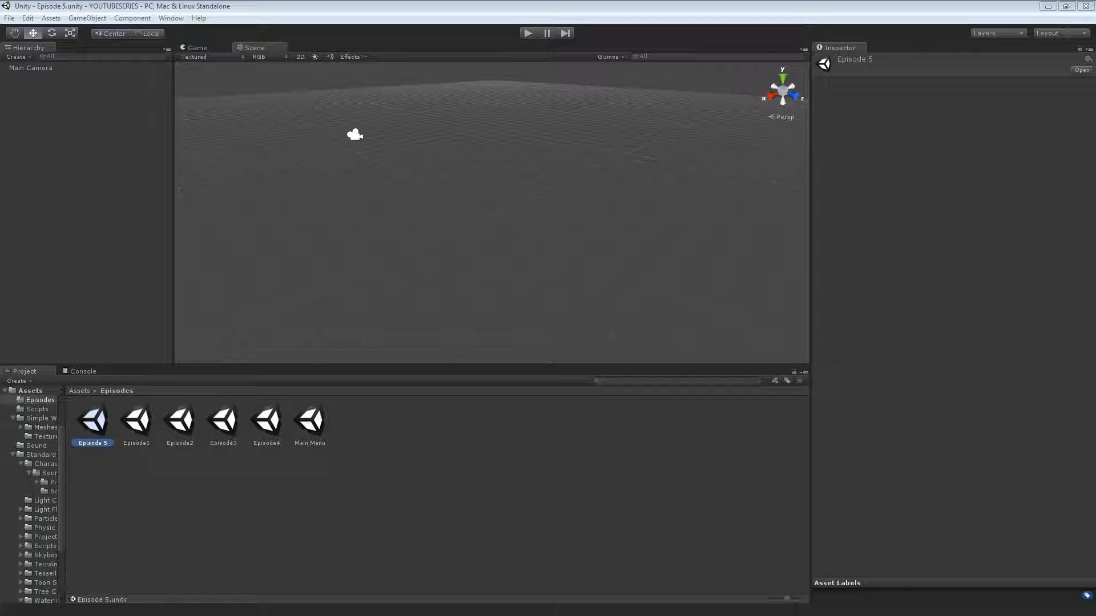
mouse_move(822, 384)
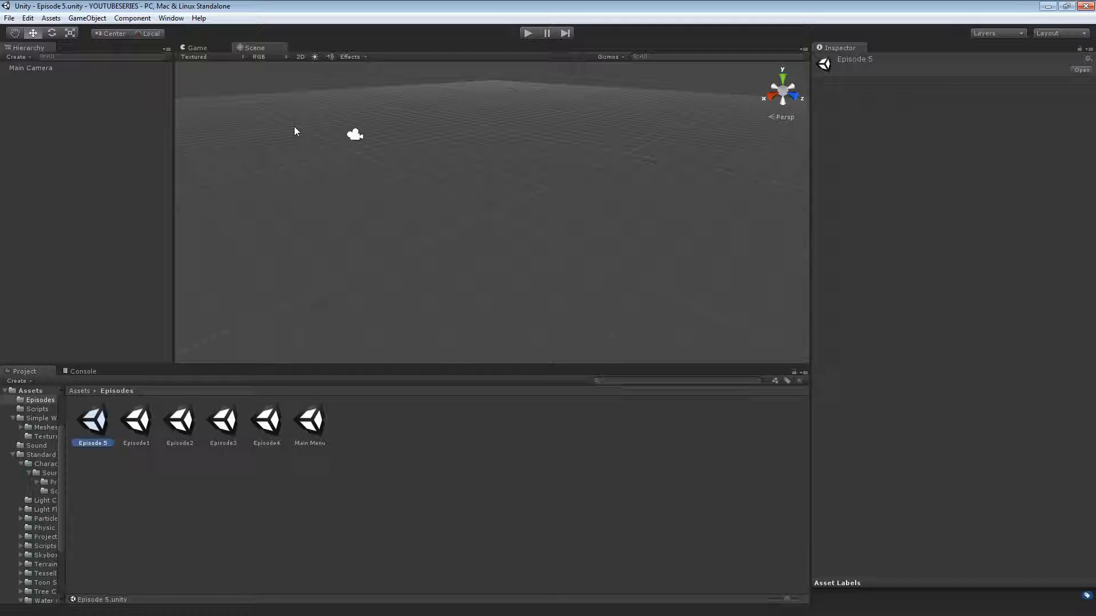
mouse_move(460, 219)
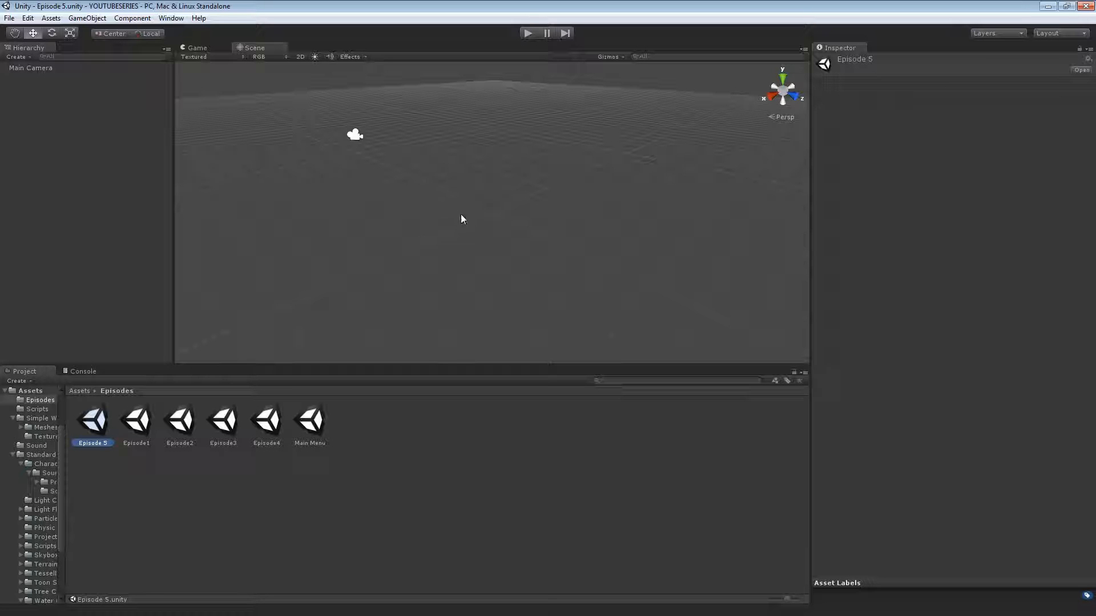
- Select Main Camera in the Hierarchy to show its Transform and Camera components
click(30, 68)
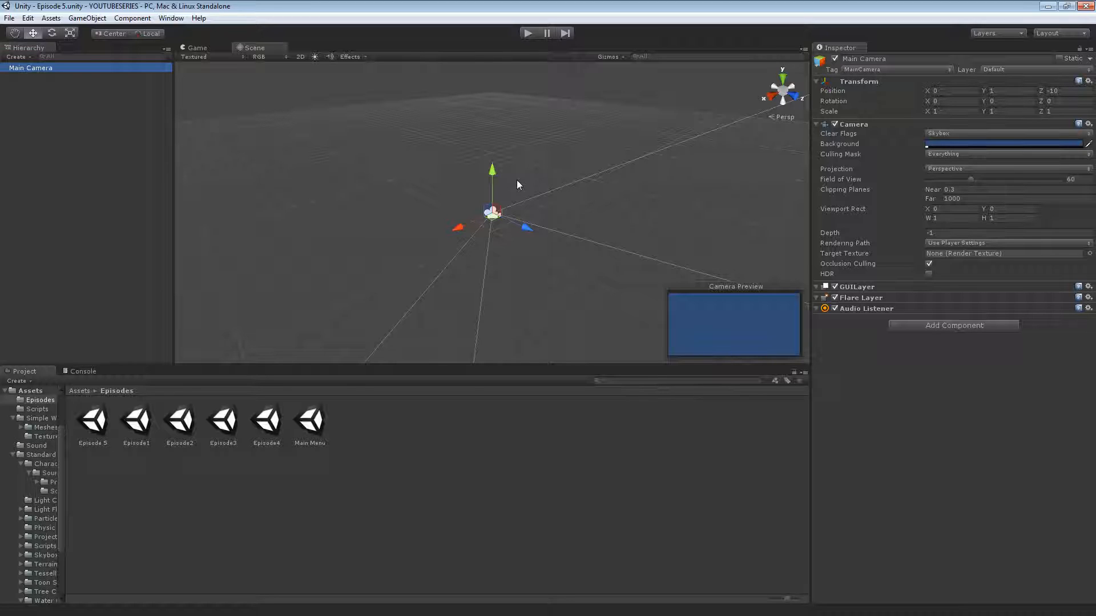
mouse_move(585, 169)
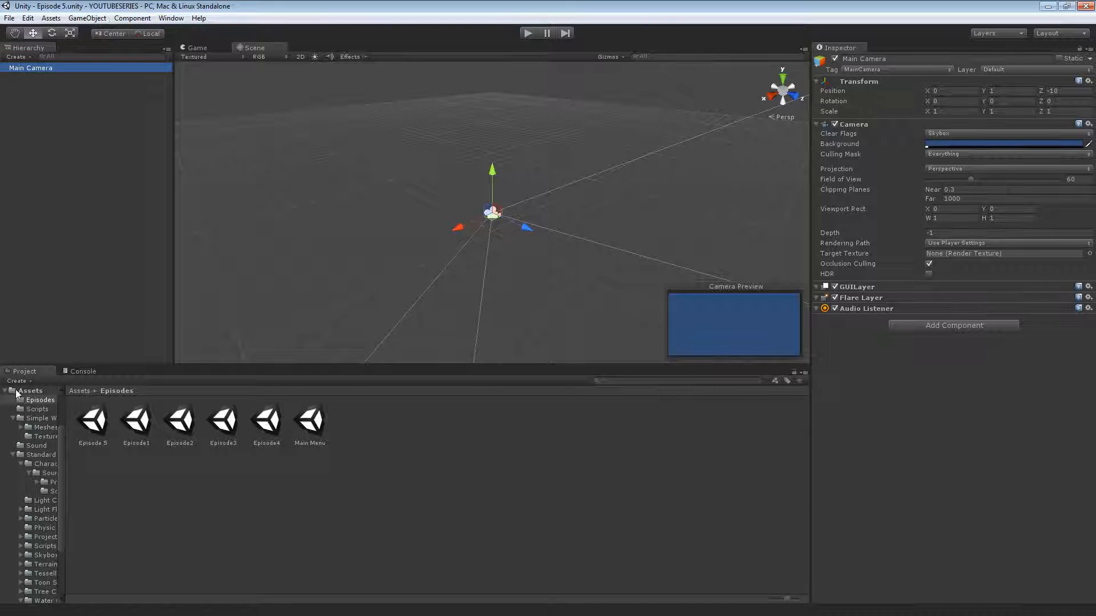
- Create a new JavaScript asset named GunScript in the Scripts folder
click(38, 409)
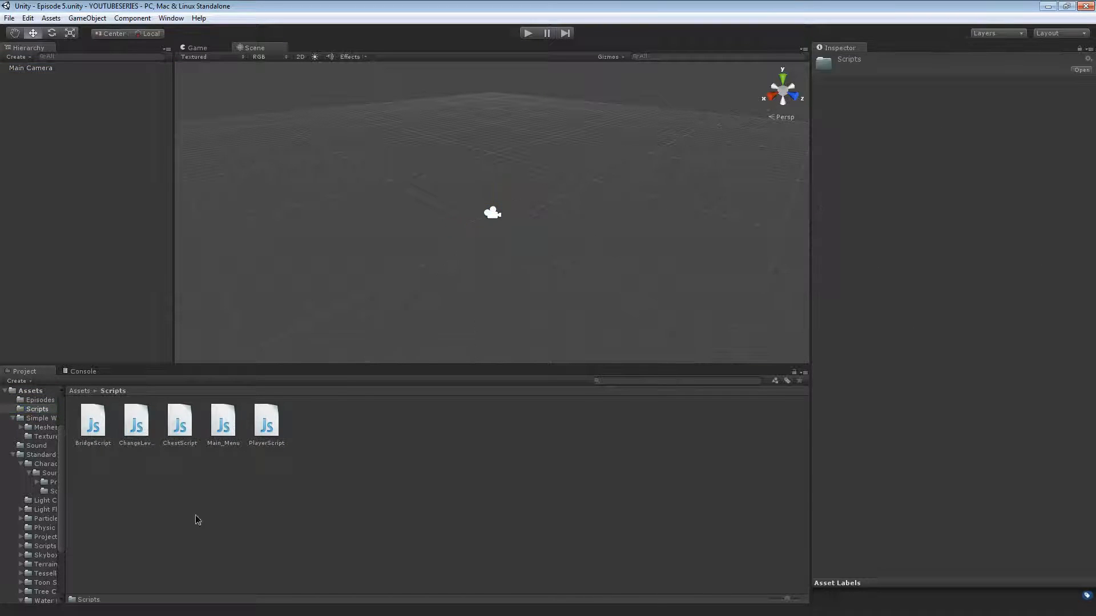
right_click(197, 520)
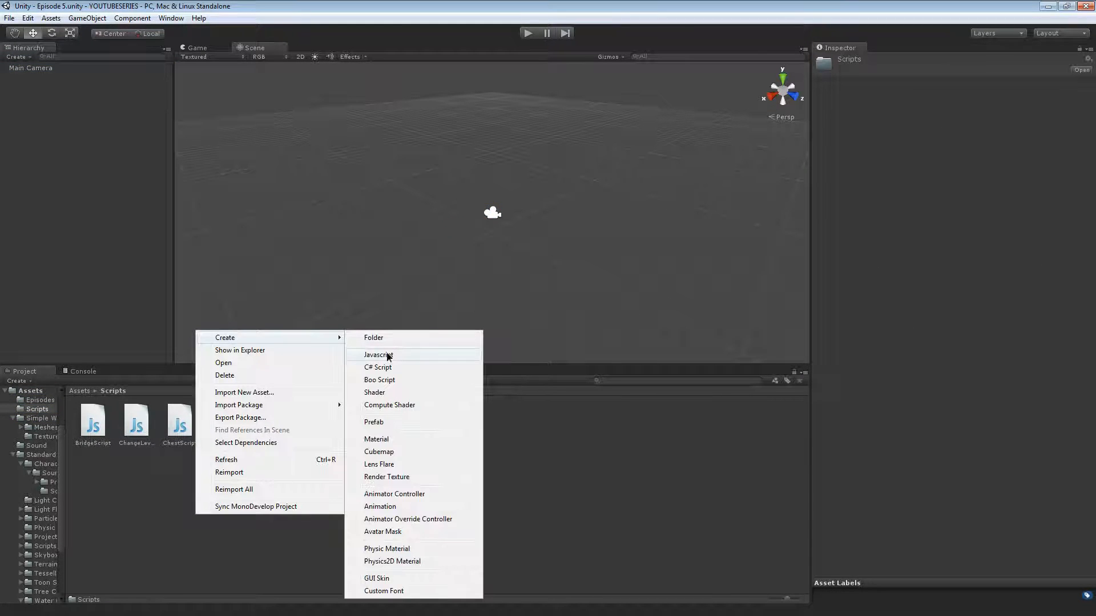
click(378, 356)
text(GunScript)
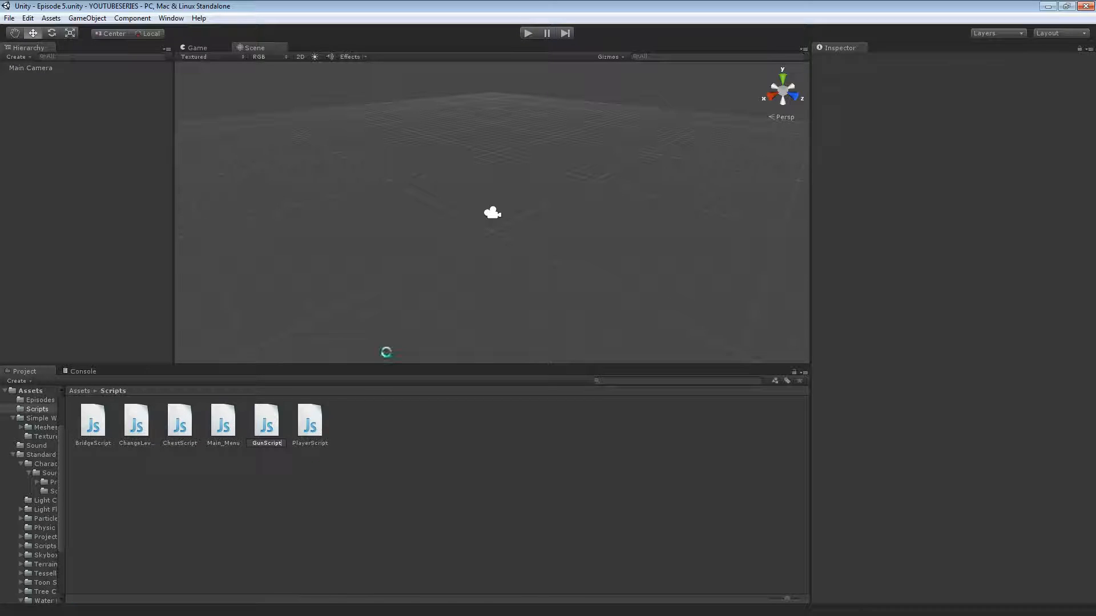
click(223, 419)
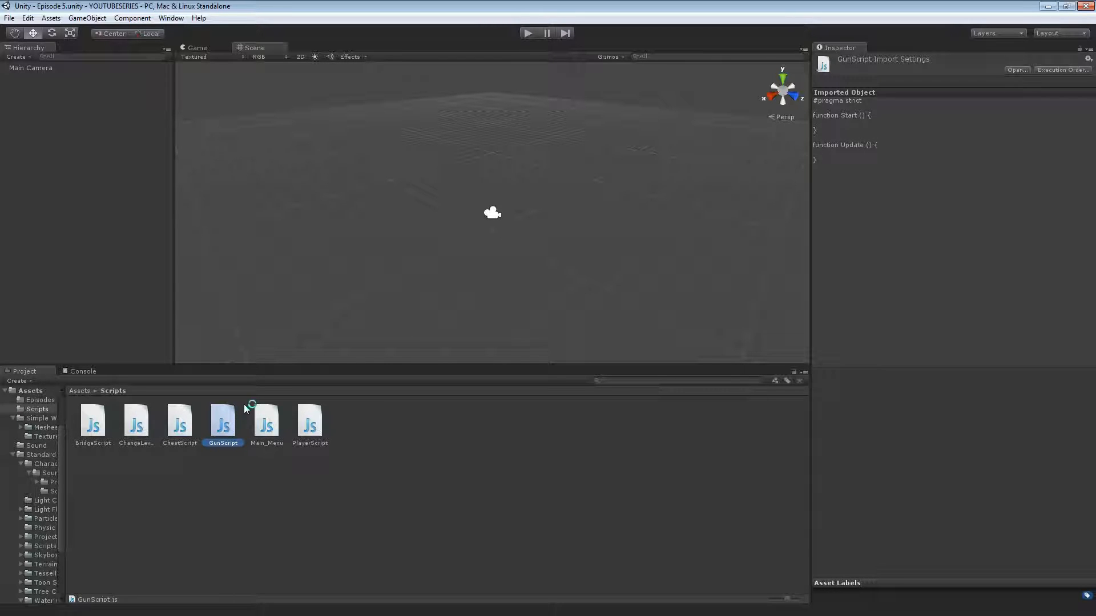
- Launch GunScript in MonoDevelop for editing
double_click(223, 420)
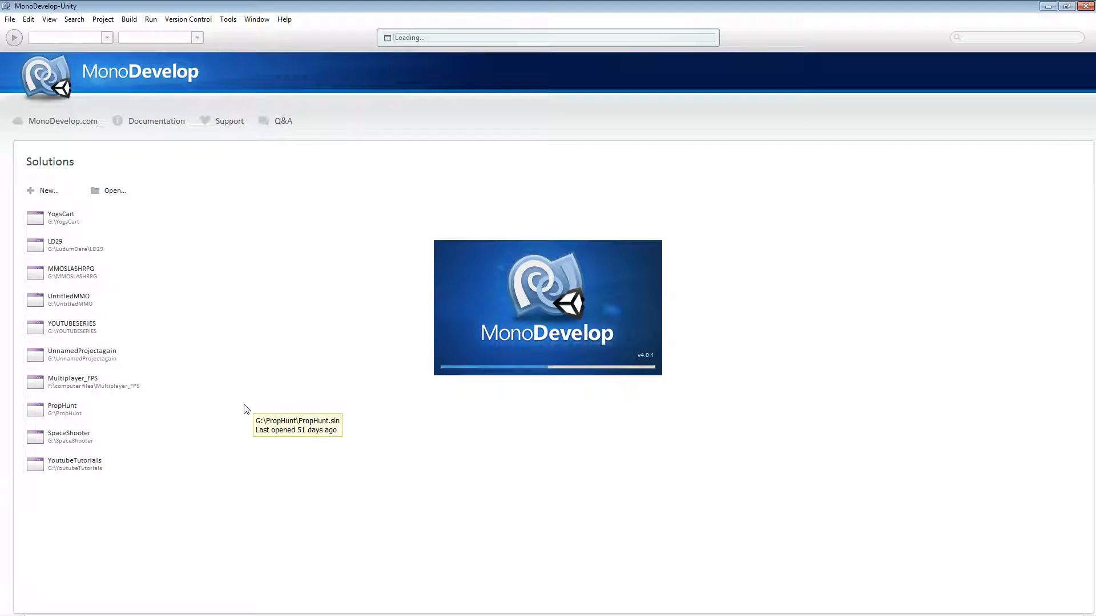
mouse_move(238, 398)
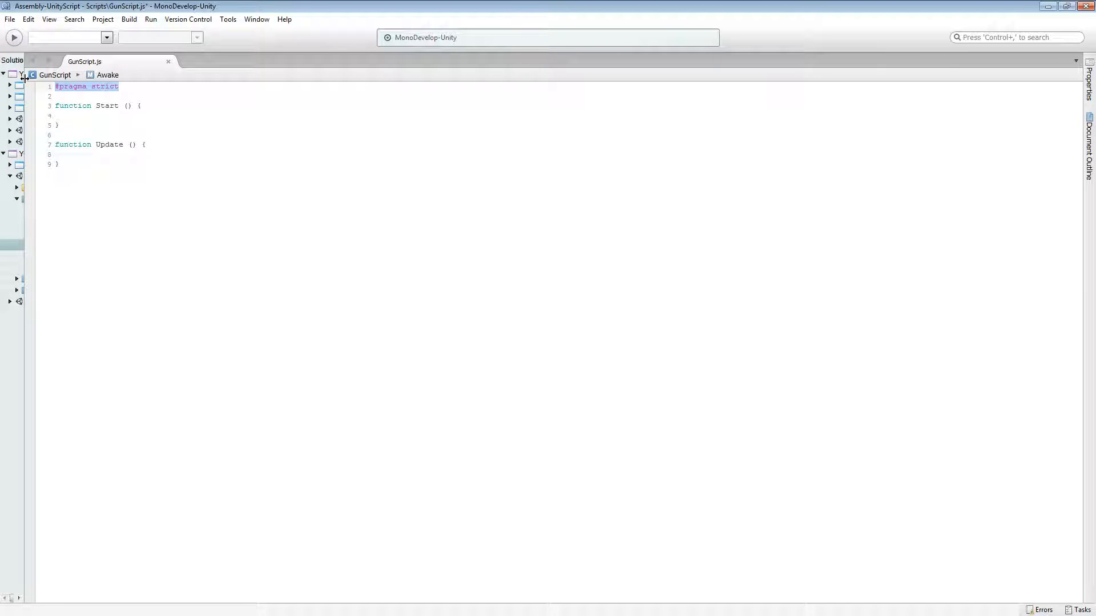
- Declare var BulletSpawn : Transform and var Bullet : GameObject at the top of GunScript
text(var Bullet)
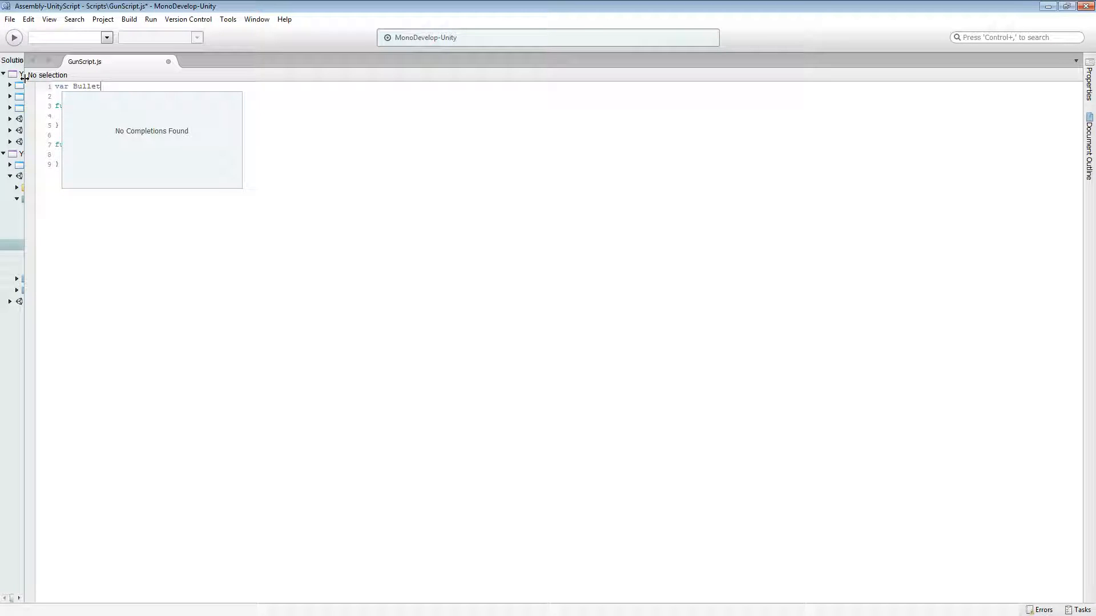
text(Spae)
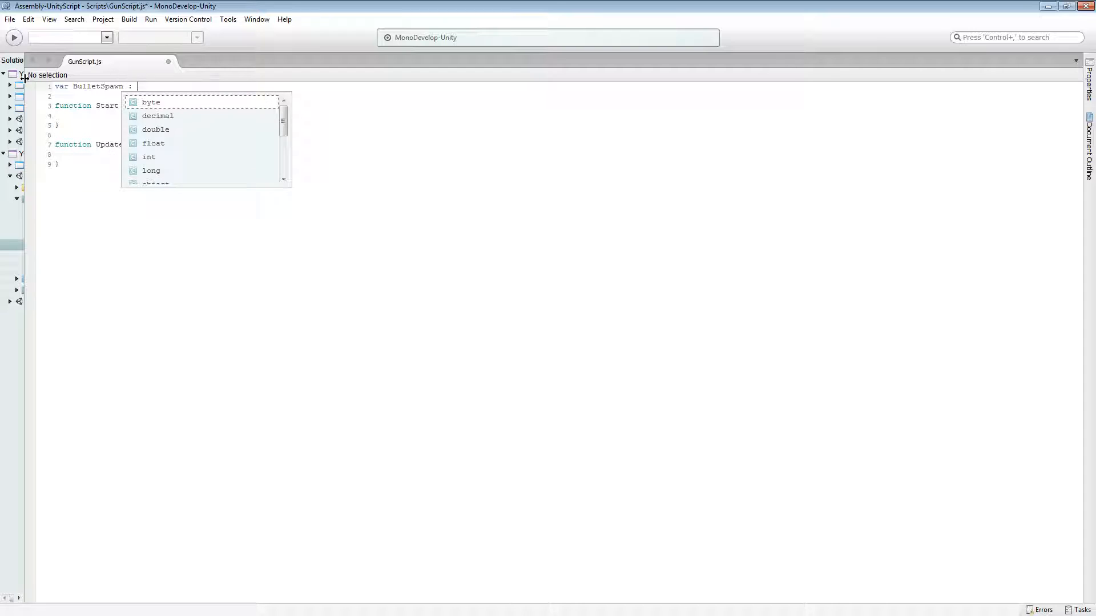
text(Transform;)
click(171, 95)
text(var B)
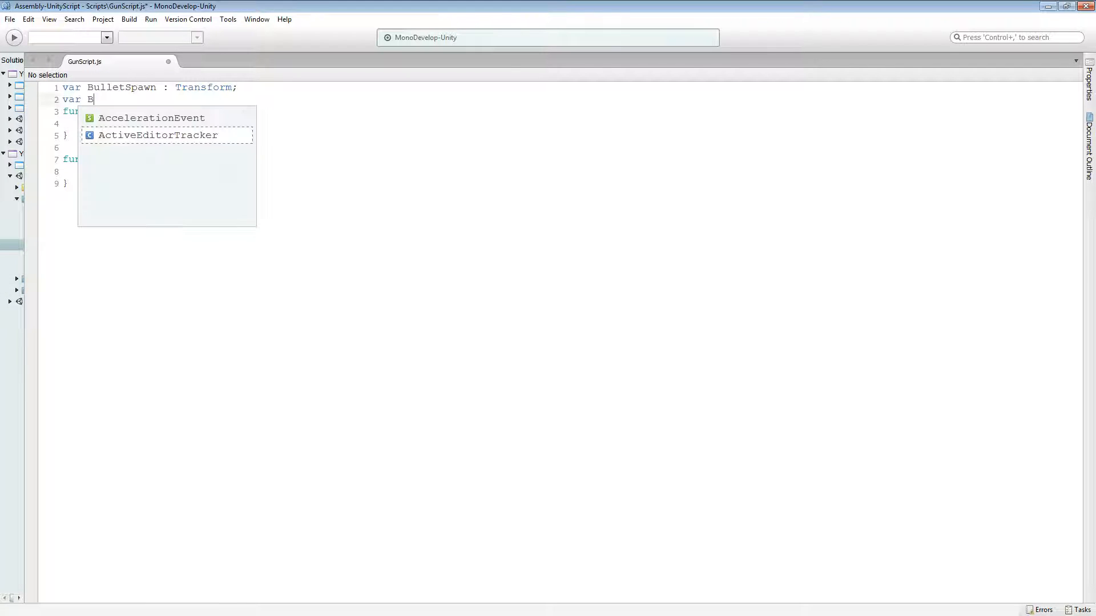
text(ullet :)
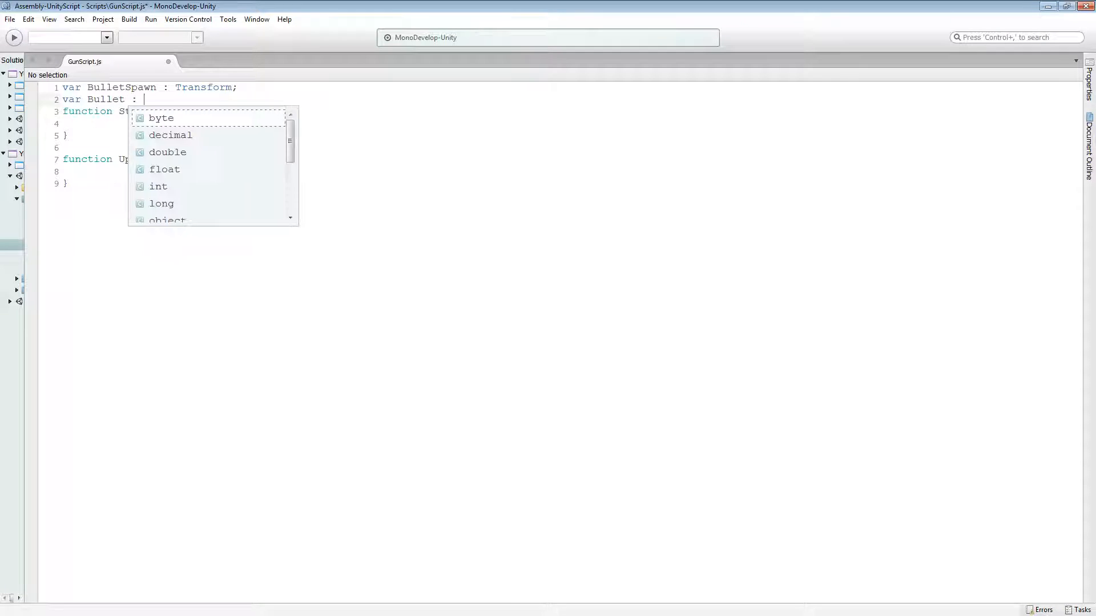
text(Gameobkect)
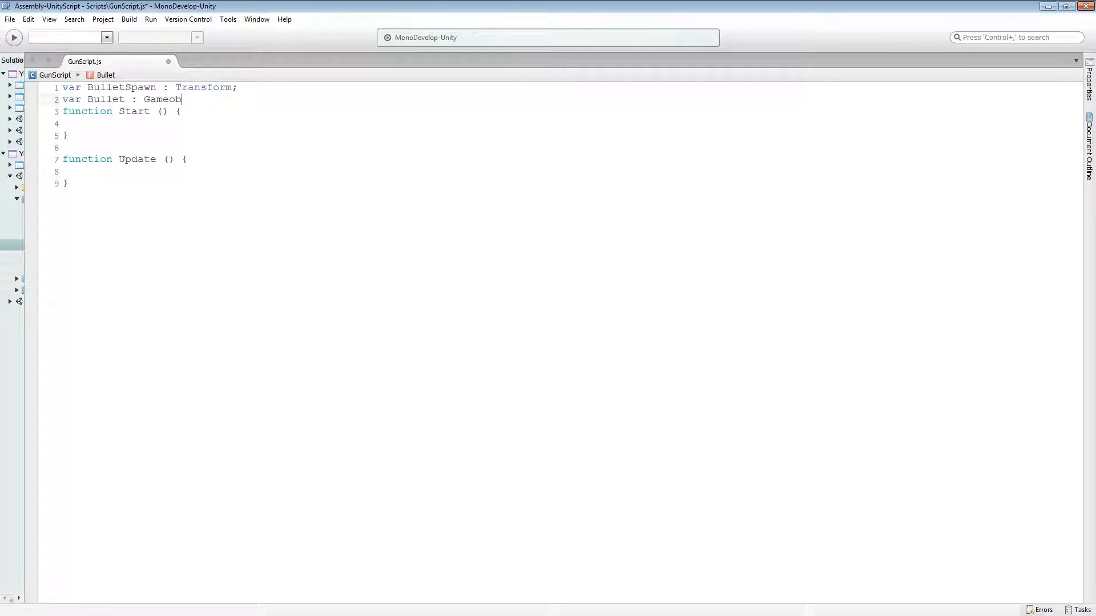
text(ject)
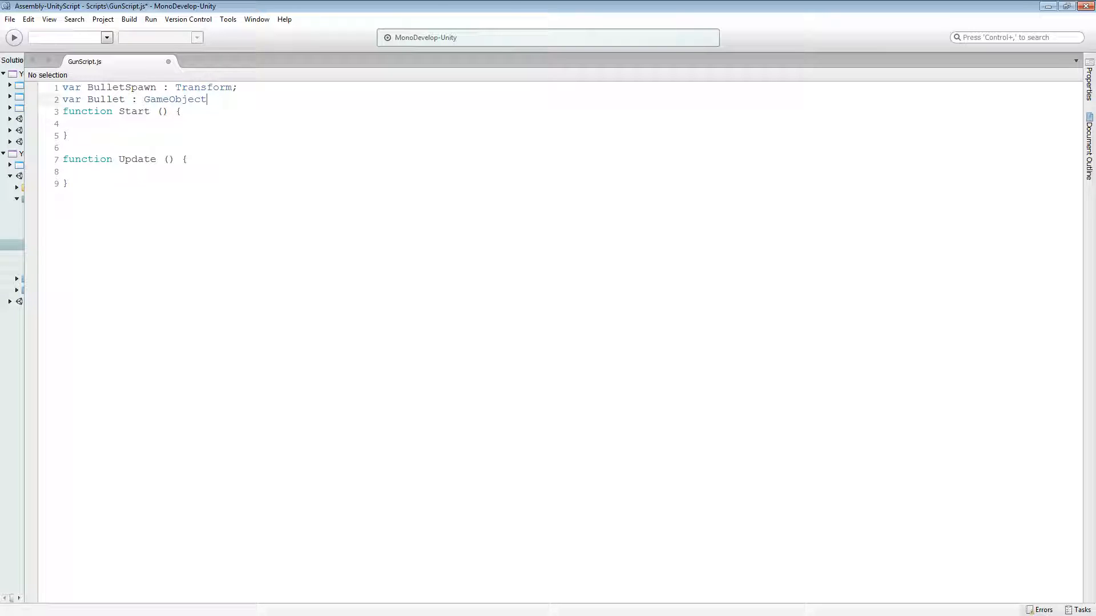
text(;)
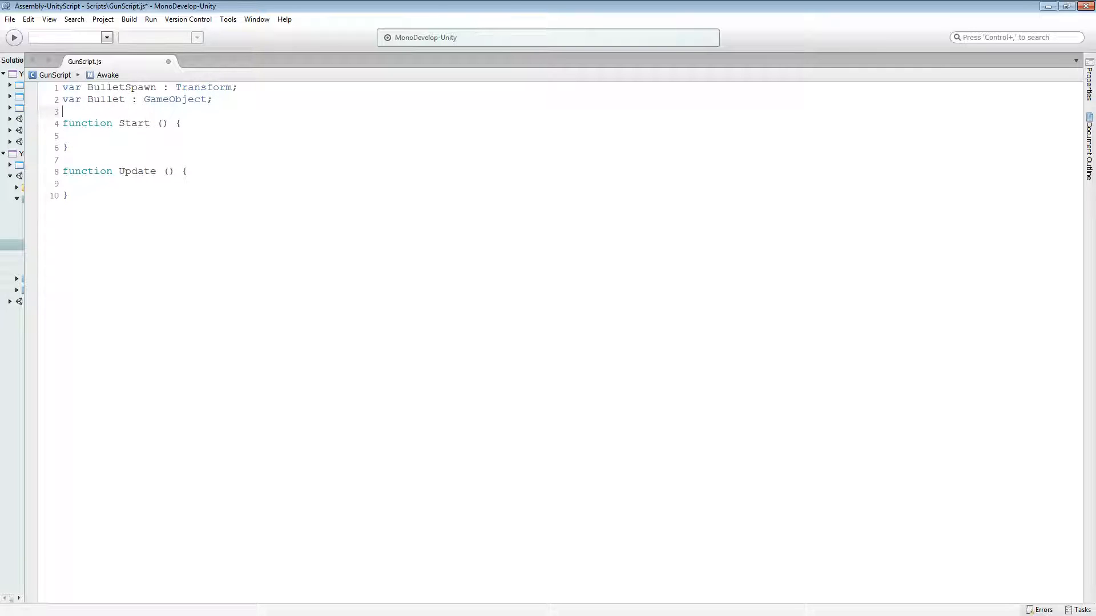
- Declare var Ammo = 10 and var Shoot = true below them
text(var Am)
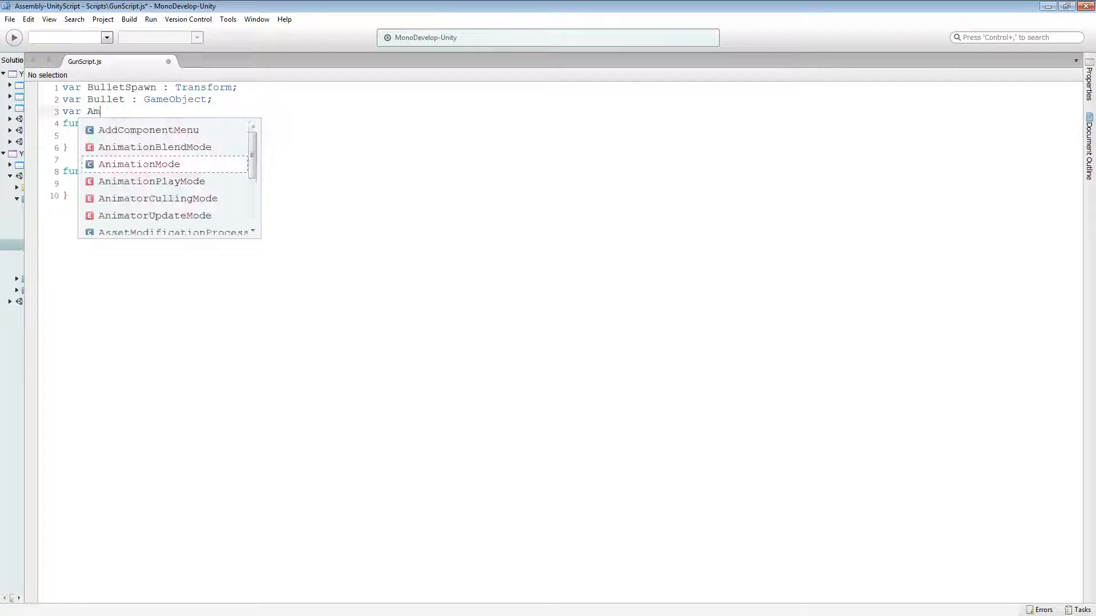
text(mo)
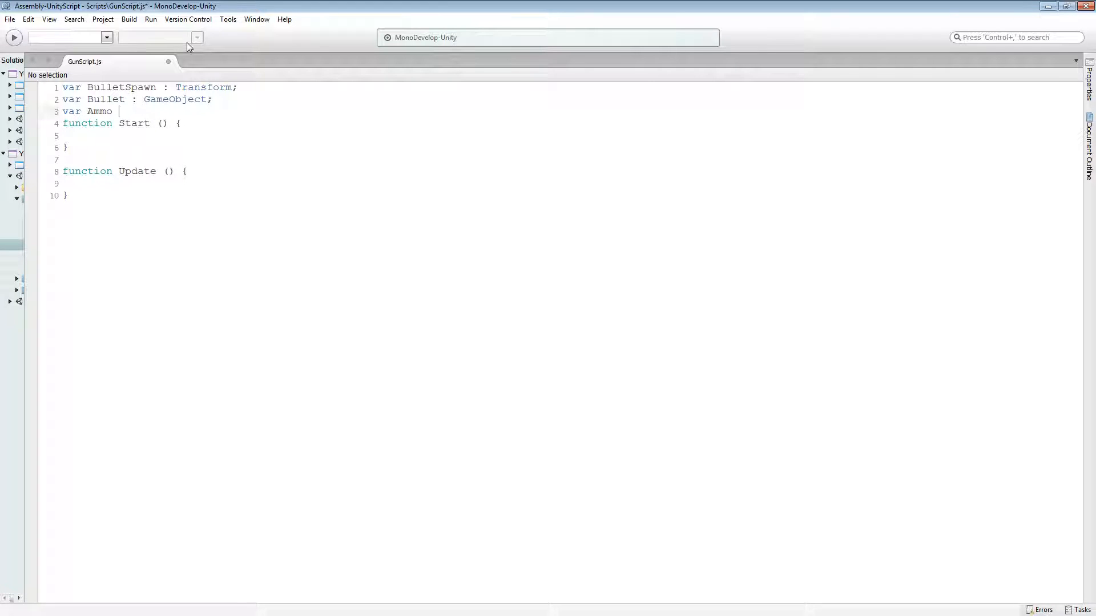
text(= 10')
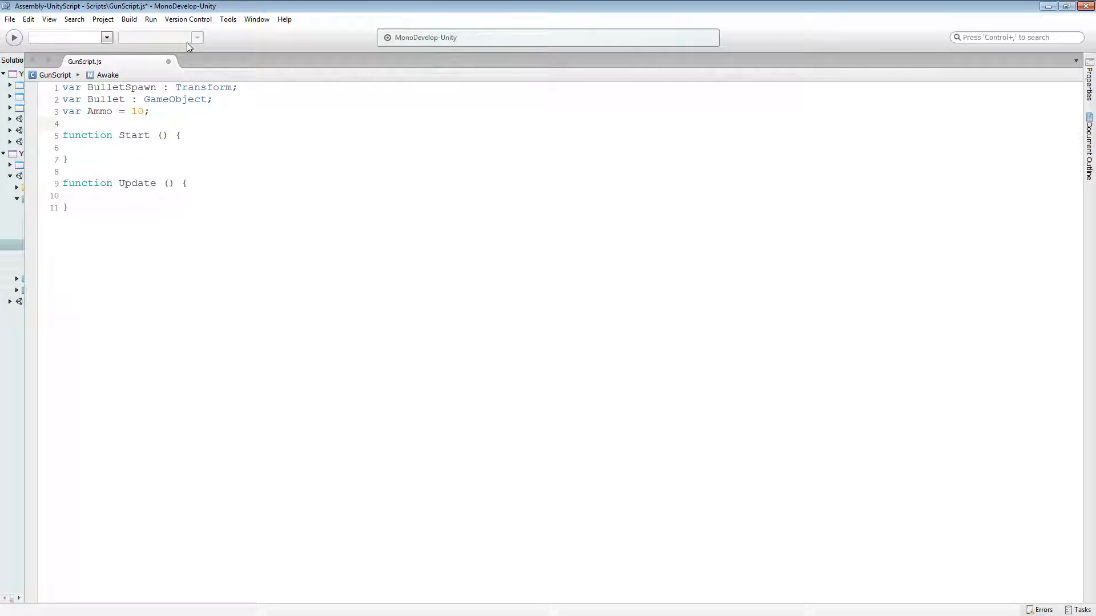
text(var)
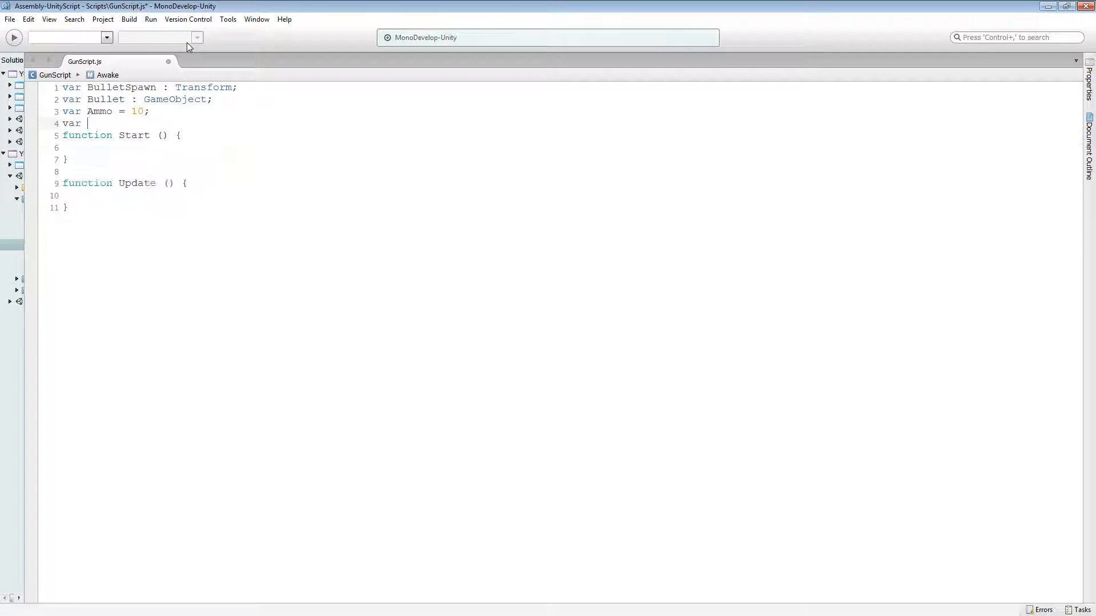
text(Shoot)
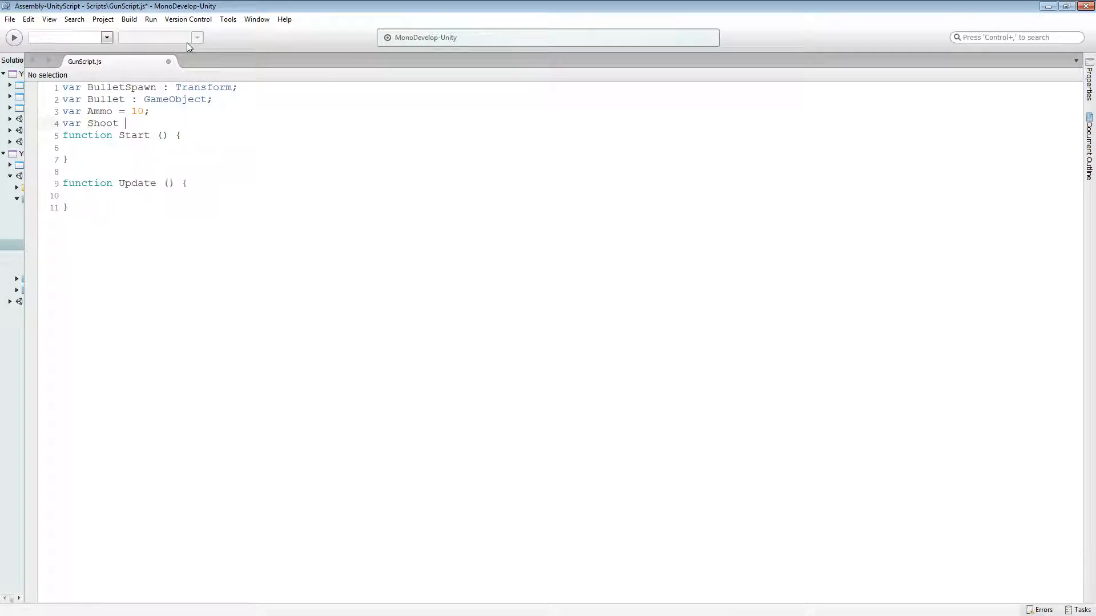
text(= true;)
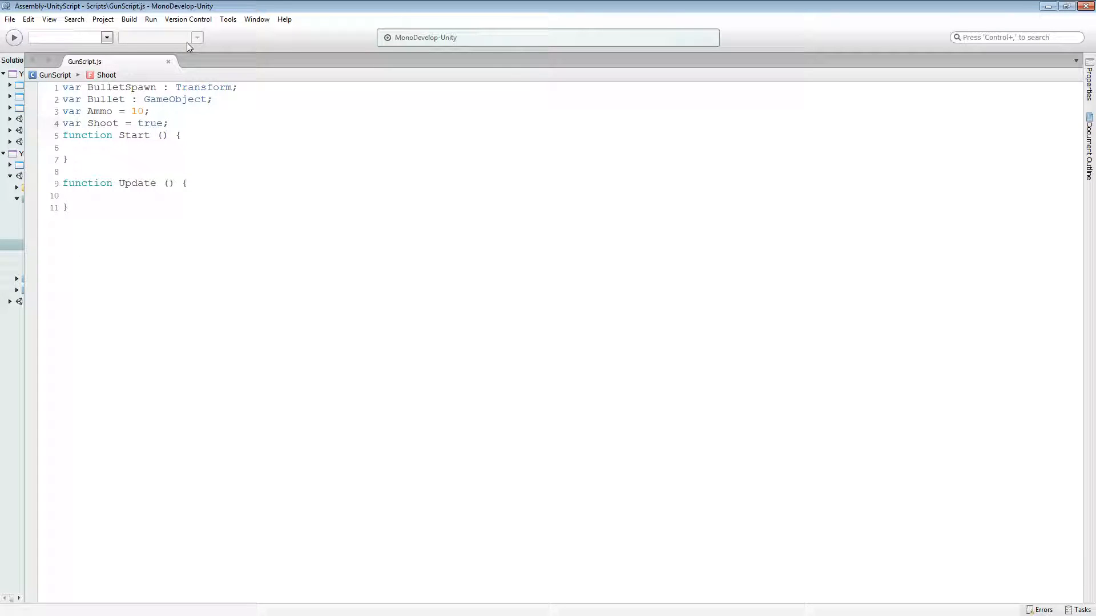
click(168, 123)
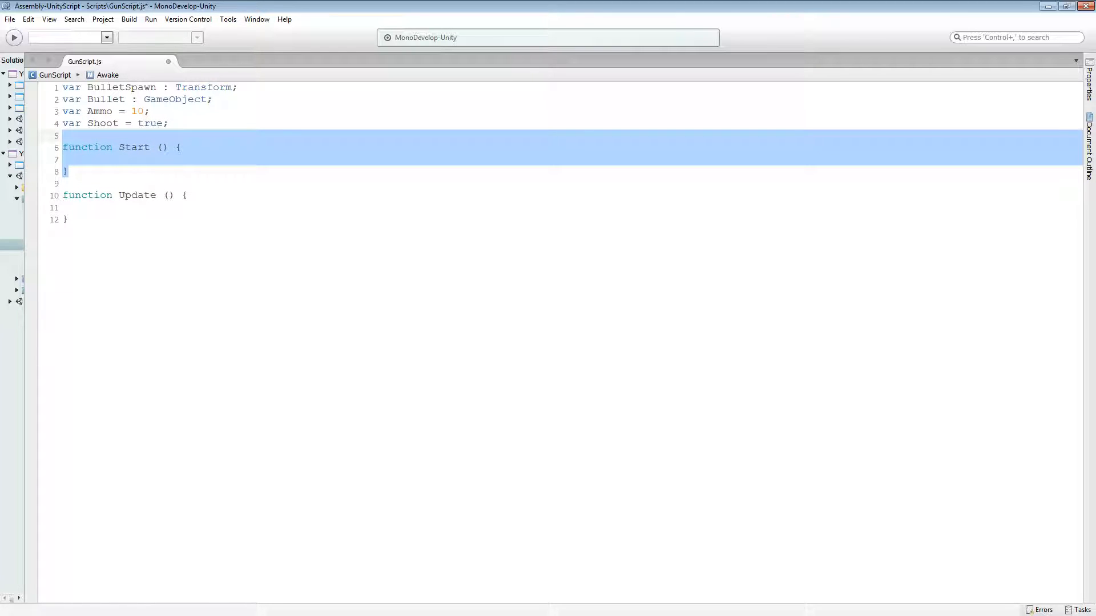
- Remove the empty Start function and add if(Ammo == 0){ Shoot = false; in Update
key(Delete)
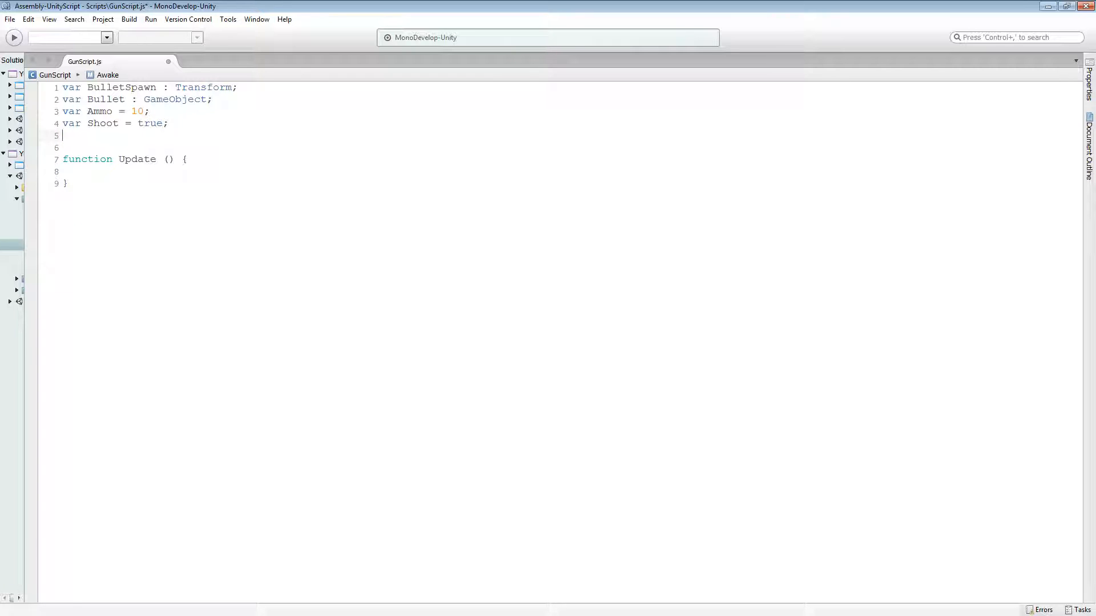
click(62, 171)
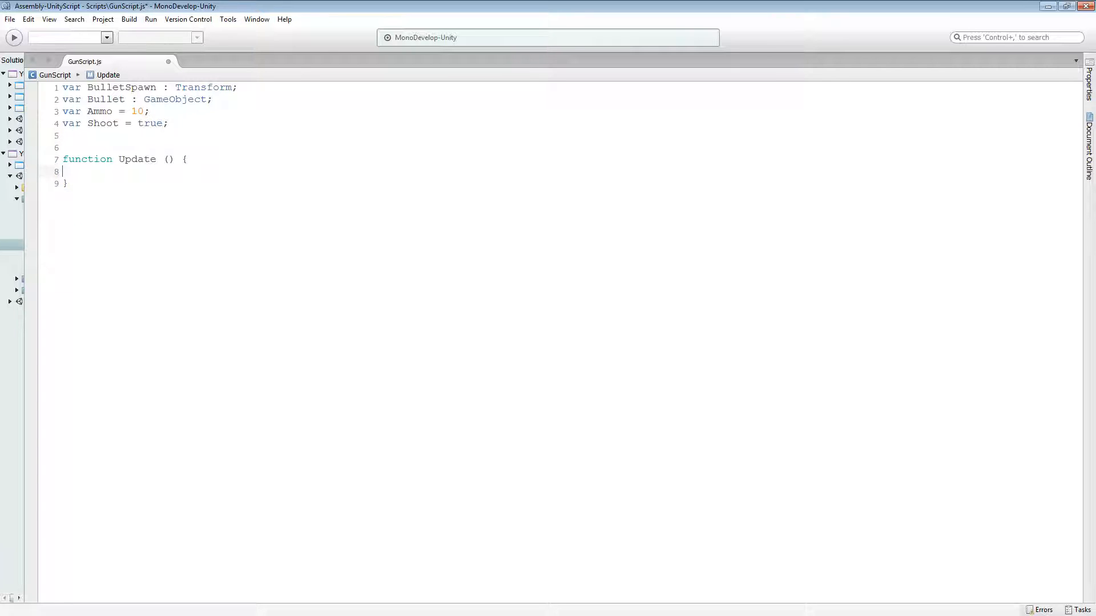
text(if()
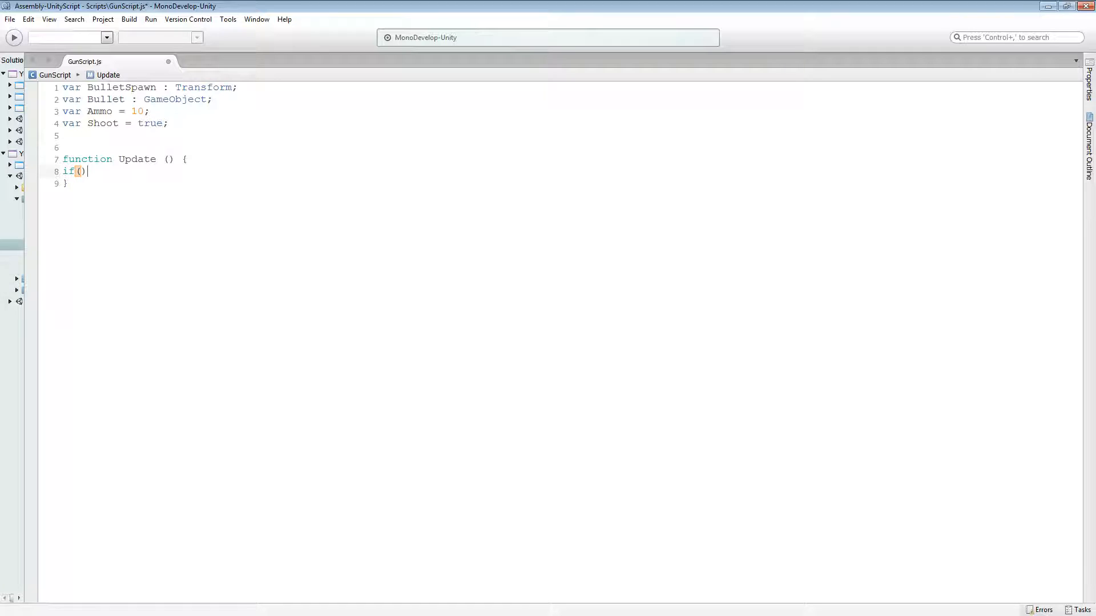
text(Amo)
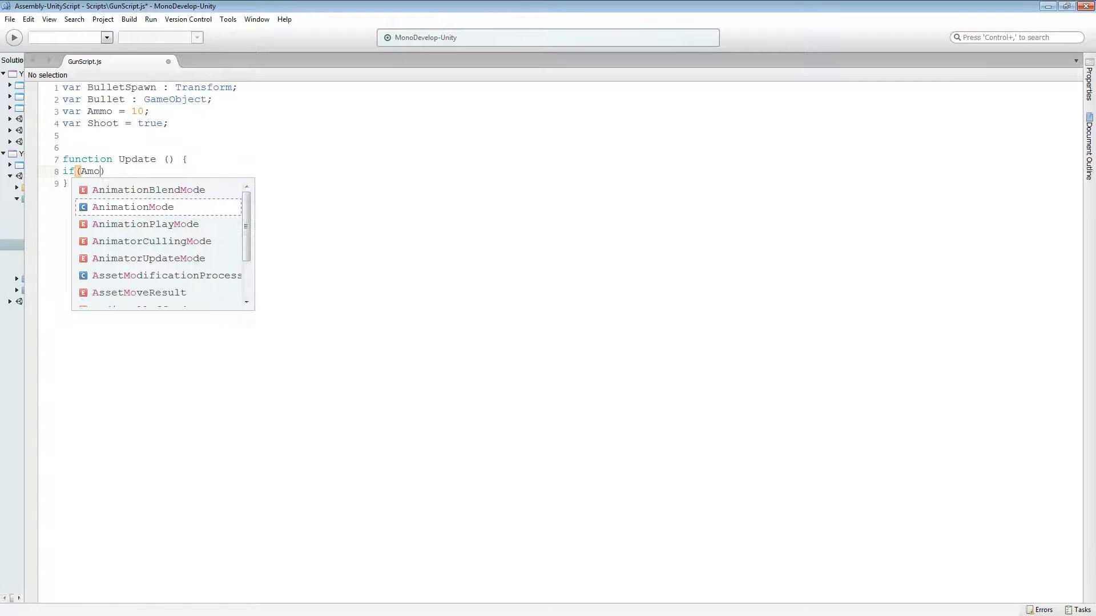
key(BackSpace)
text(mo ==)
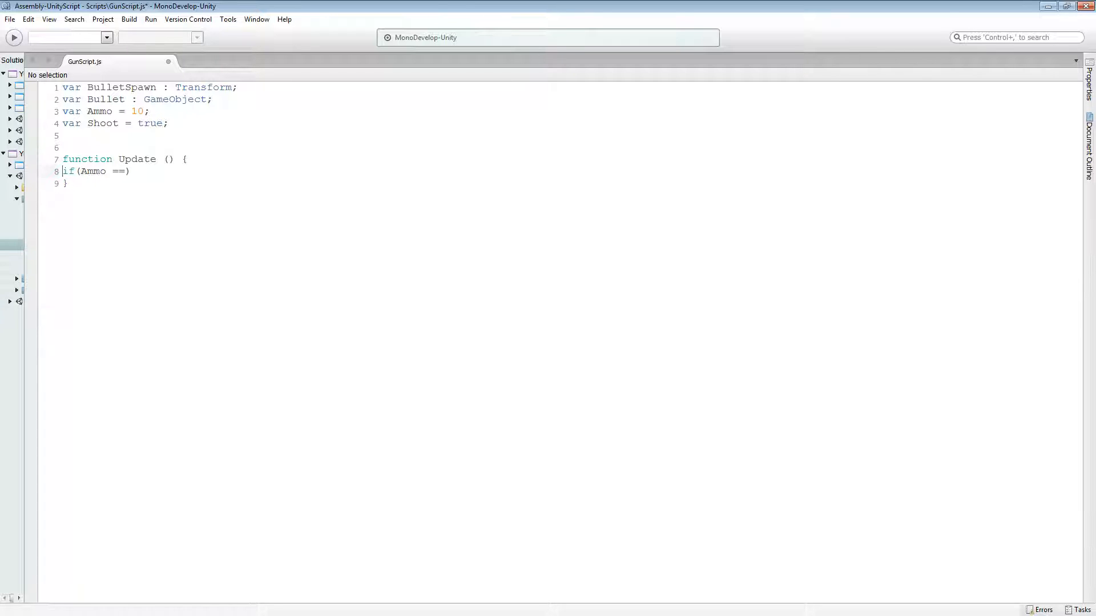
text(0)
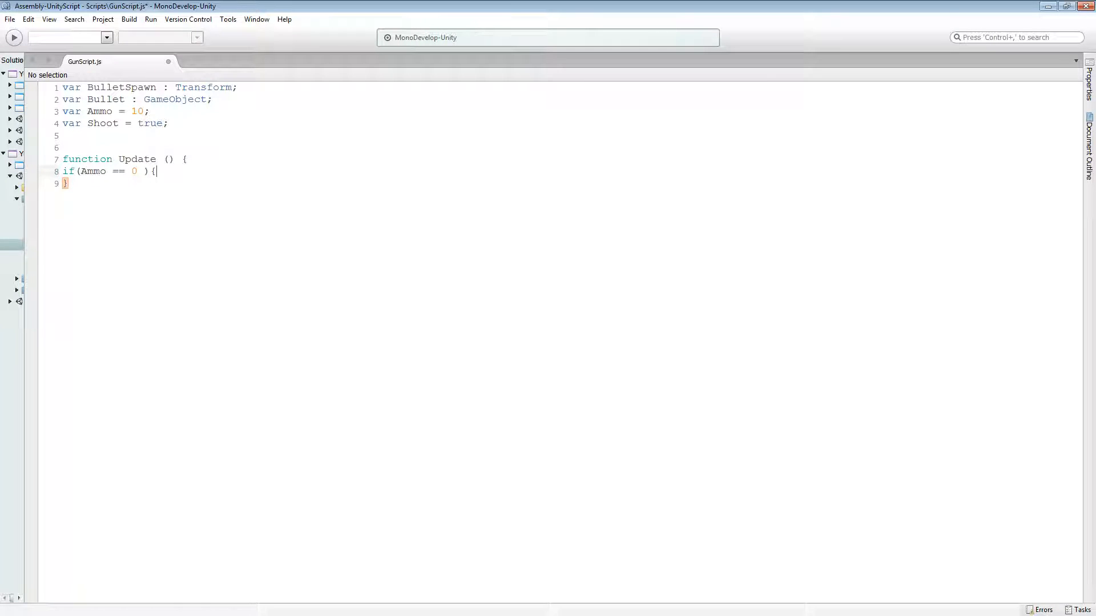
key(enter)
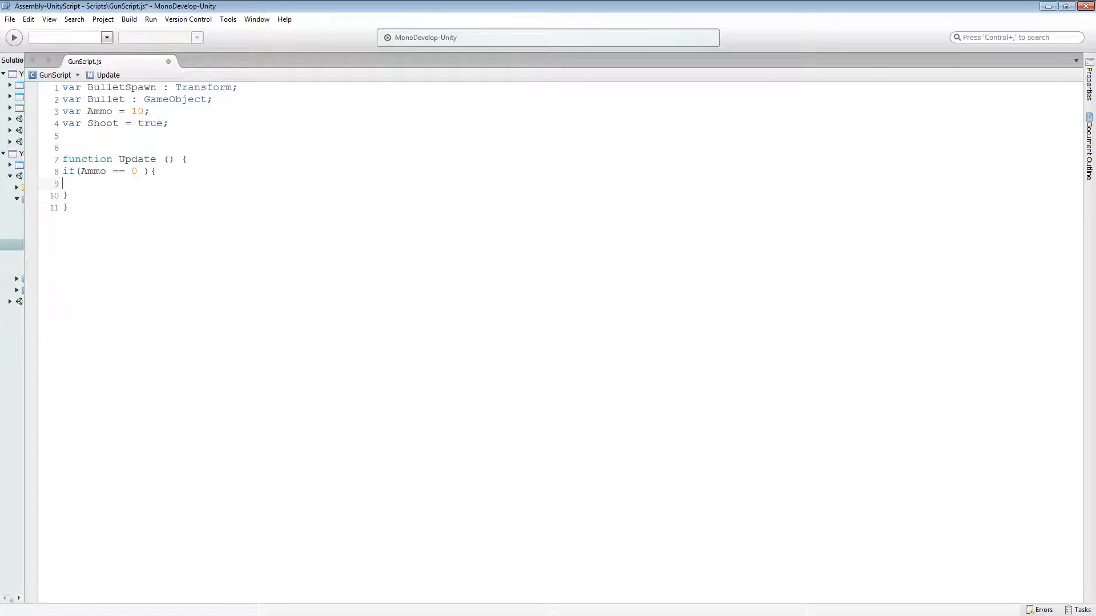
text(S)
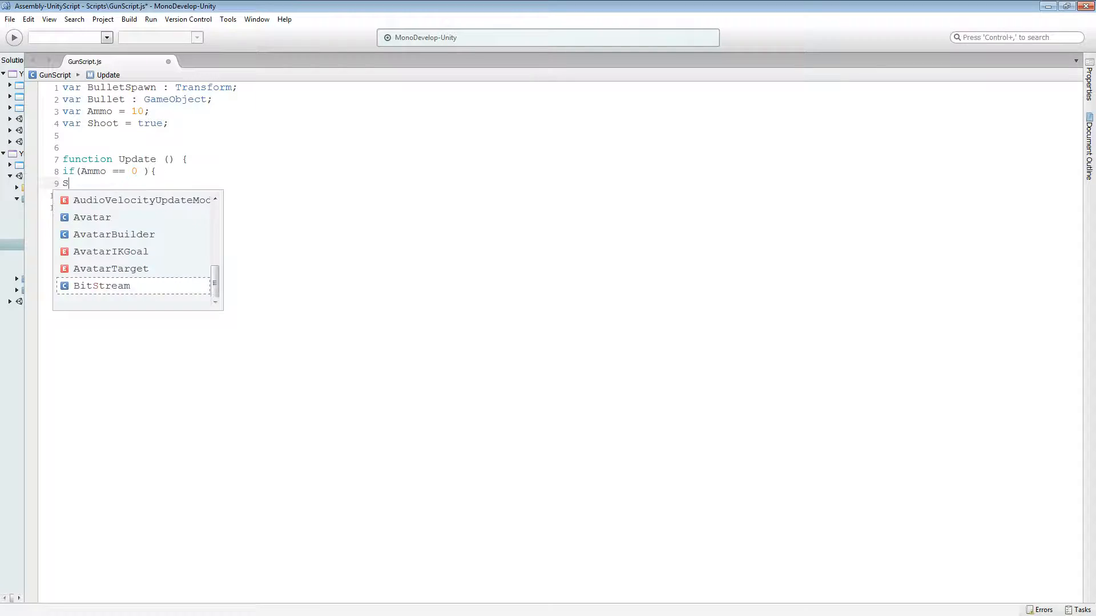
text(hoot = f)
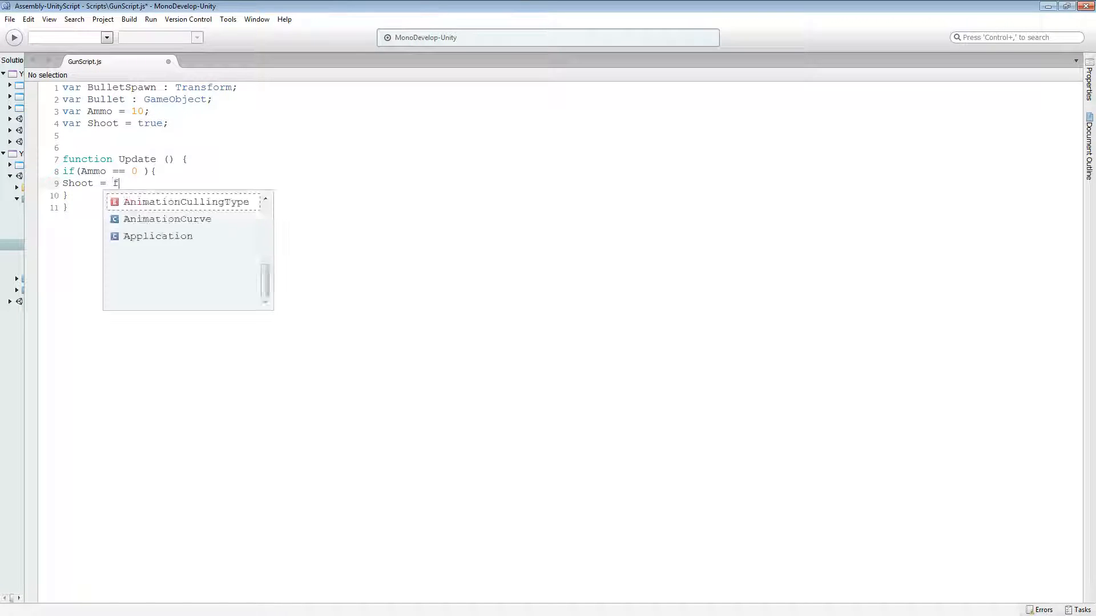
text(alse;)
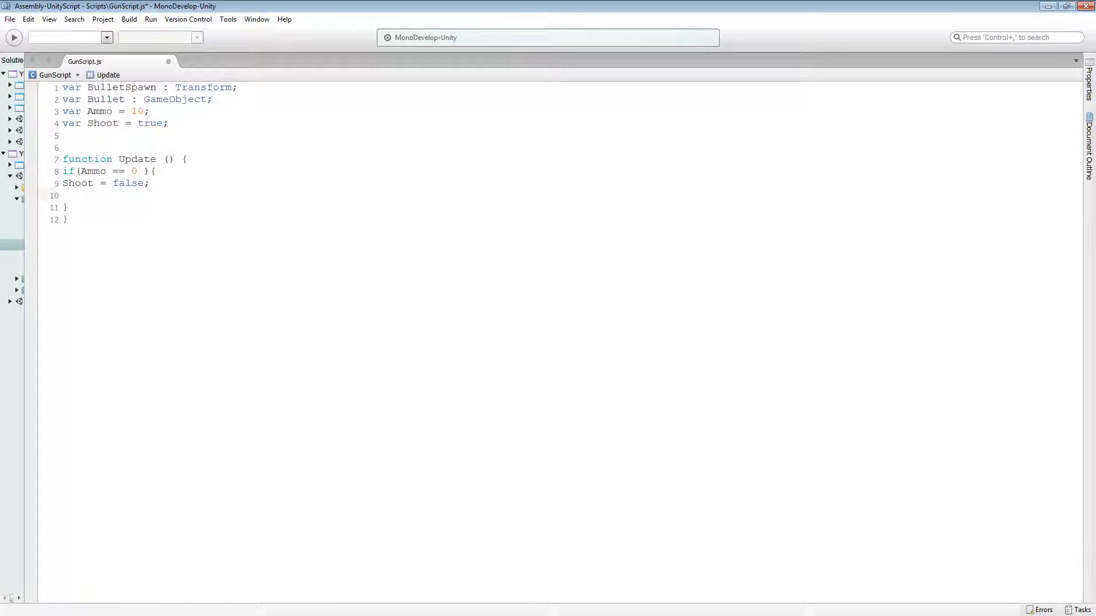
- Add Ammo = 20; inside the check and begin a new function declaration below Update
click(62, 195)
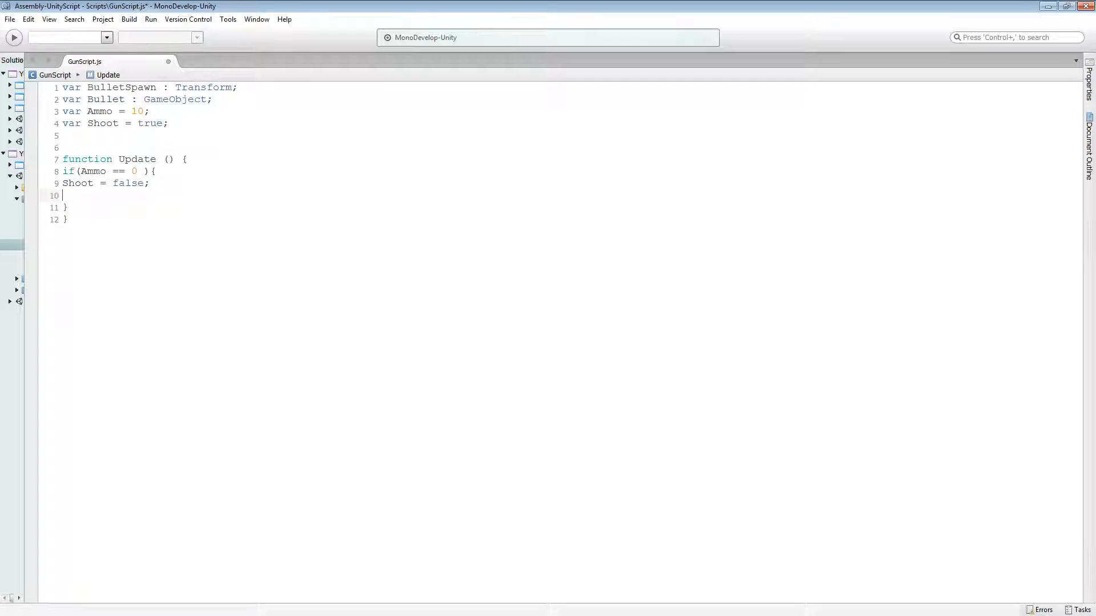
text(Ammo = 20;)
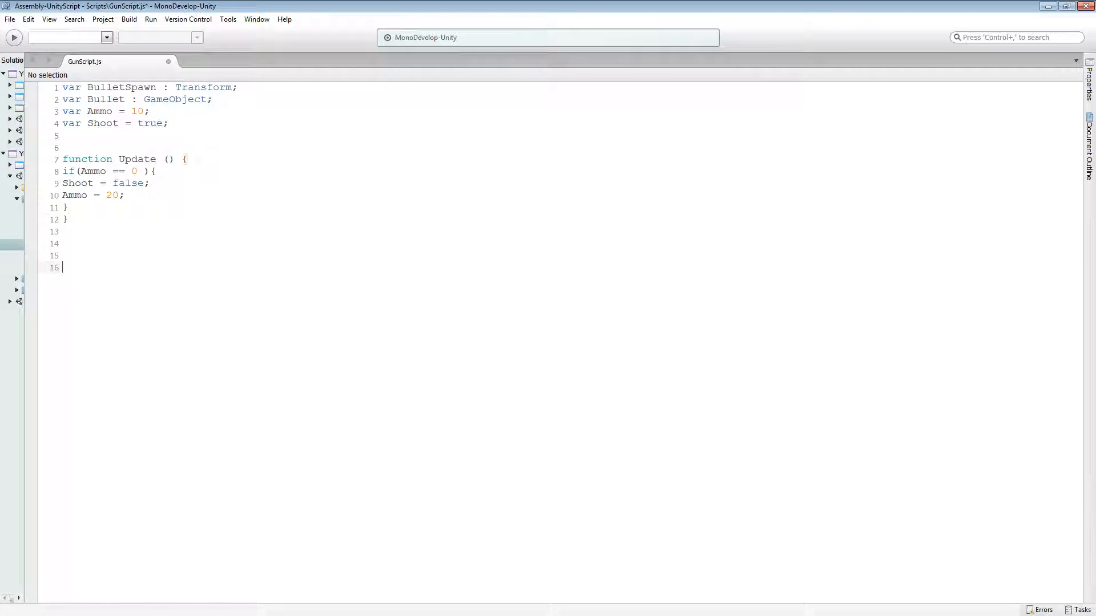
text(func)
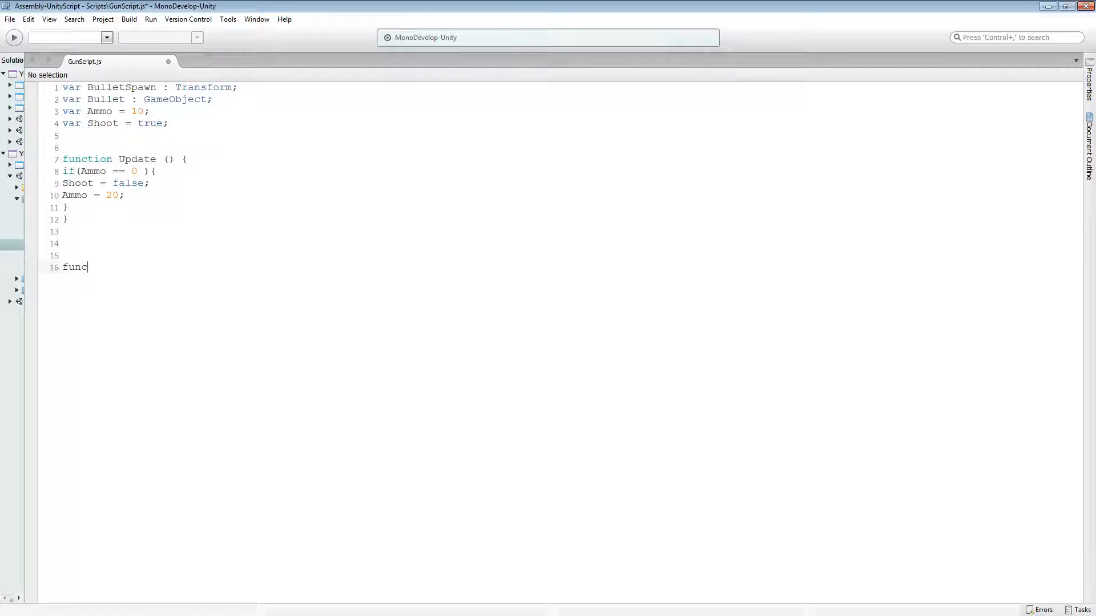
text(tion Shoo)
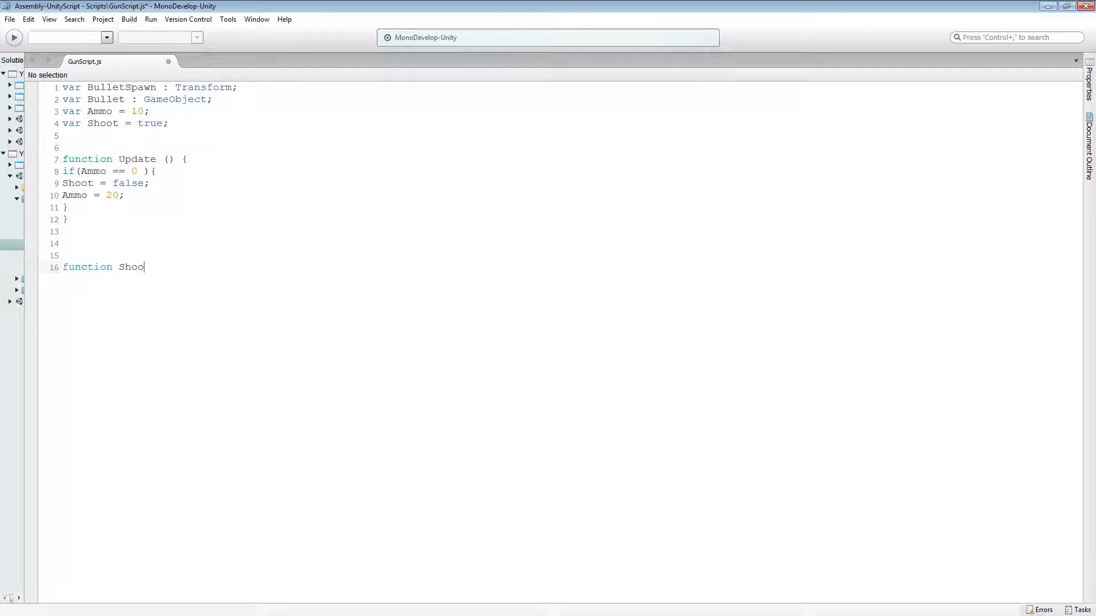
key(BackSpace)
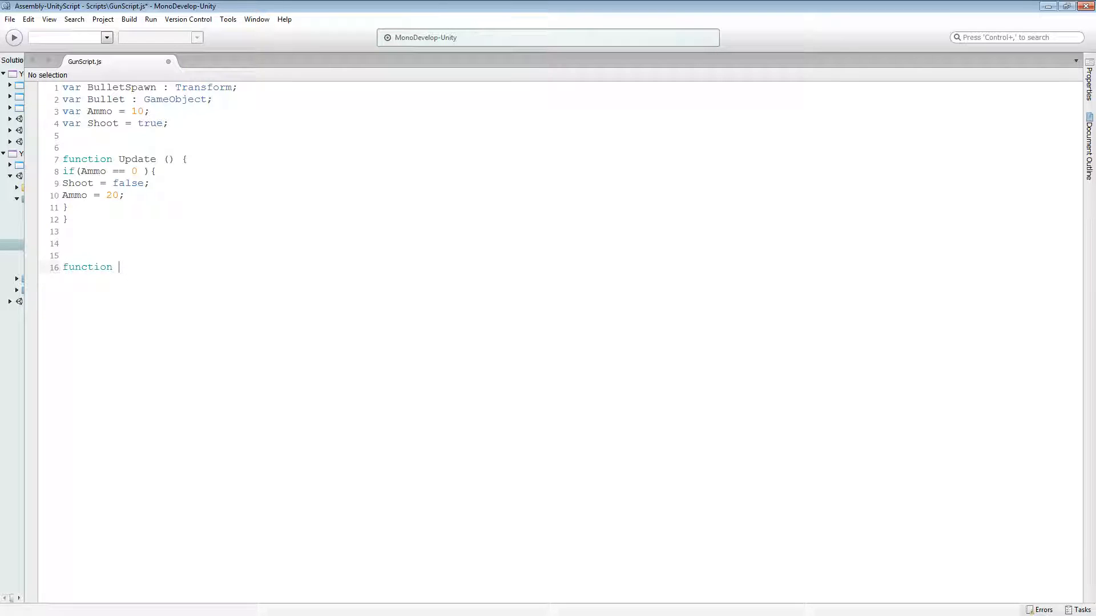
- Write function Reload () { yield WaitForSeconds (2);
text(Reload ()
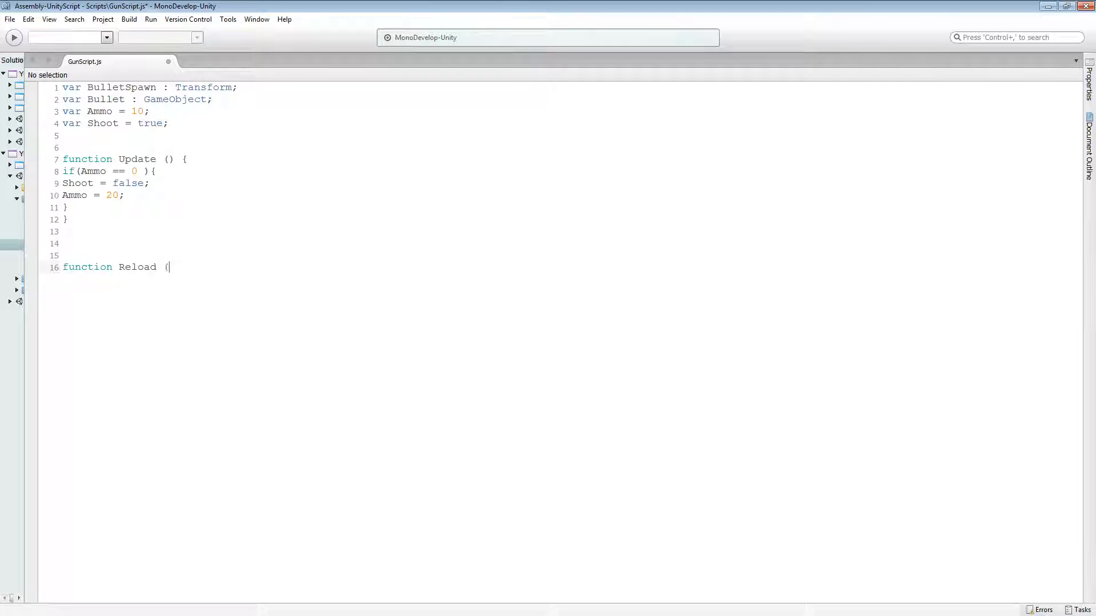
text() {)
text(yield w)
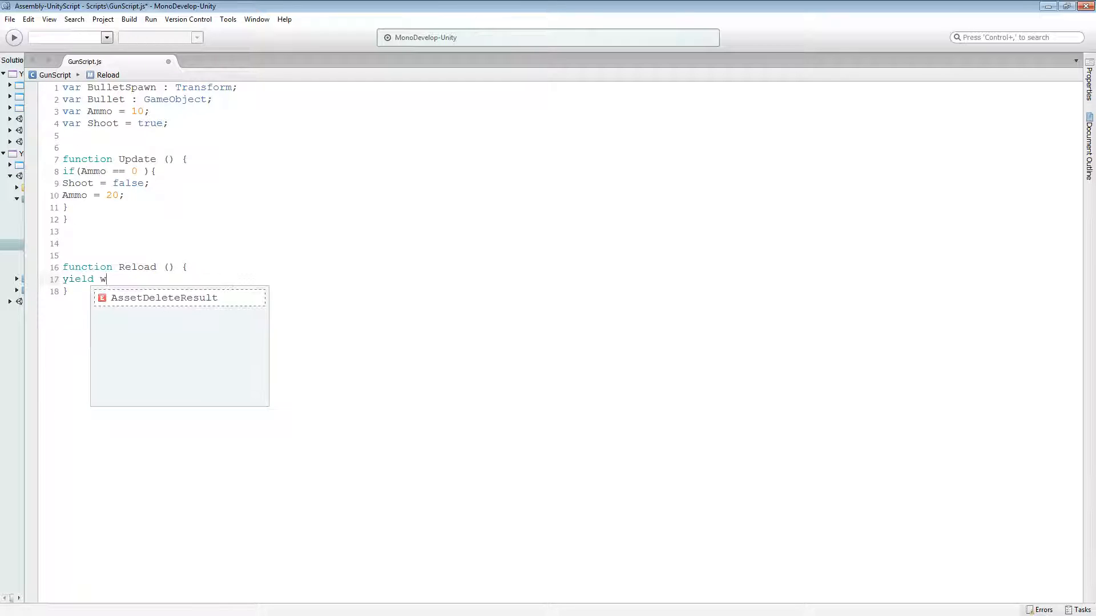
text(aitForSeconds)
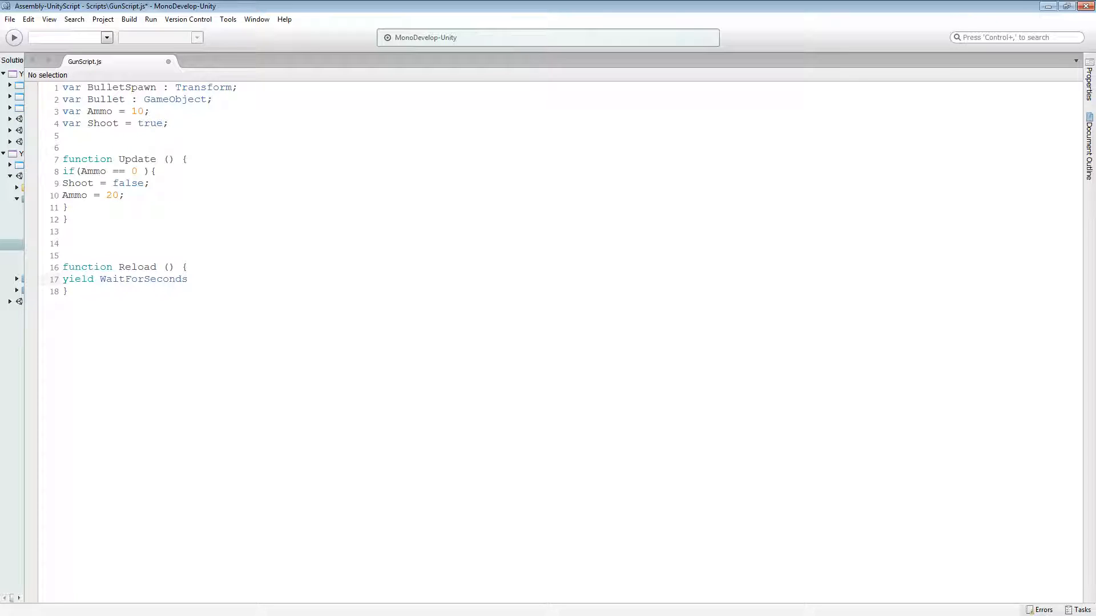
text((2))
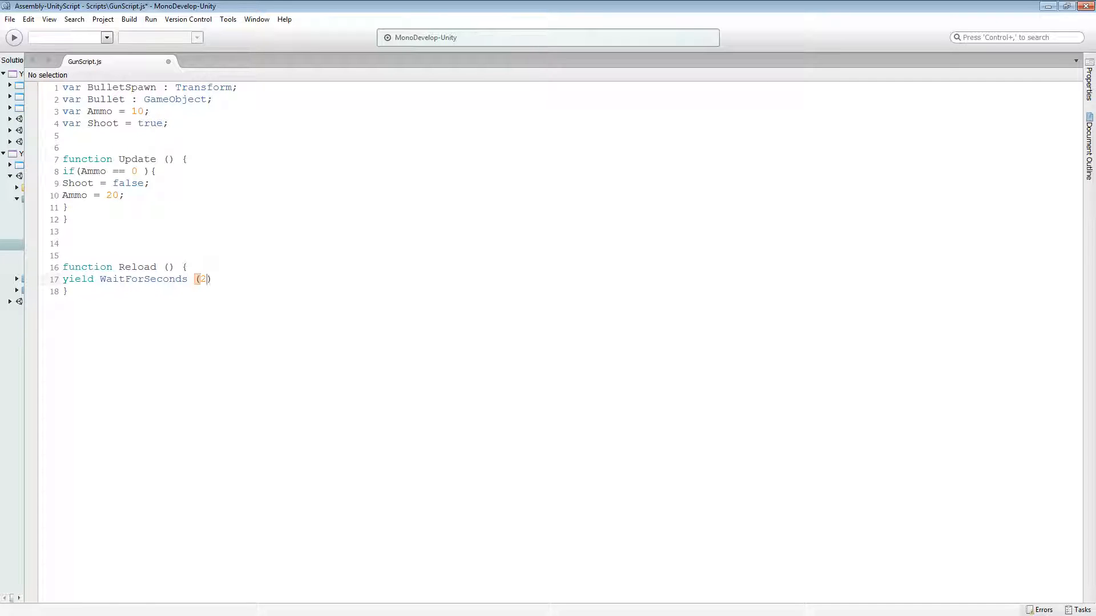
text(;)
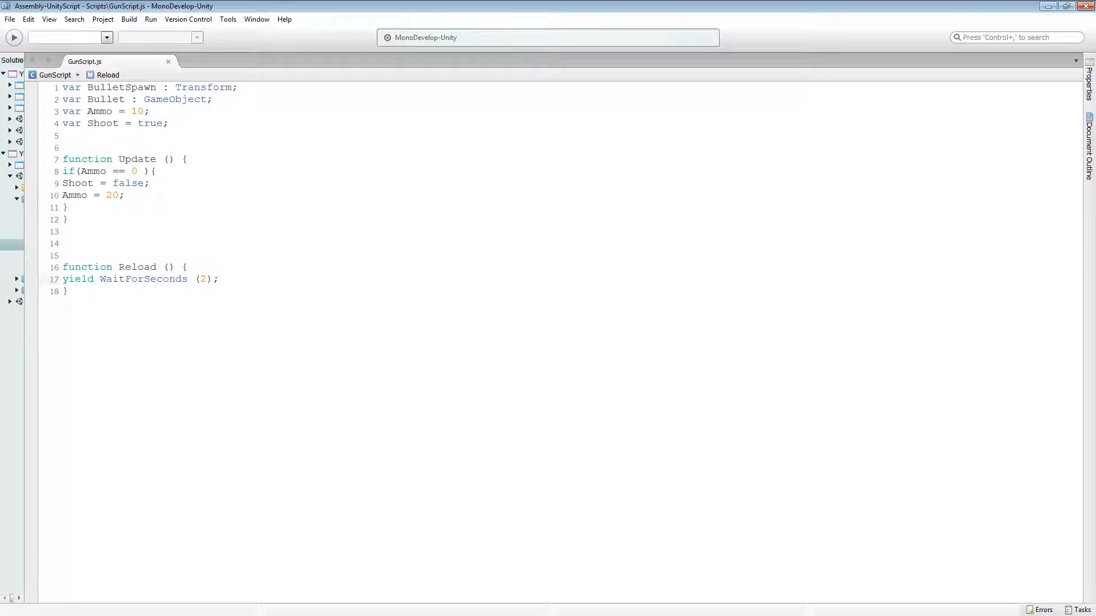
- Add Shoot = true; after the yield line to finish the Reload function
triple_click(139, 279)
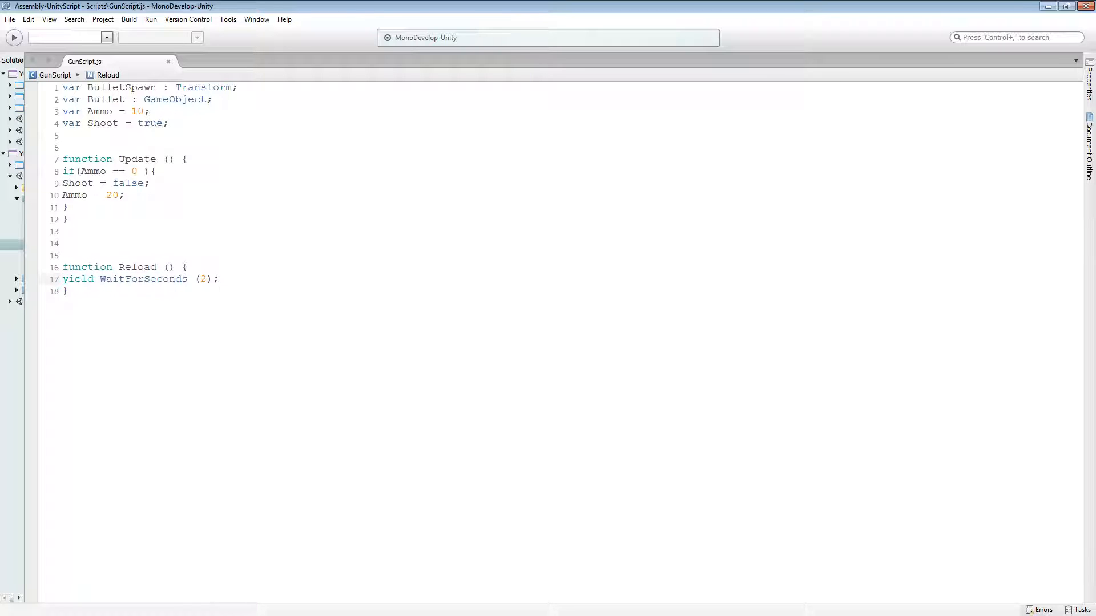
click(195, 278)
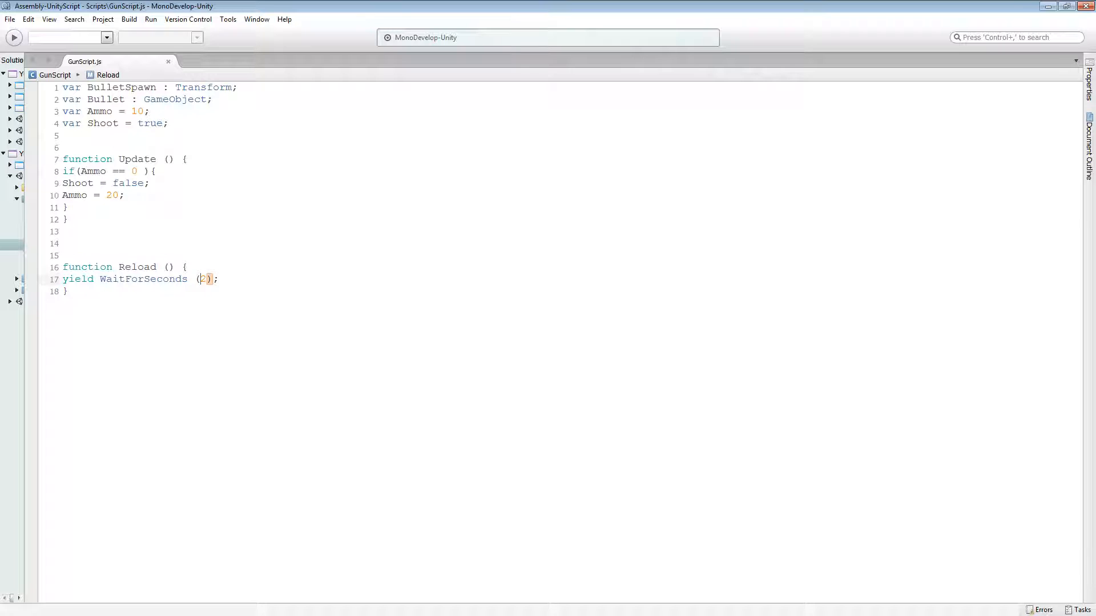
double_click(140, 279)
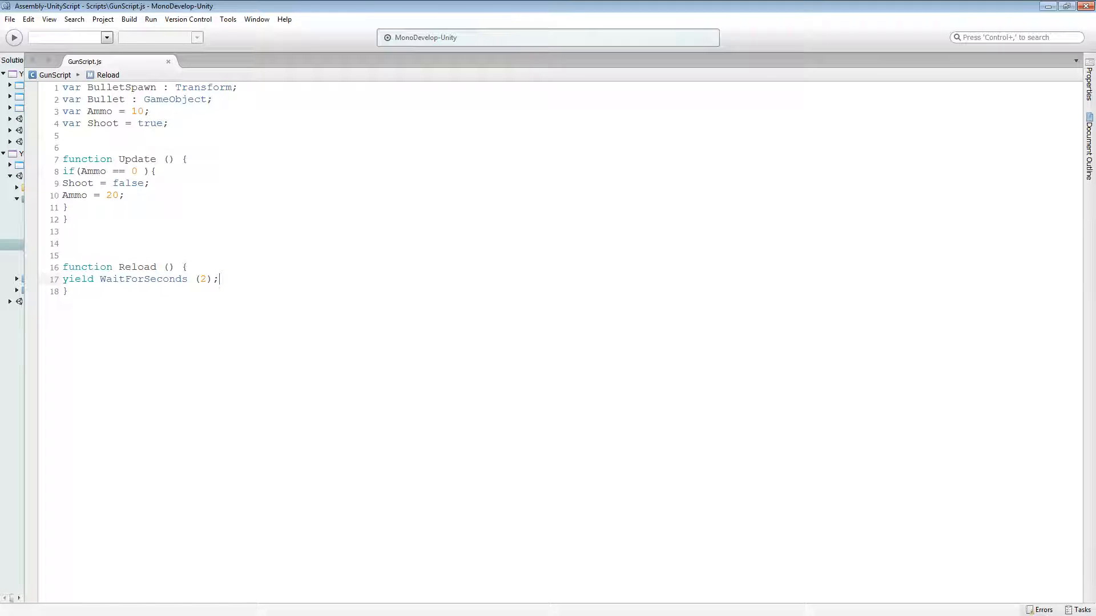
text(s)
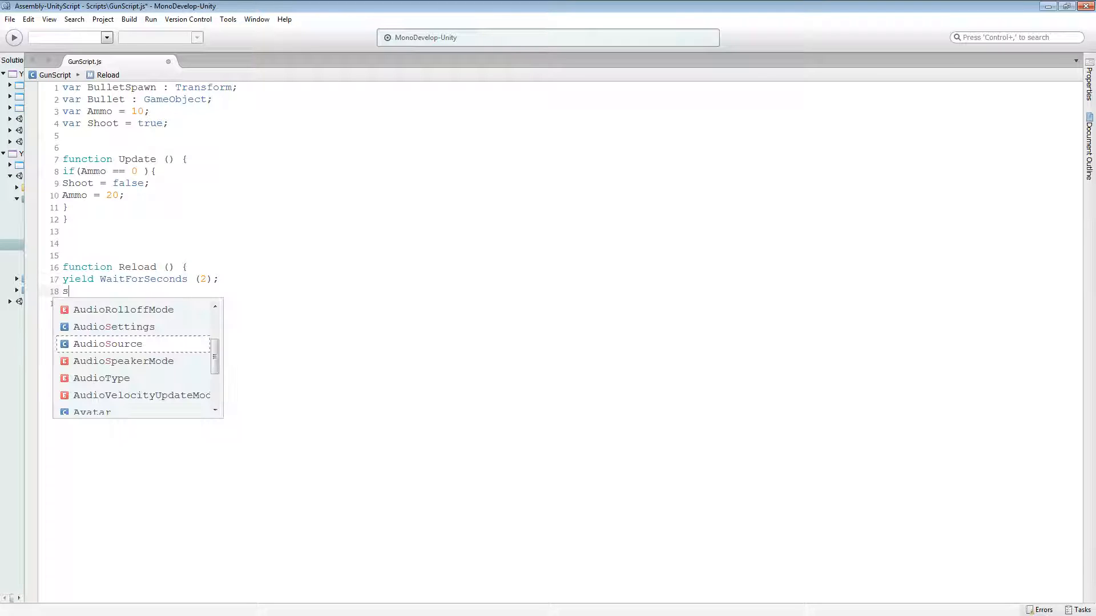
text(hoot = true;)
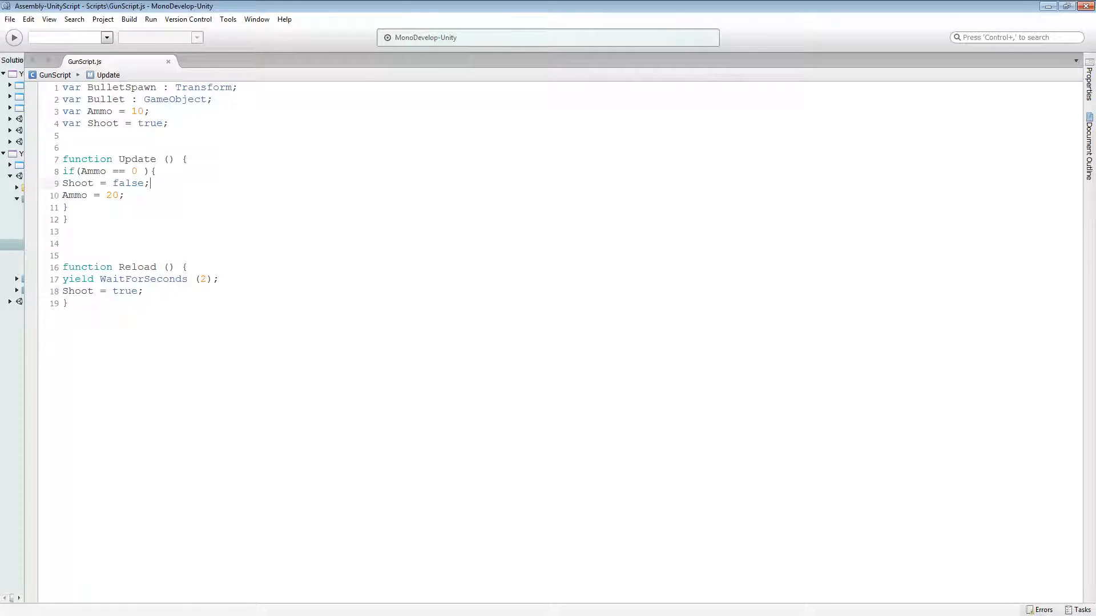
- Call Reload(); after Shoot = false; in the ammo check, leaving room below it in Update
text(Reload()
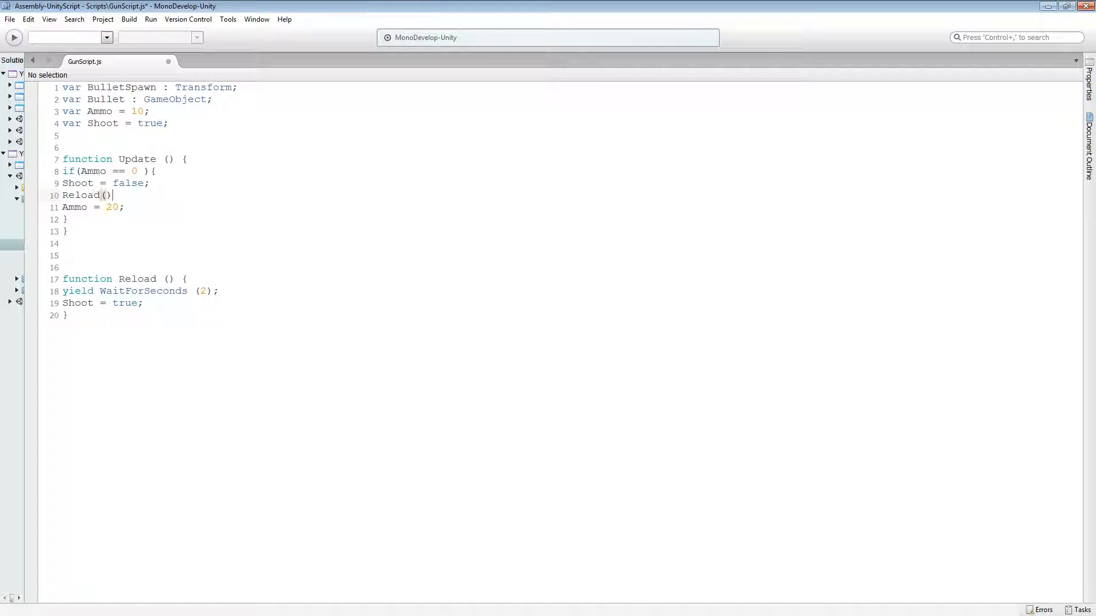
text(;)
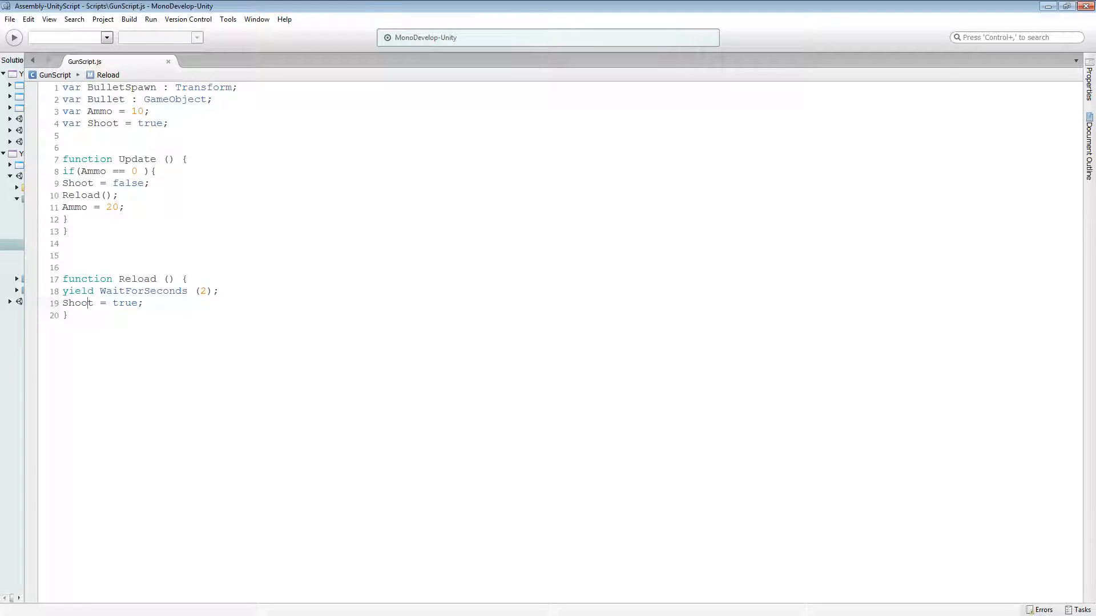
click(68, 219)
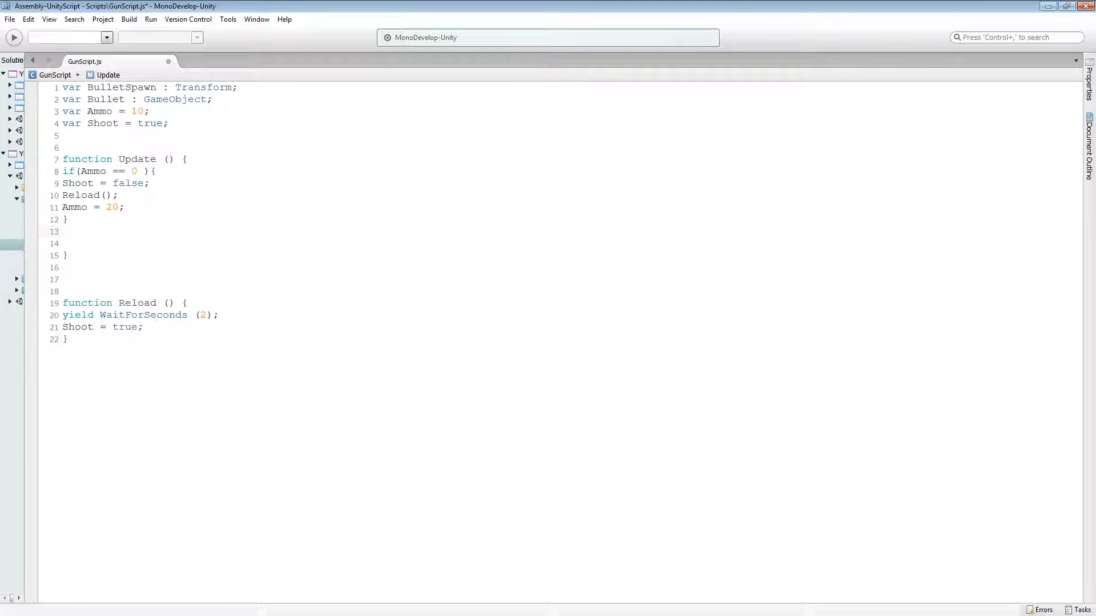
- Add if(Shoot == true){ containing an empty if(Input.GetButtonDown("Fire1")){ } block
text(if())
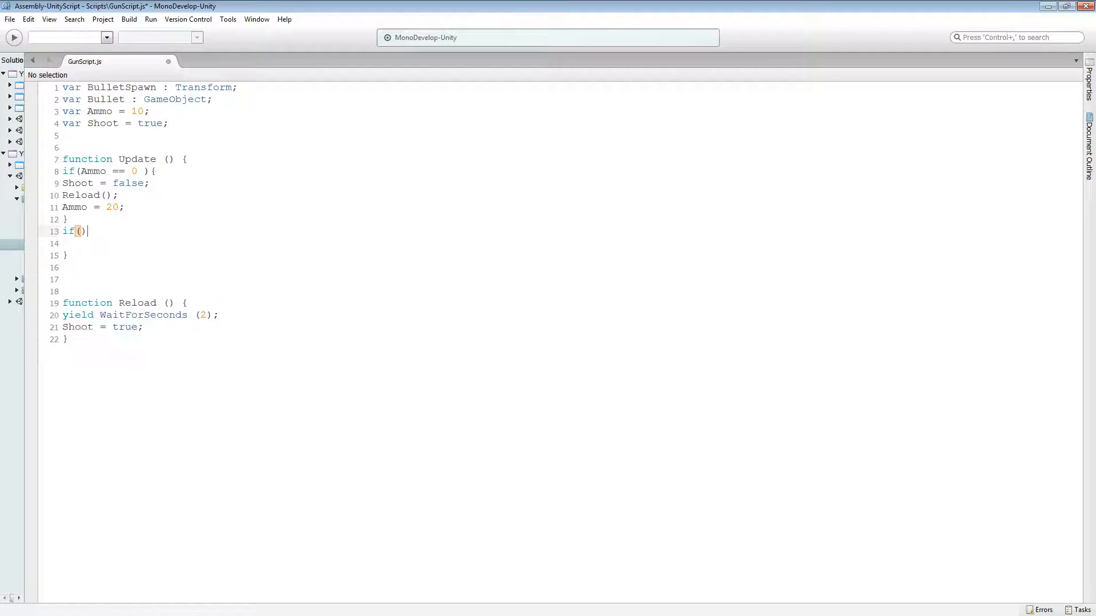
text(Shoot)
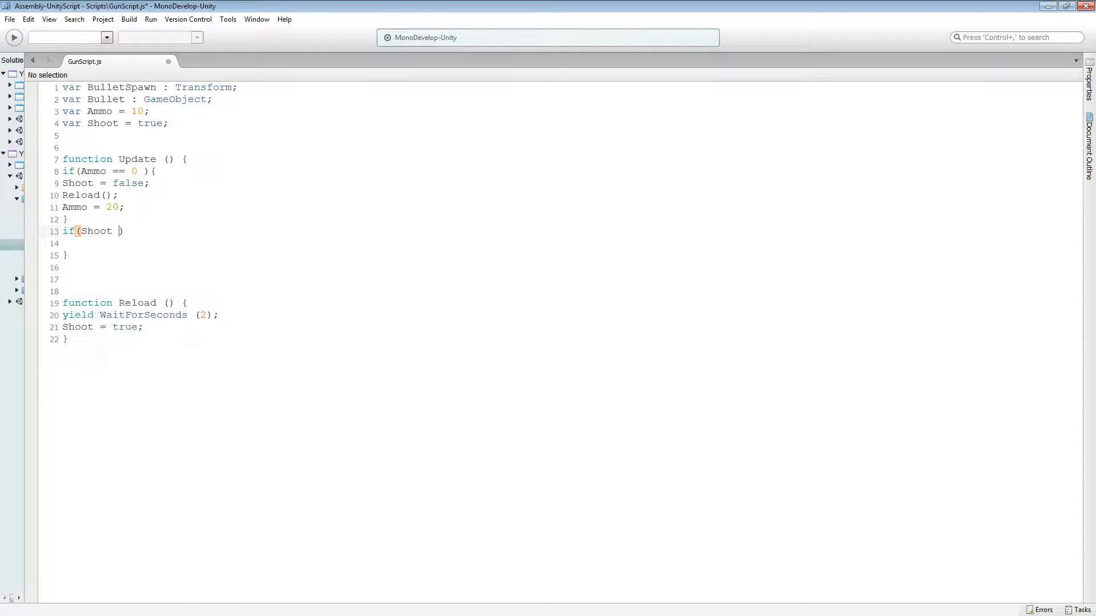
text(== true){)
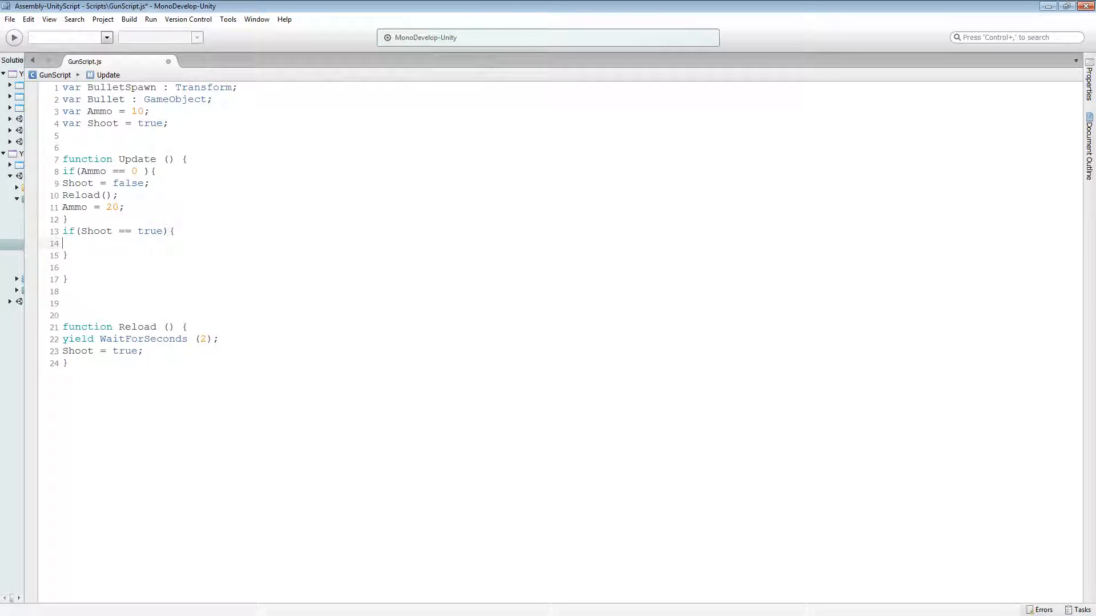
text(if(I))
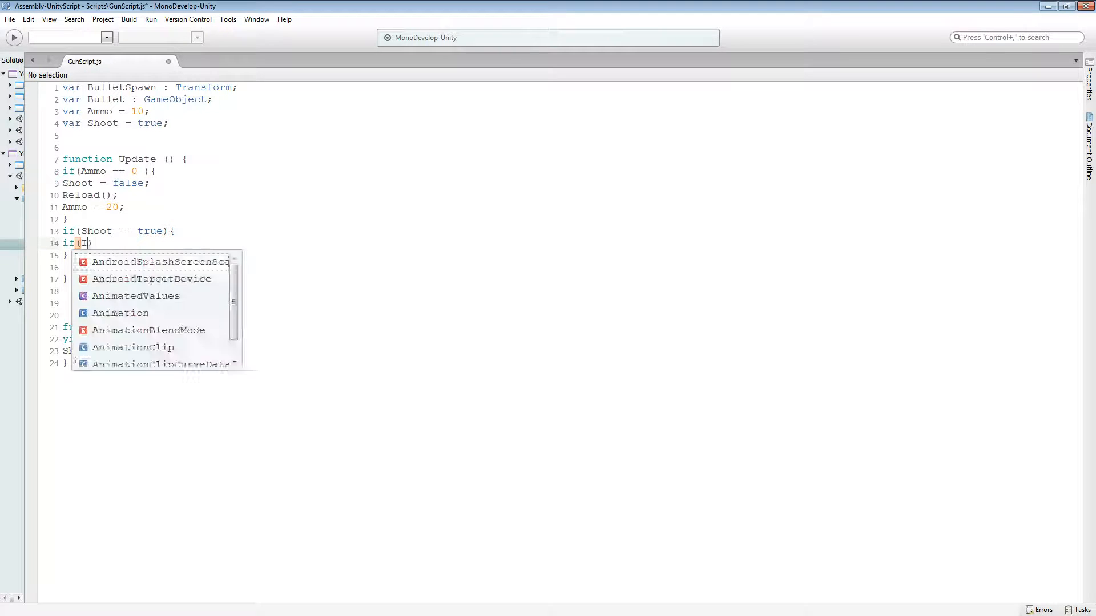
text(nput.get)
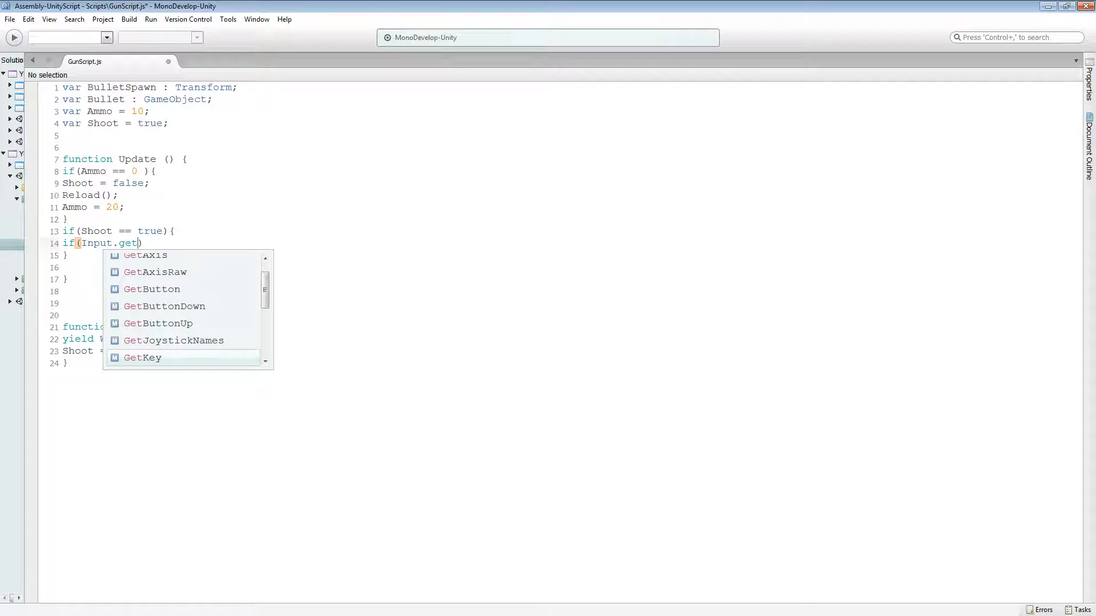
text(ButtonDown(")
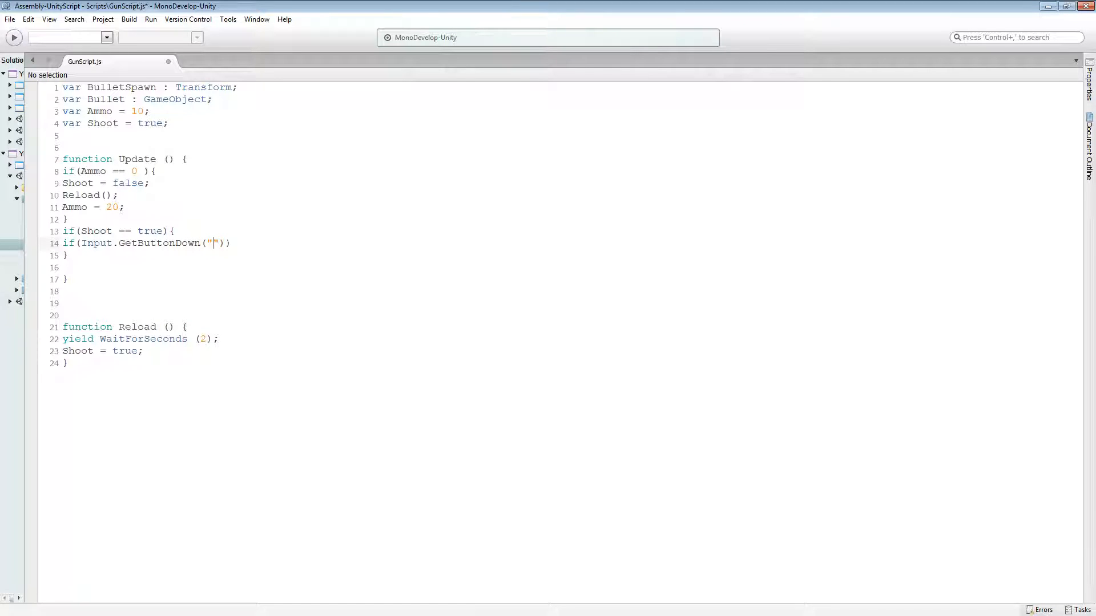
text(Fire1)
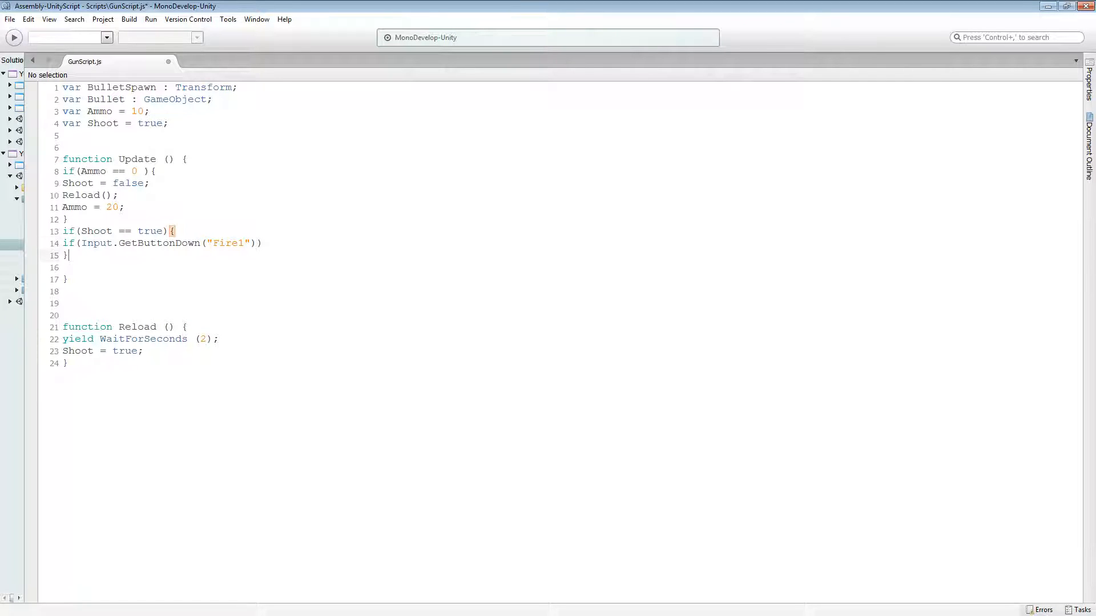
text({})
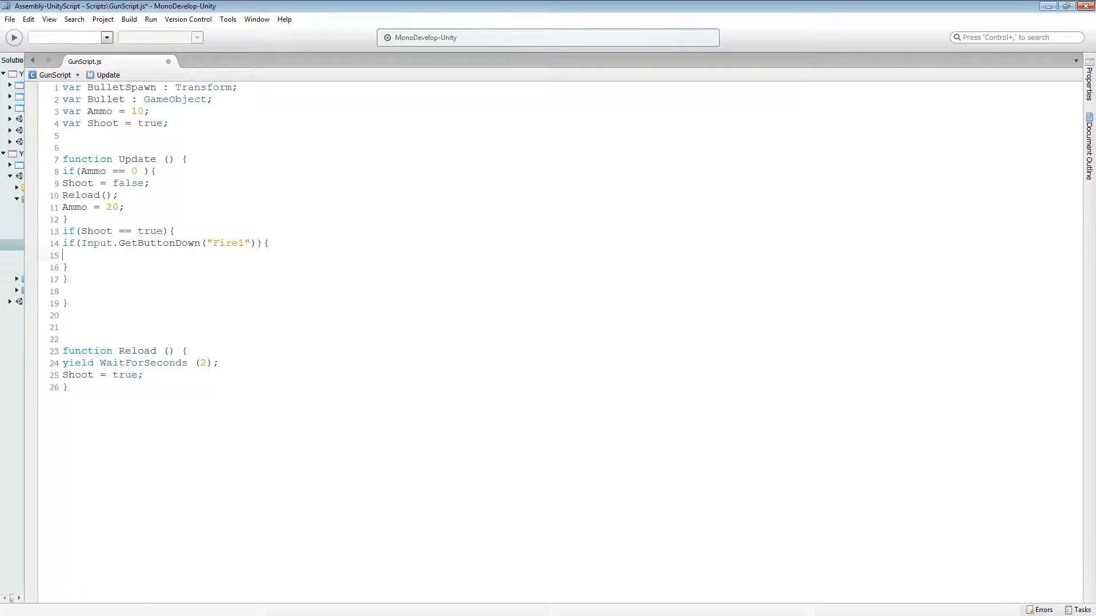
- Write Instantiate(Bullet,BulletSpawn.transform.position,BulletSpawn.transform.rotation); inside the Fire1 block
text(In)
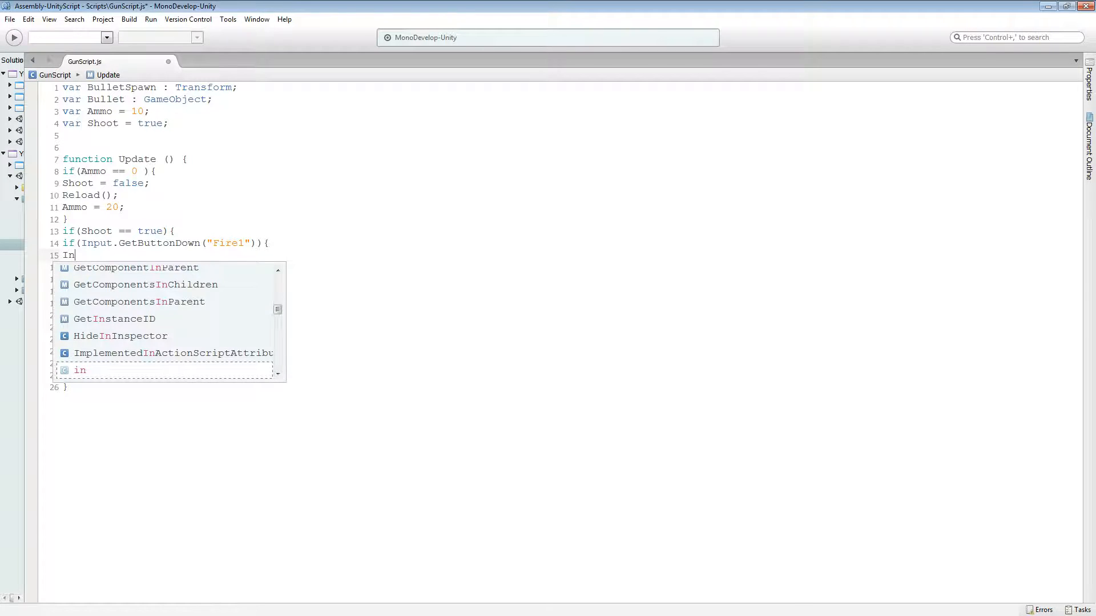
text(sta)
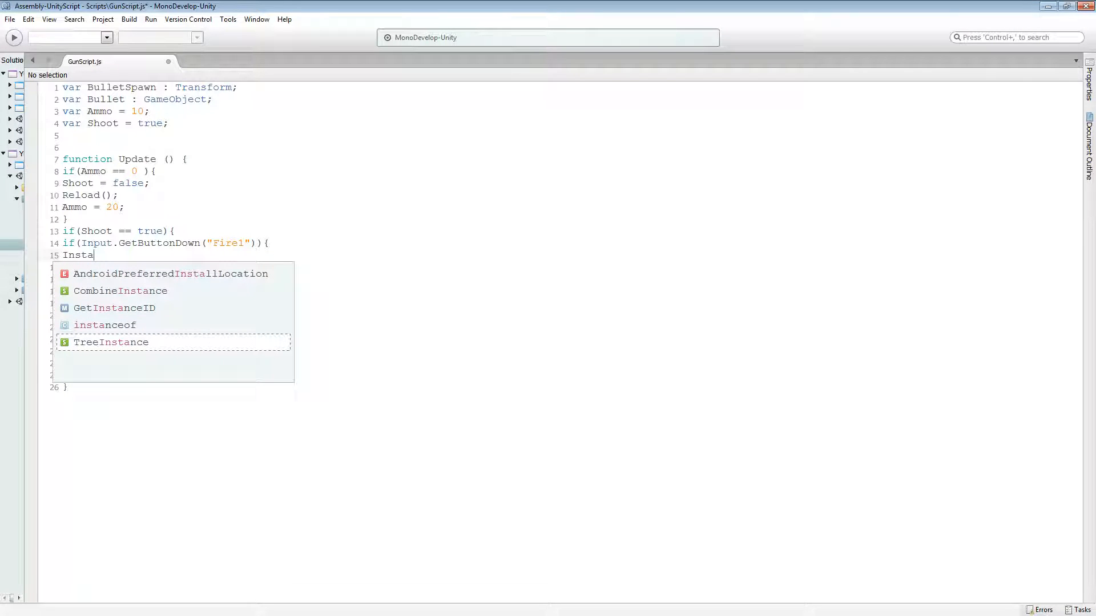
text(n)
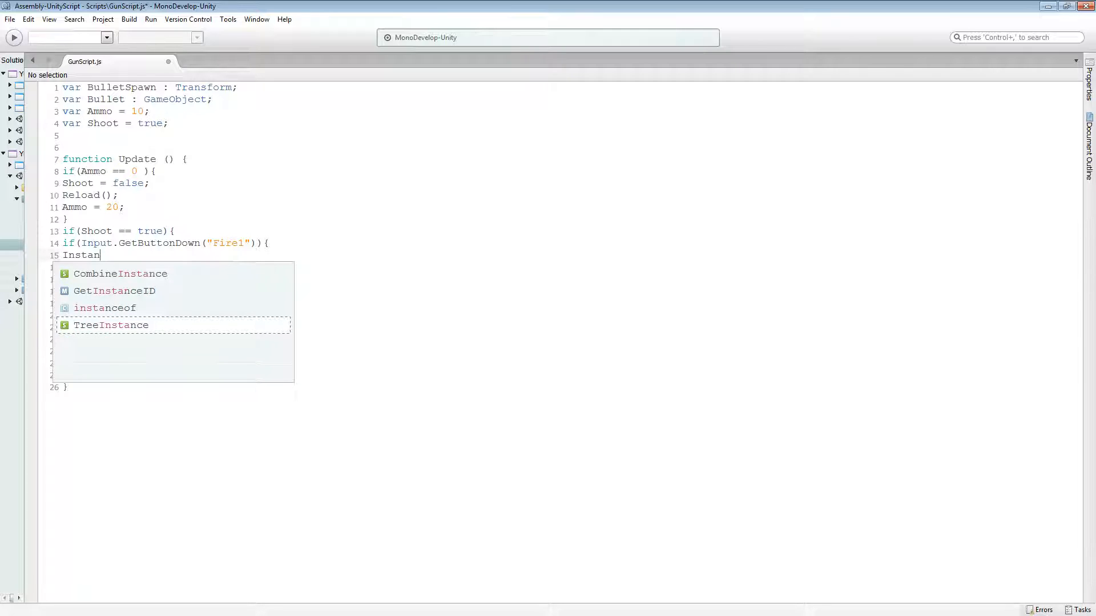
text(tiate)
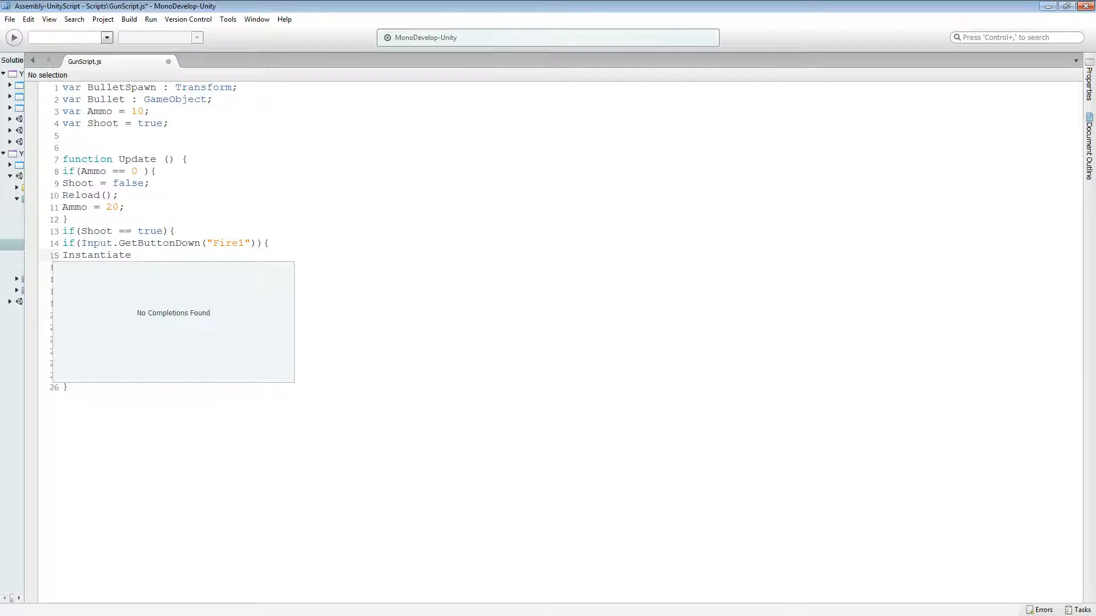
text((Bull)
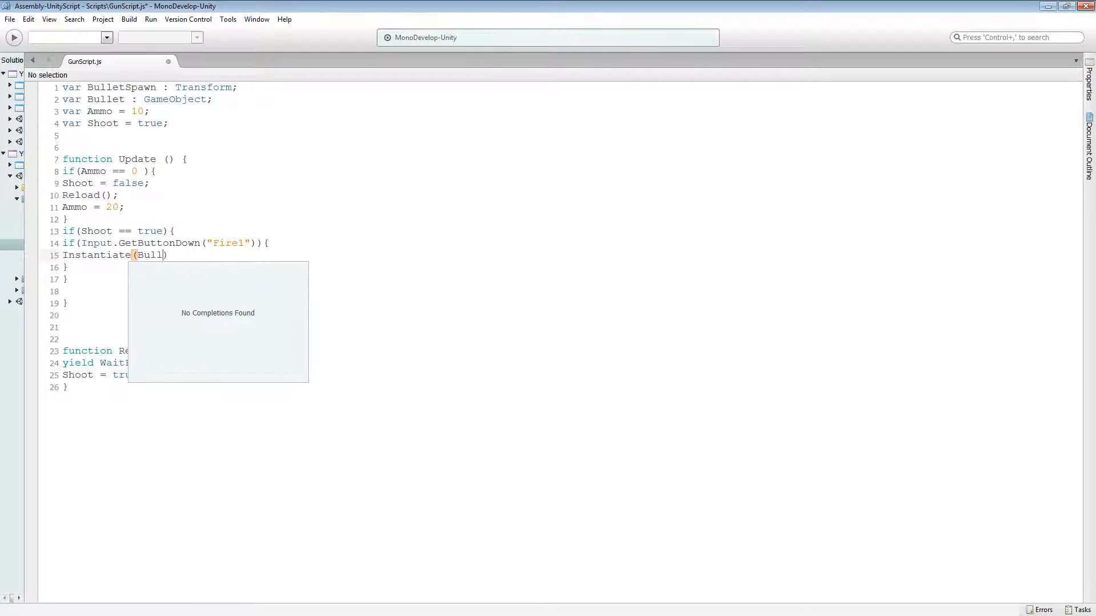
text(et)
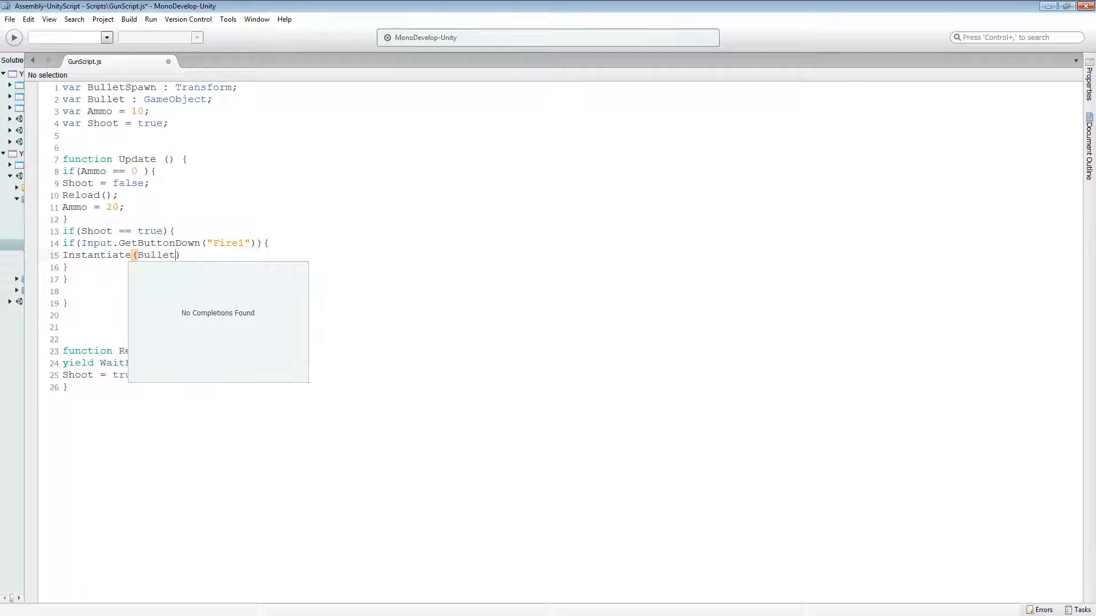
text(,)
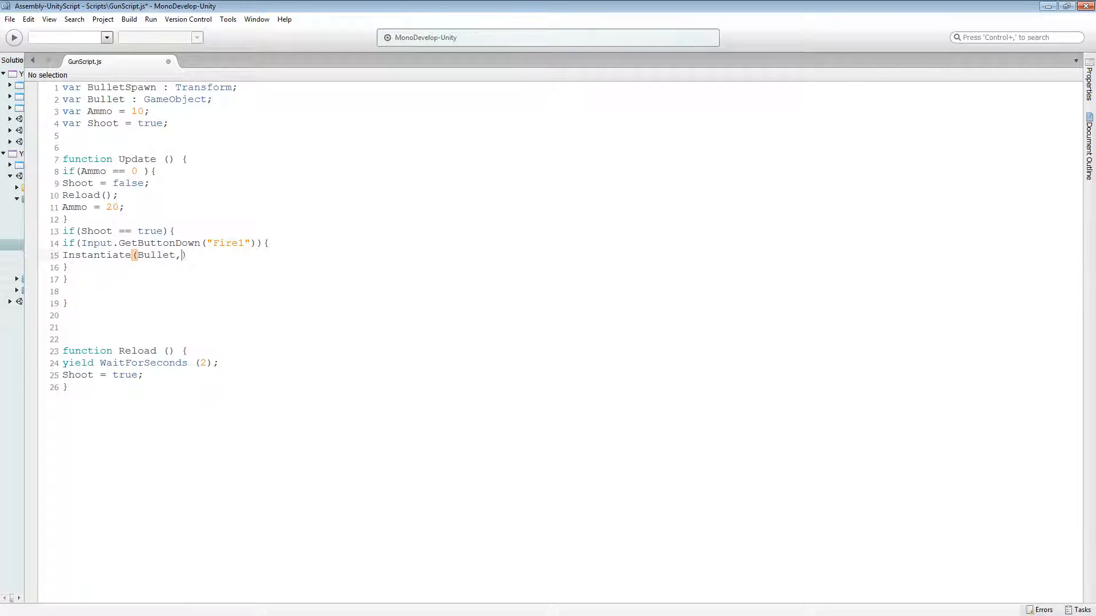
text(BulletS)
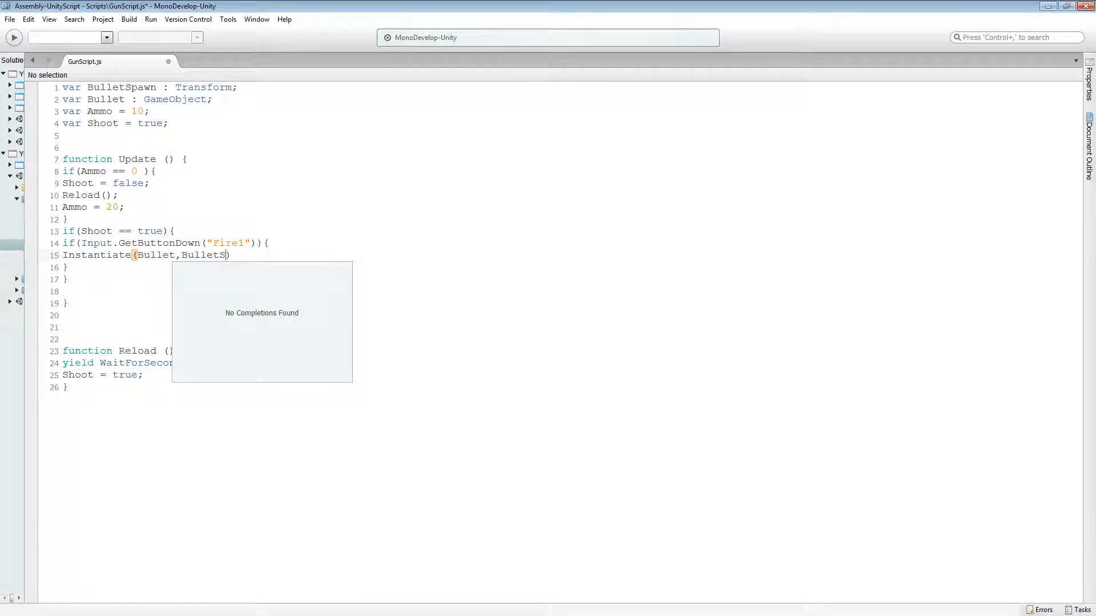
text(pawn)
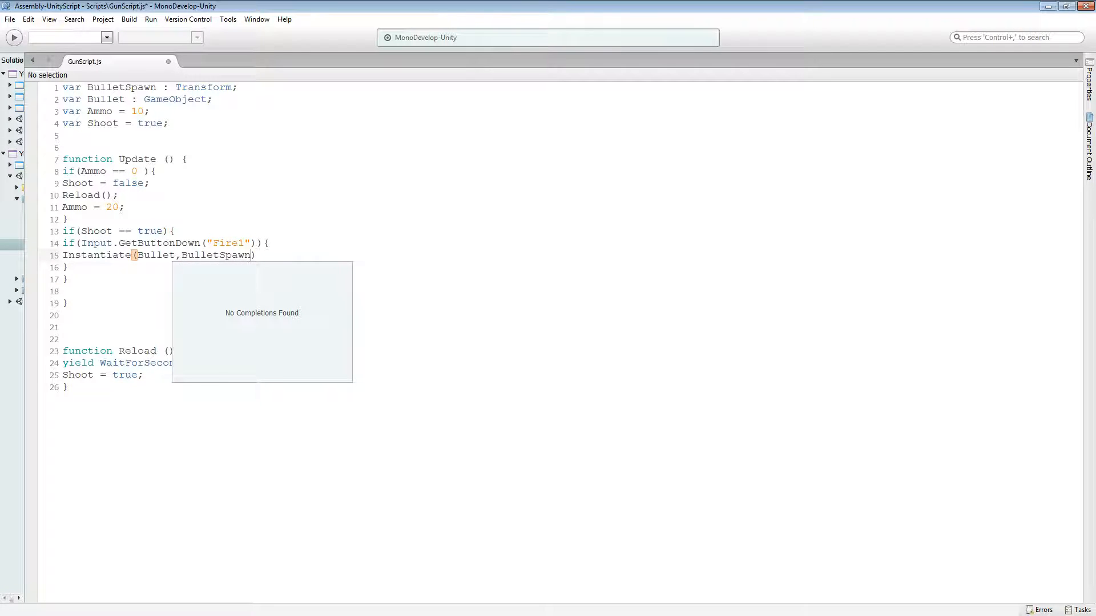
text(.transform)
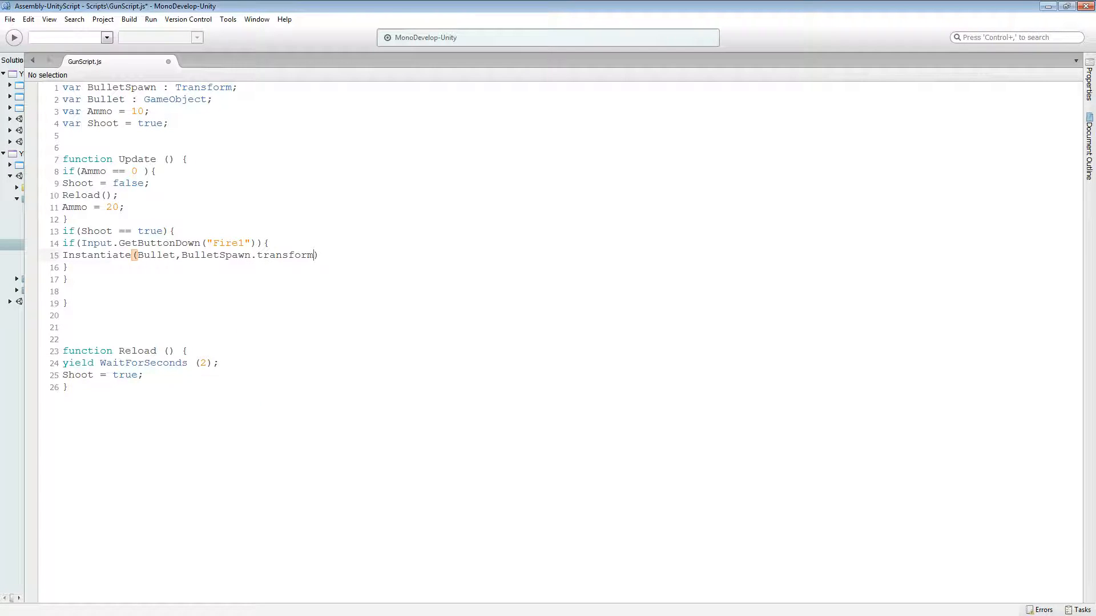
text(.position)
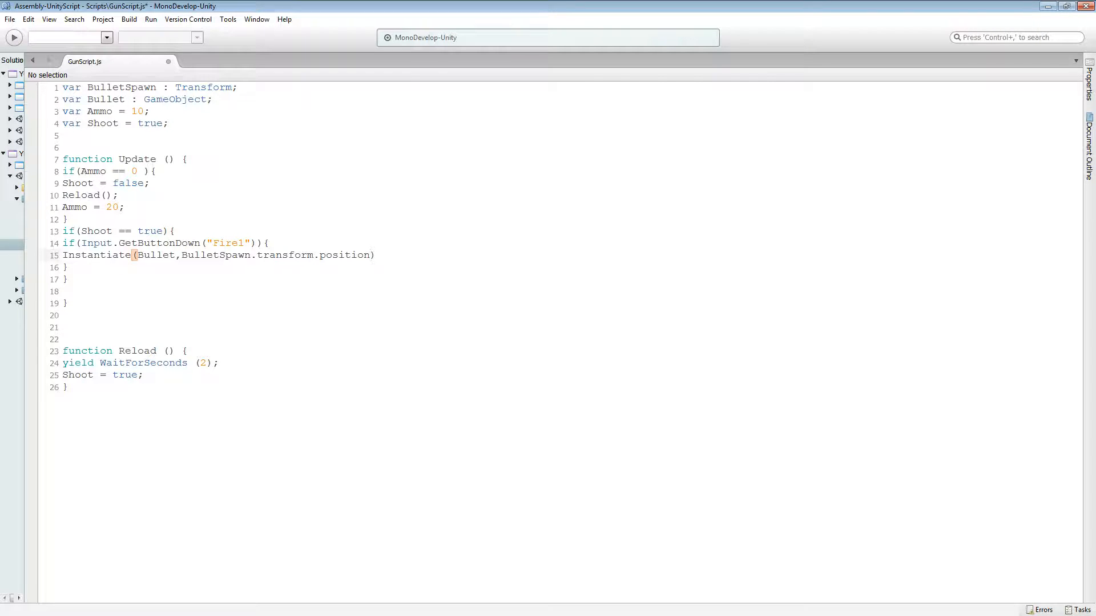
text(,Bu)
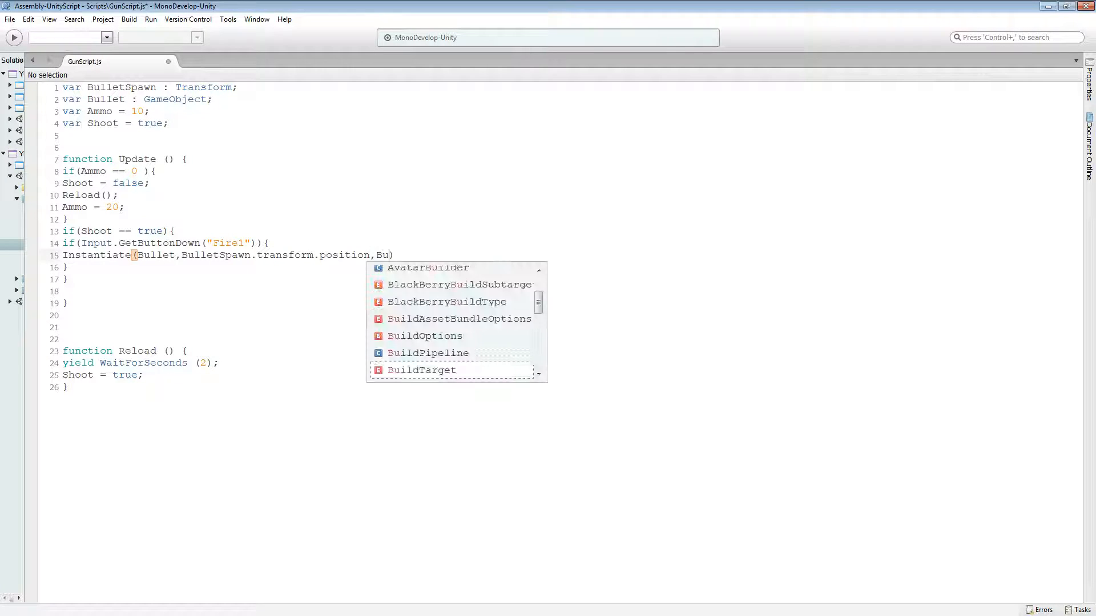
text(llet)
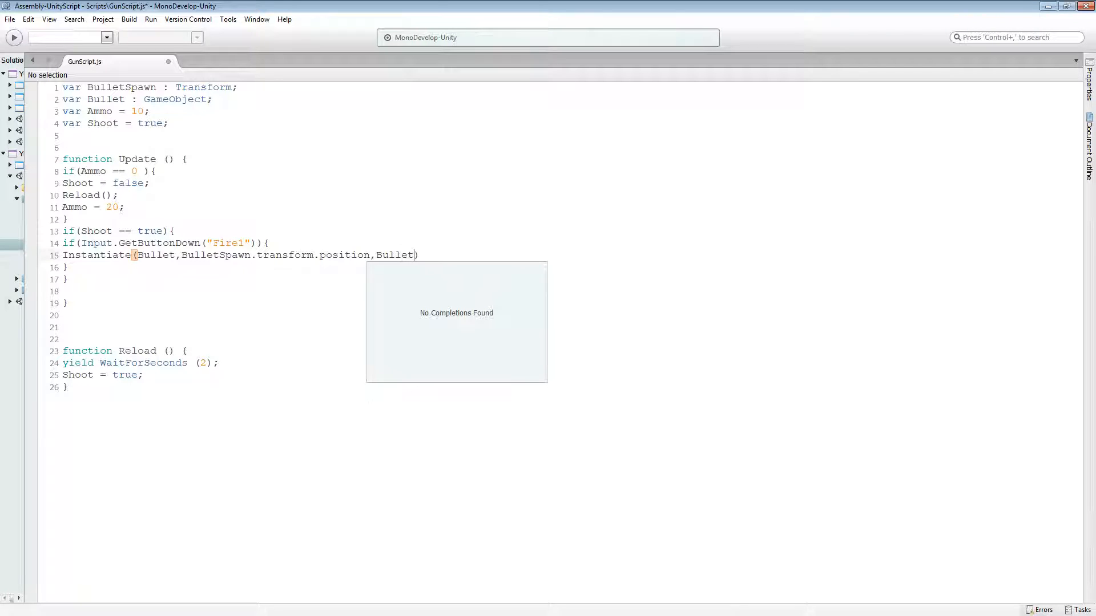
text(Spawn/)
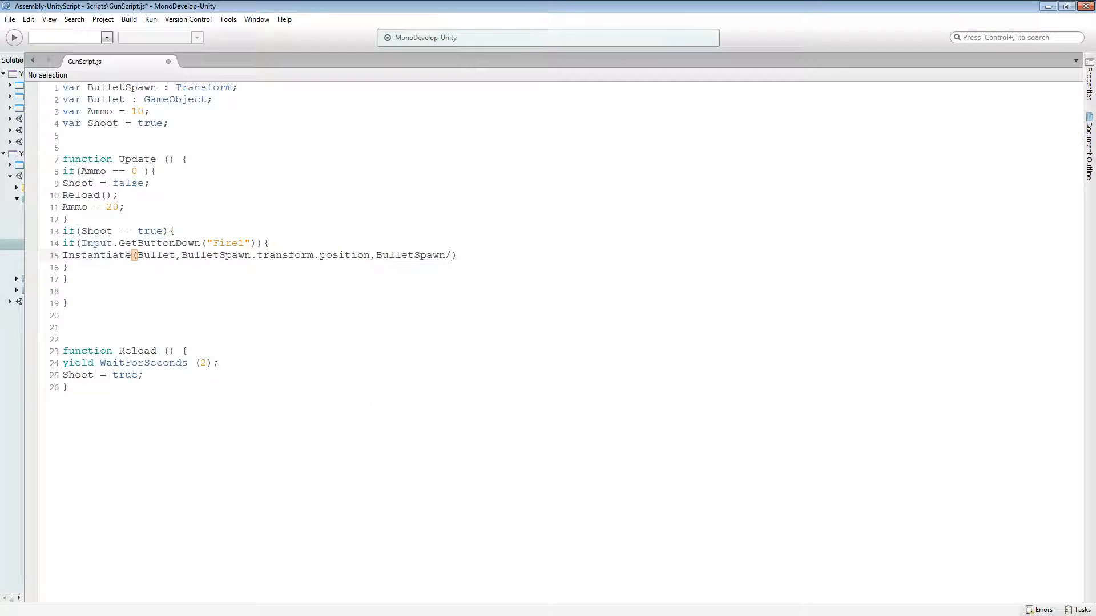
text(transform.rotation)
text(Amm)
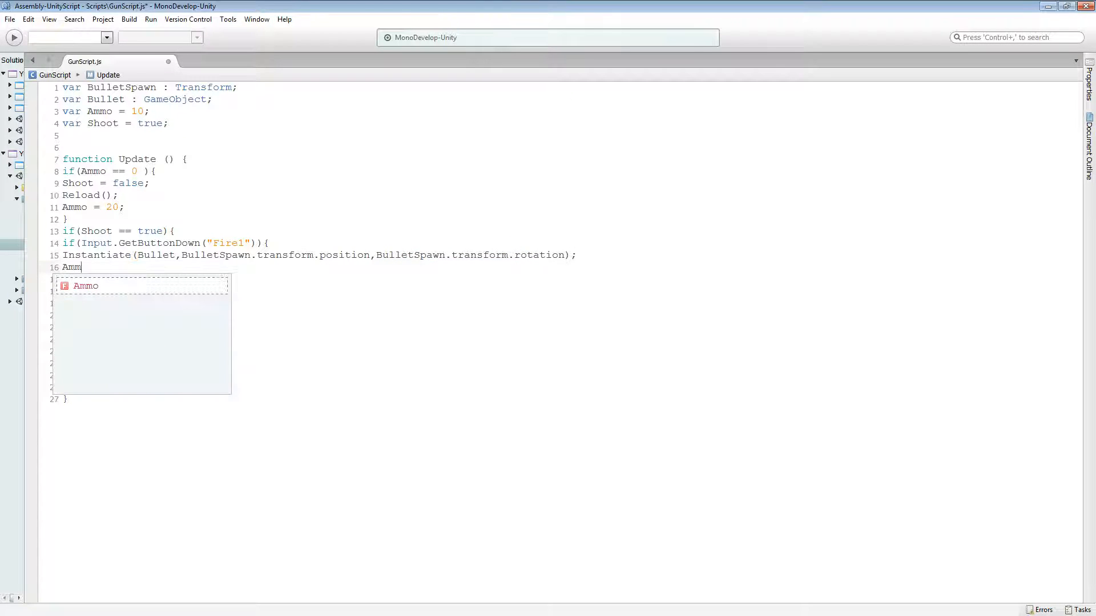
- Add Ammo--; after Instantiate and an OnGUI label showing "Ammo : " + Ammo
text(o--;)
text(GUI.Label(Rect(10, 10, 100, 20), "Ammo : " + Ammo);)
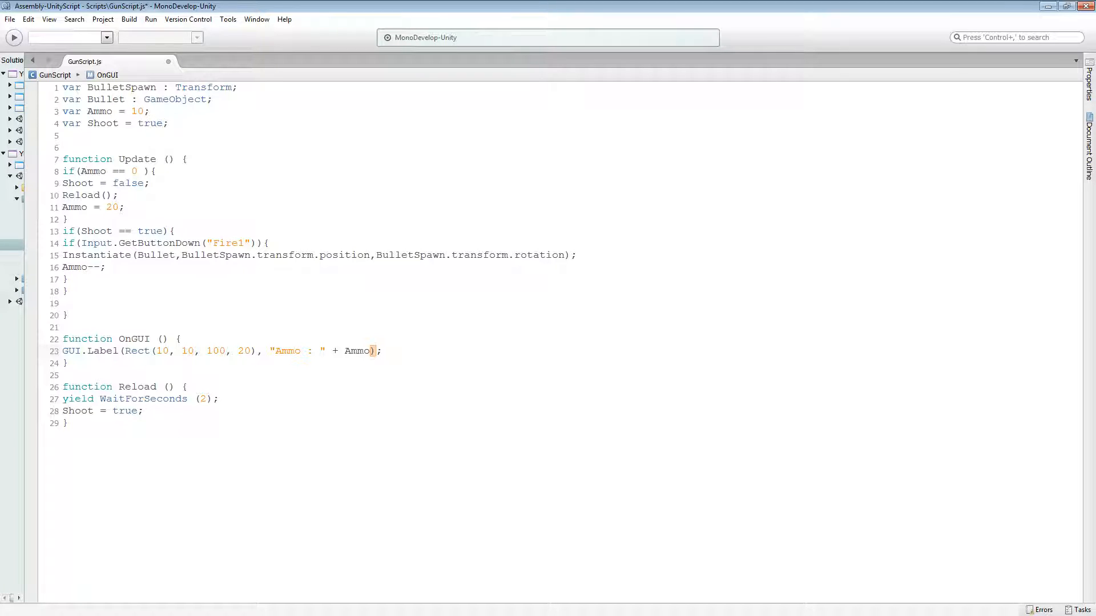
click(118, 350)
text(Bullet)
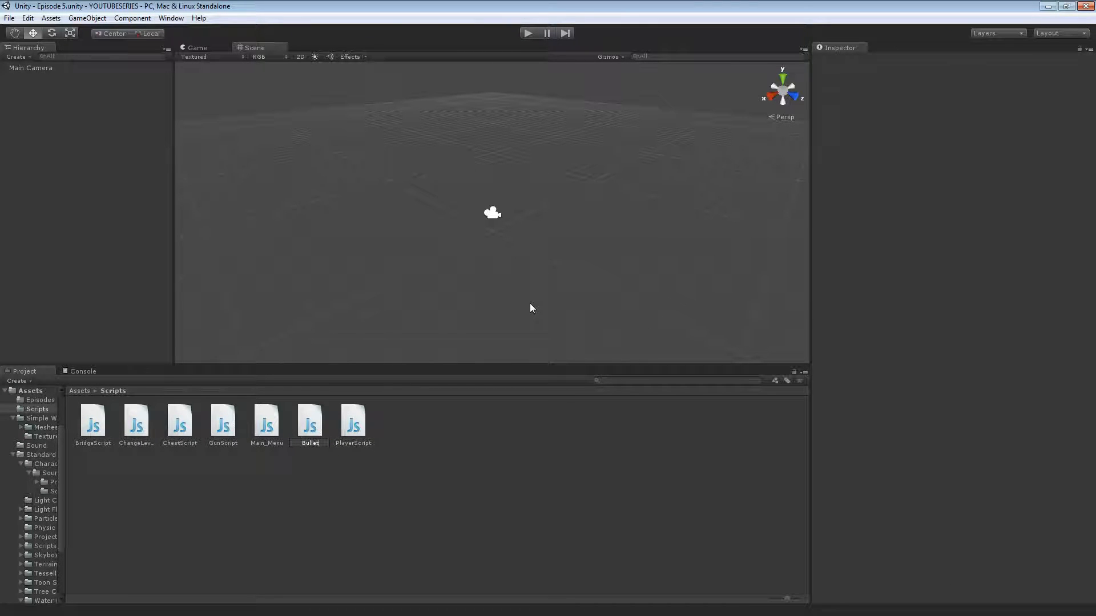
- Name the new script BulletScript, open it in MonoDevelop, and keep GunScript's edits
click(136, 419)
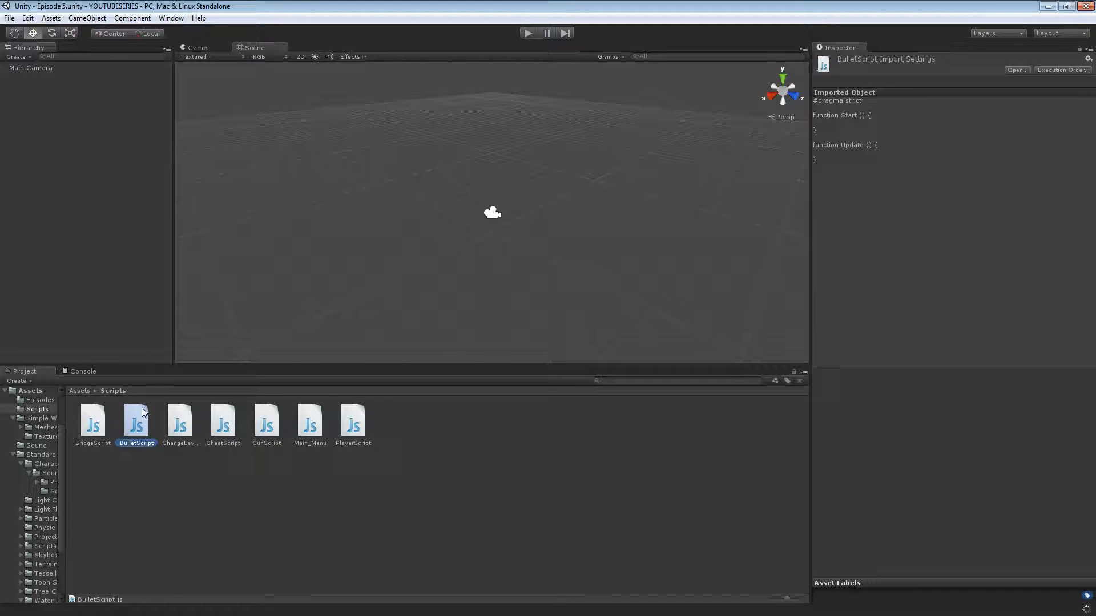
double_click(136, 420)
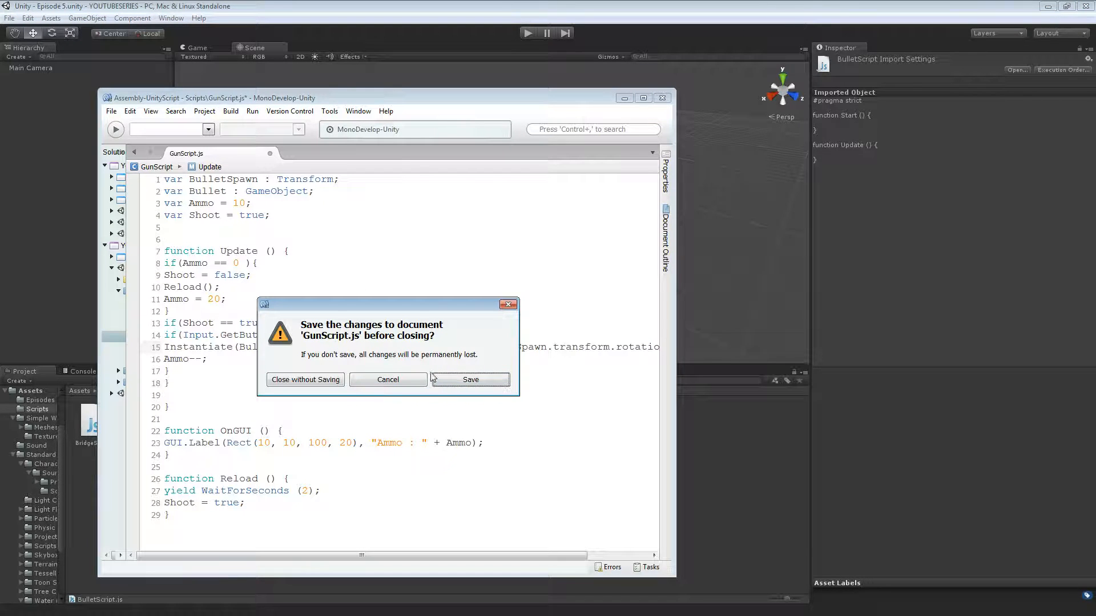
click(305, 379)
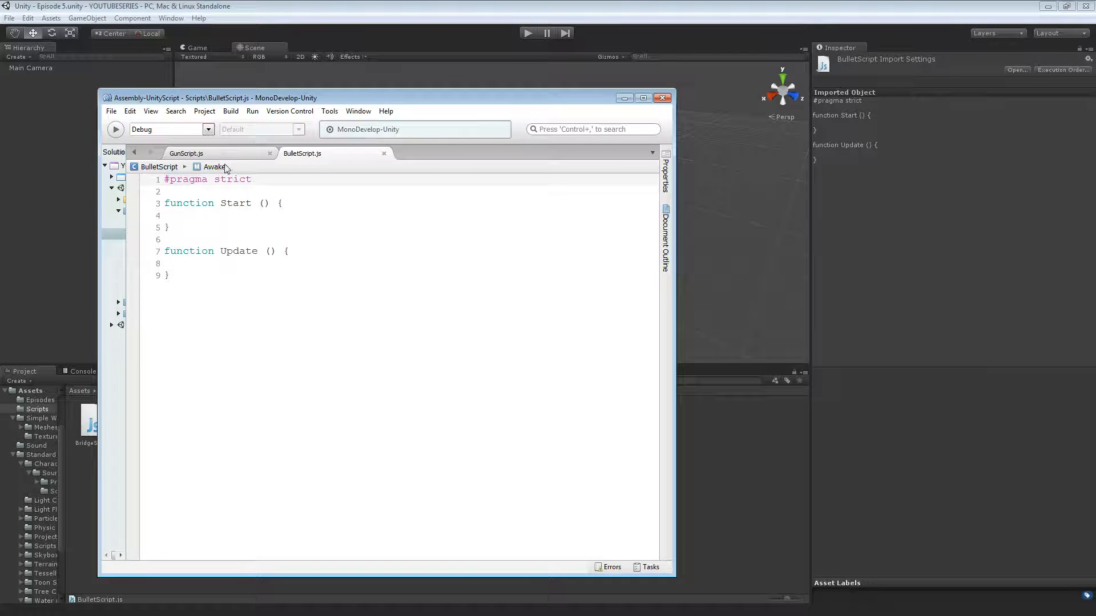
- Declare var BulletSpeed = 100 at the top of BulletScript
text(var)
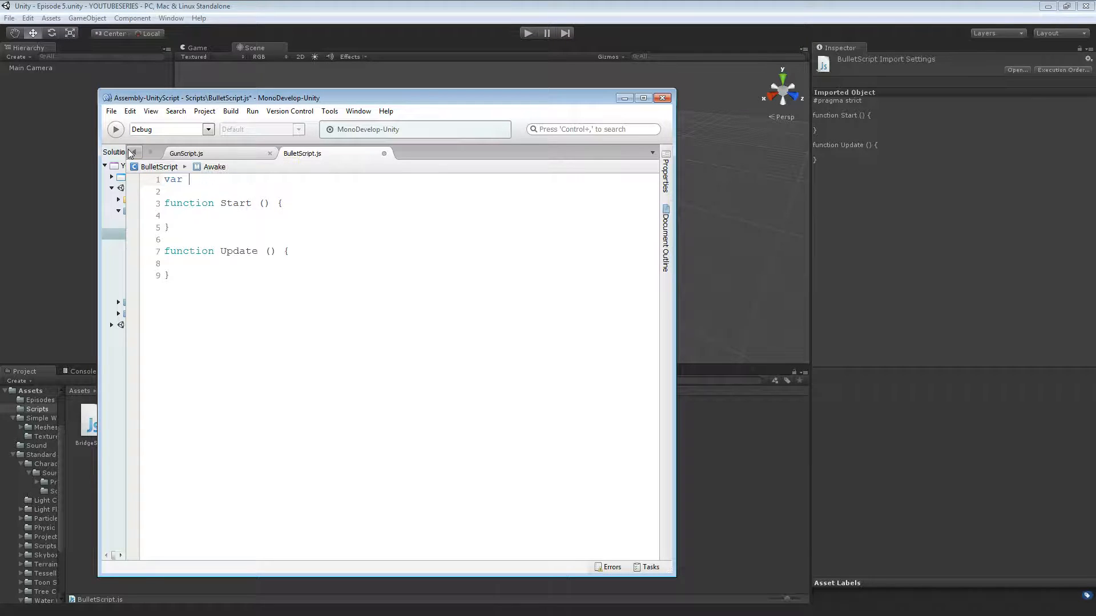
text(BulleSpeed = 100;)
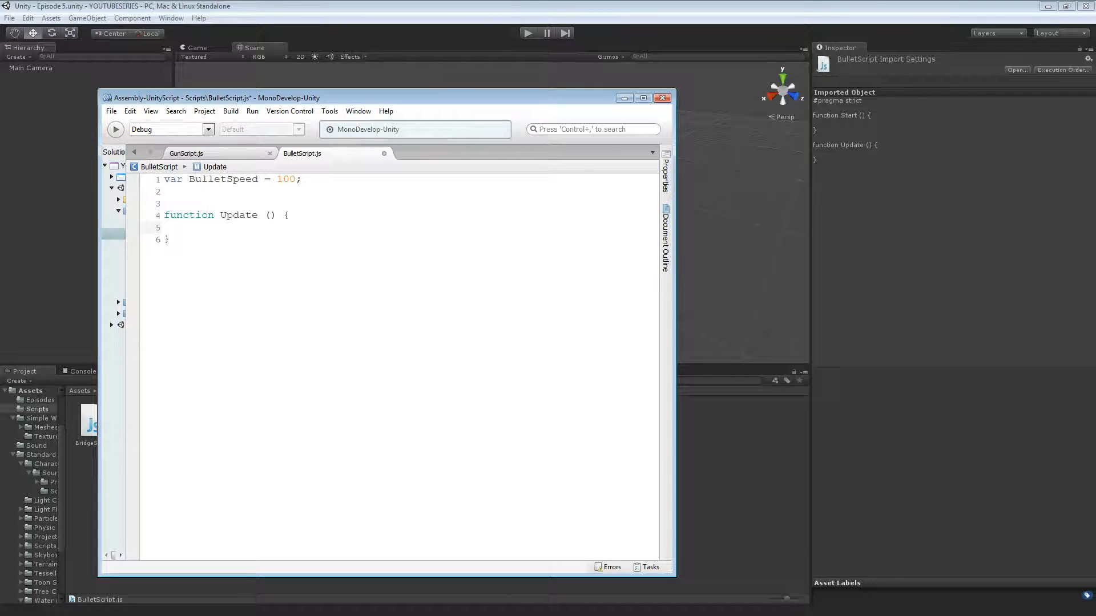
- In Update, move the bullet with transform.Translate(Vector3.forward * Time.deltaTime * BulletSpeed)
text(transform.Translate()
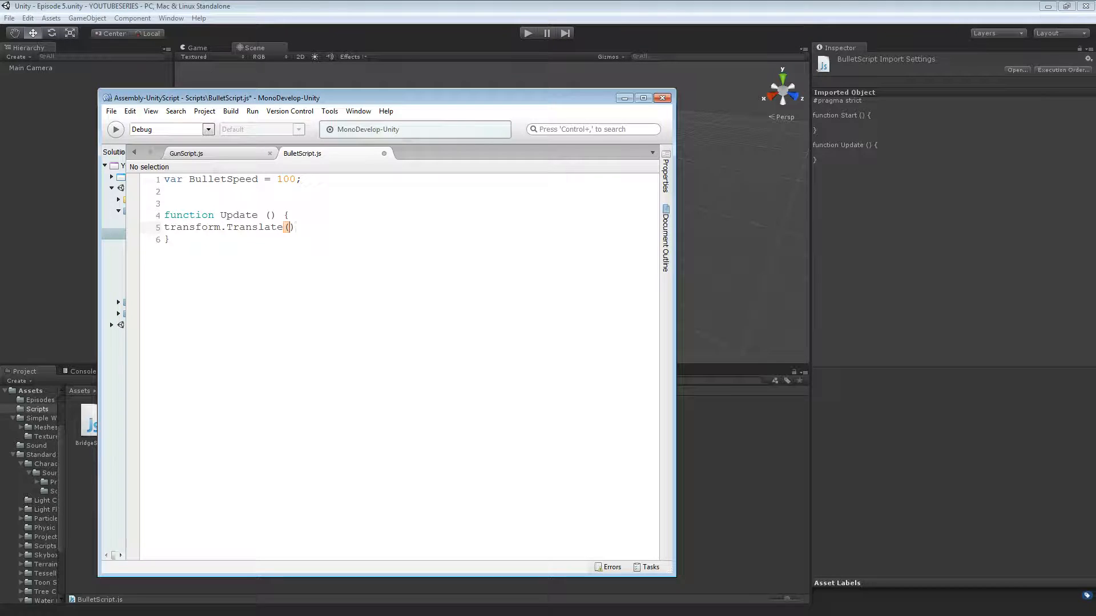
text(Vector)
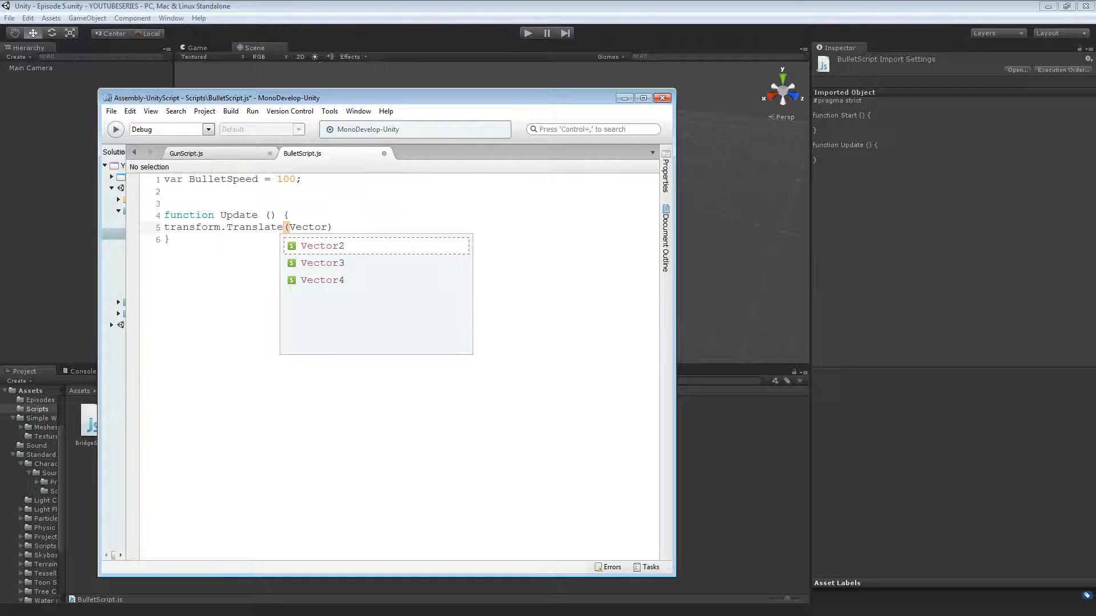
text(3.)
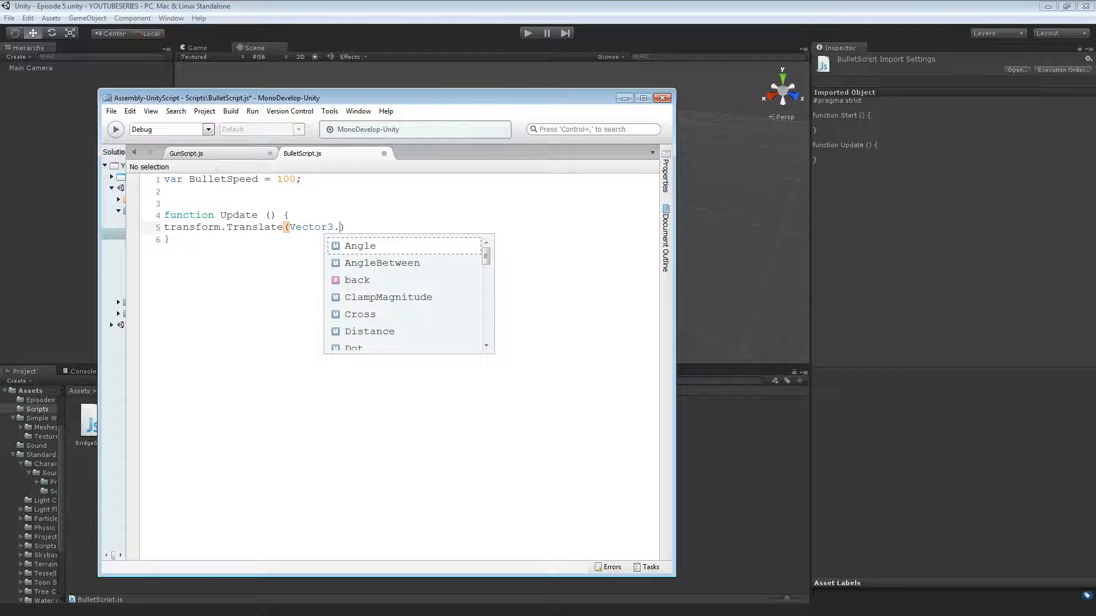
text(forward)
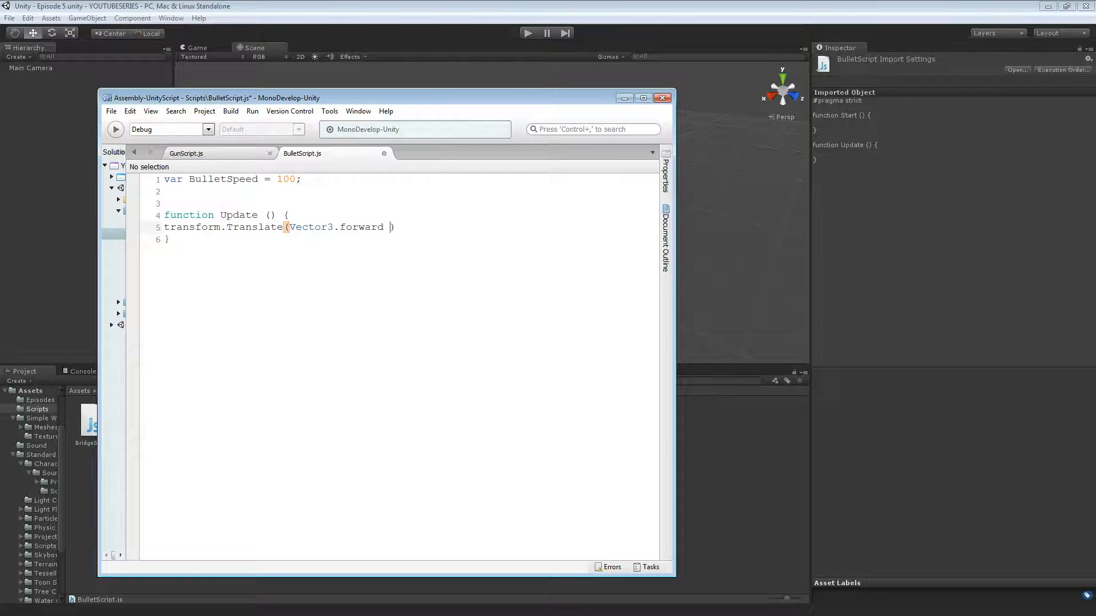
text(* Time.)
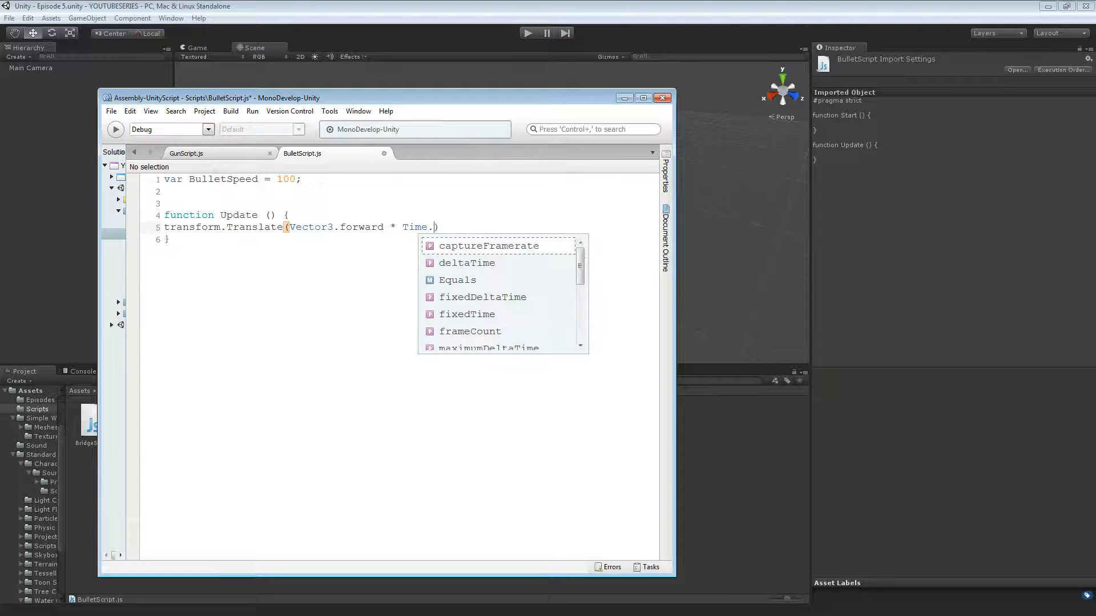
text(deltaTime)
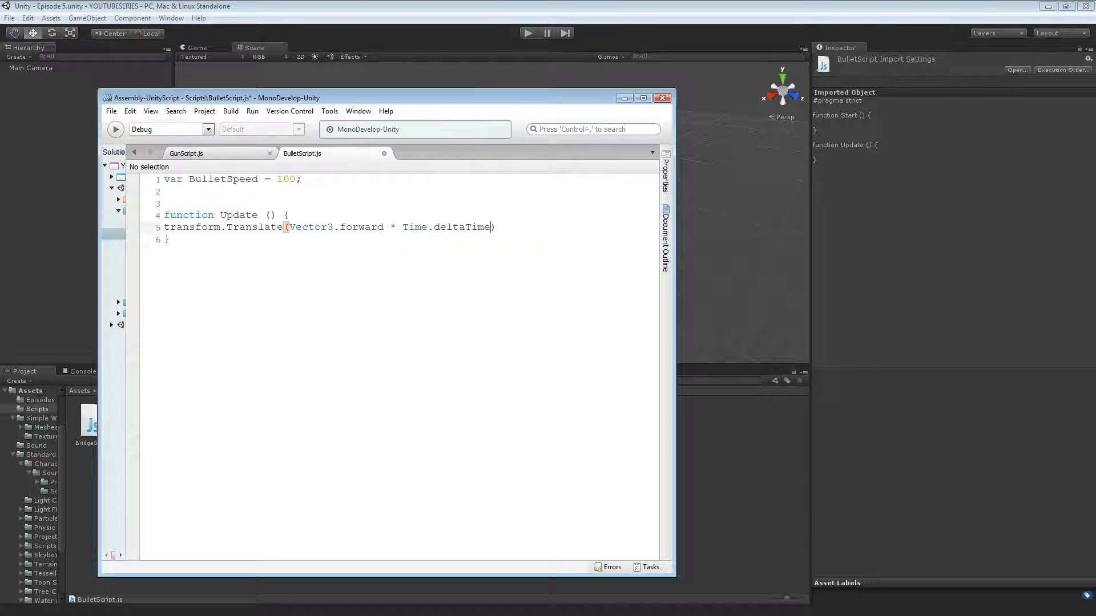
text(* B)
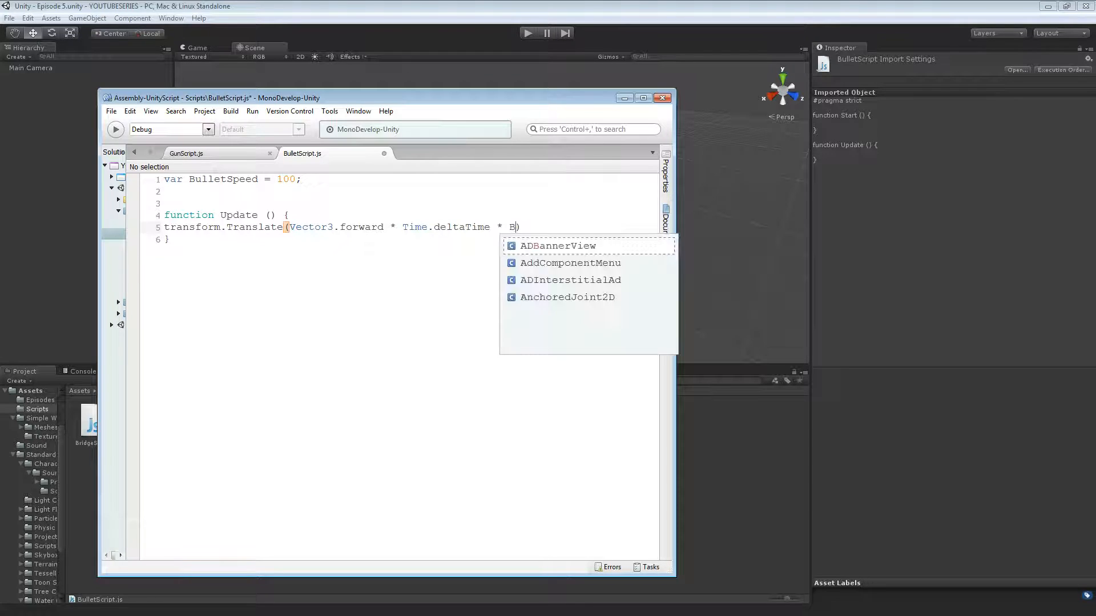
text(ulletSpeed);)
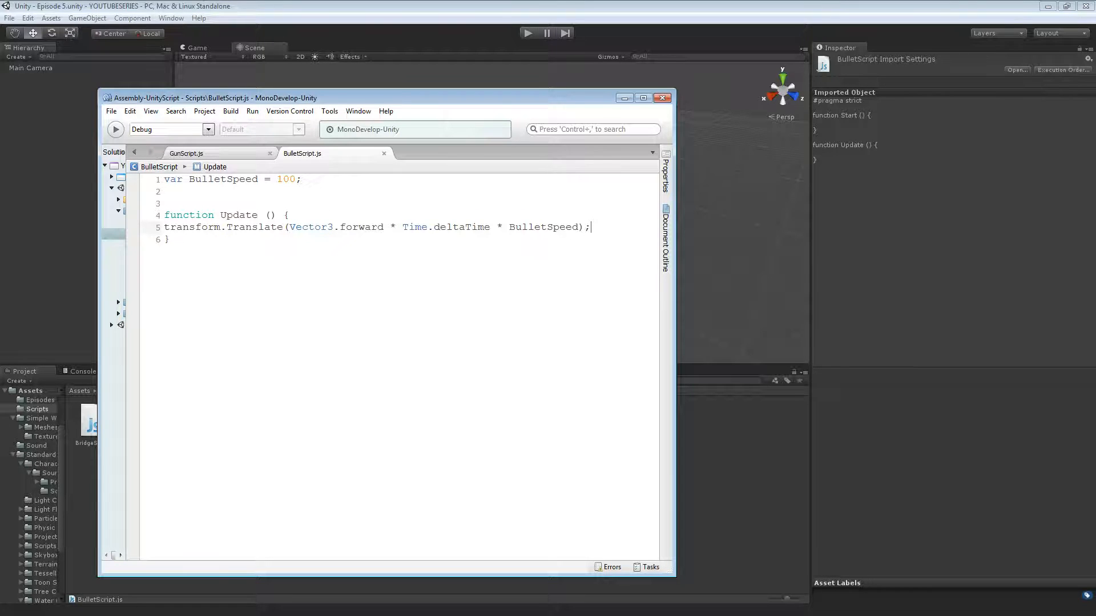
- Compare against GunScript and return to the Unity scene
click(186, 153)
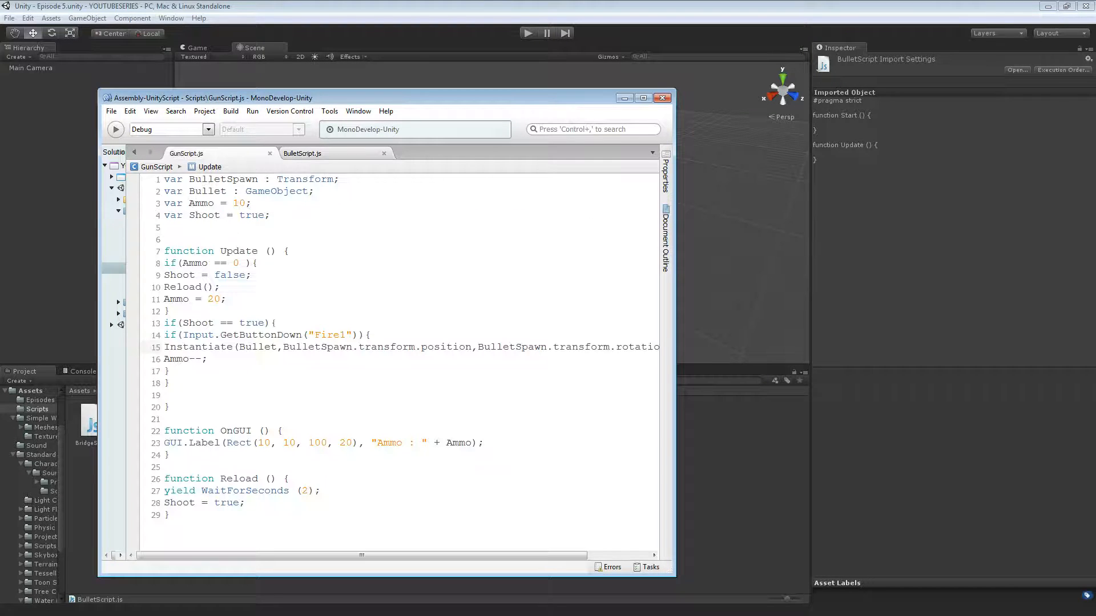
click(301, 153)
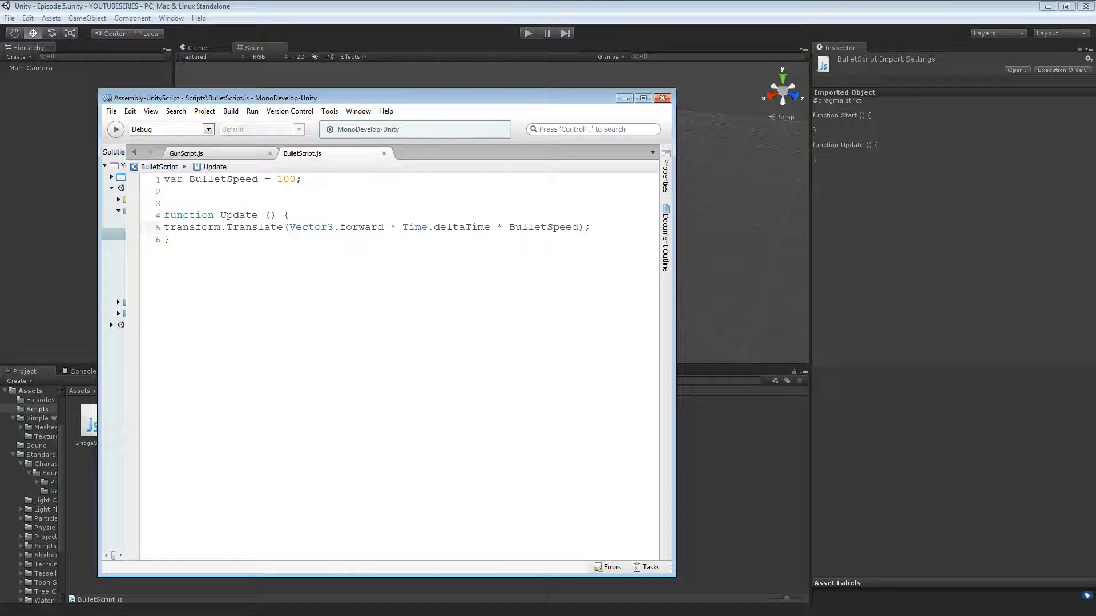
click(186, 153)
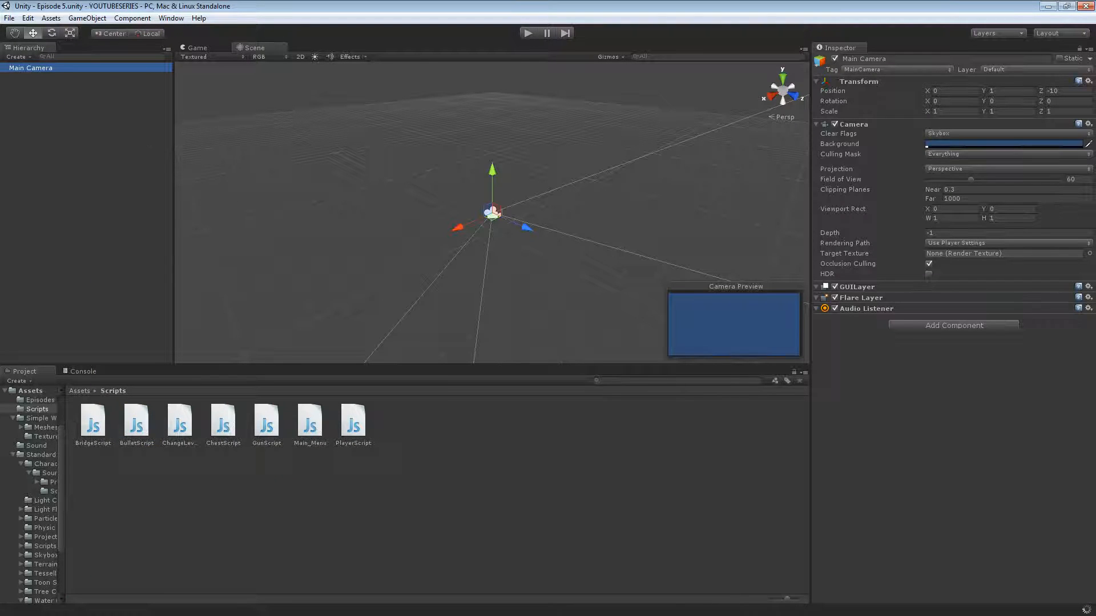
- Find New Terrain via a 'terr' search and add it to the scene
text(terr)
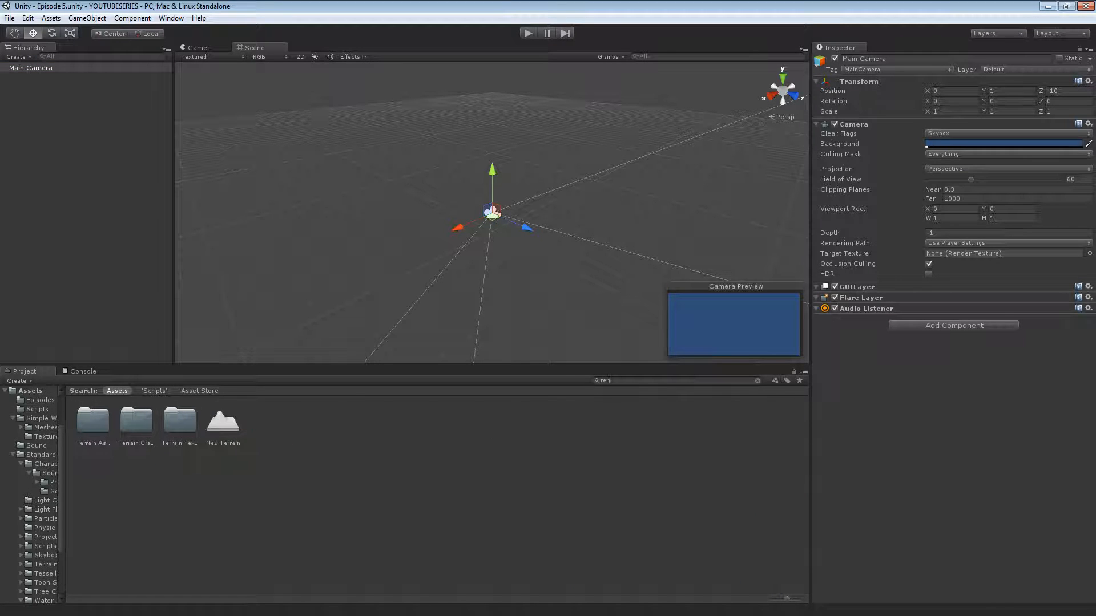
click(223, 424)
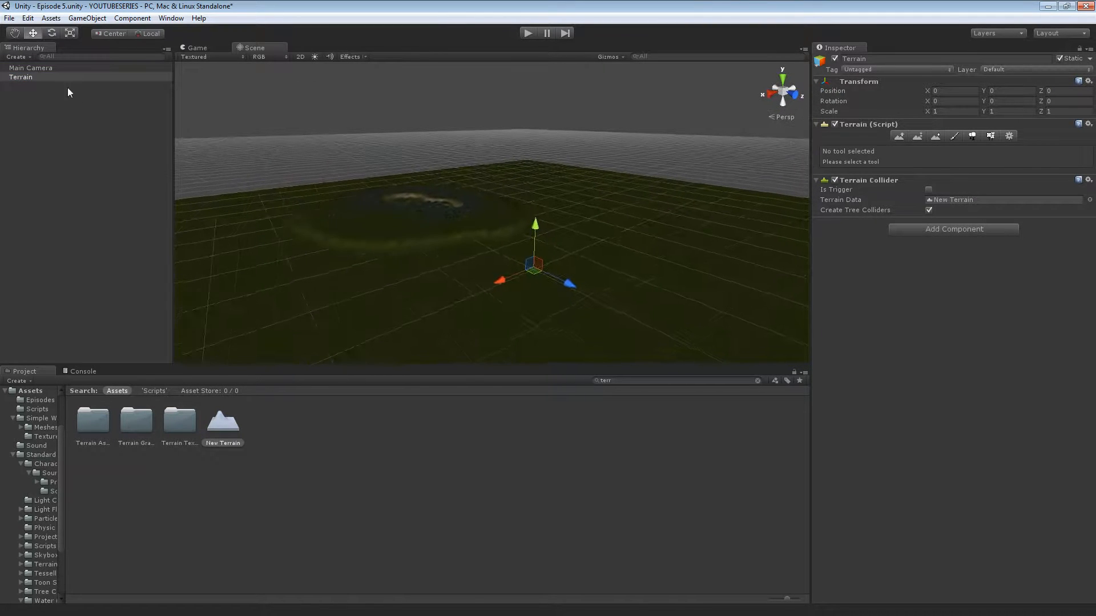
- Select Main Camera and move it out over the terrain
click(31, 68)
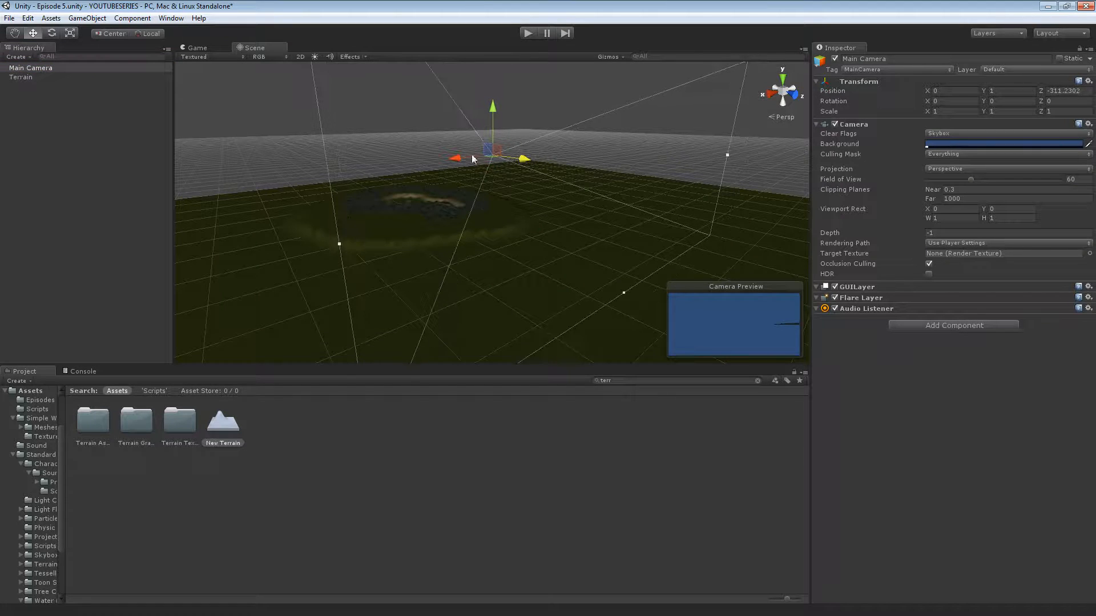
drag(493, 148, 412, 185)
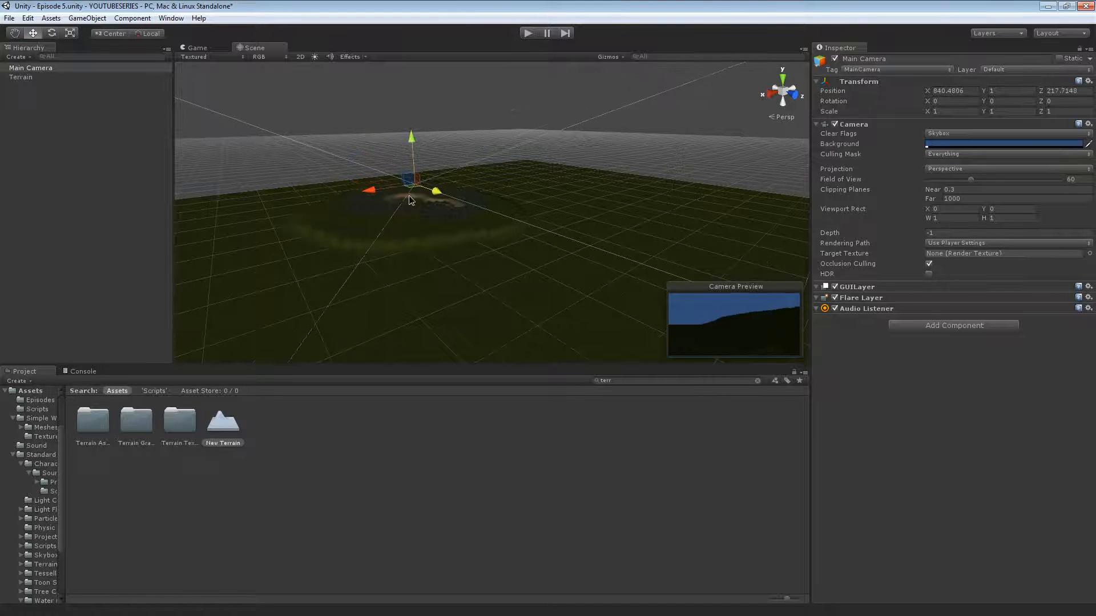
click(31, 68)
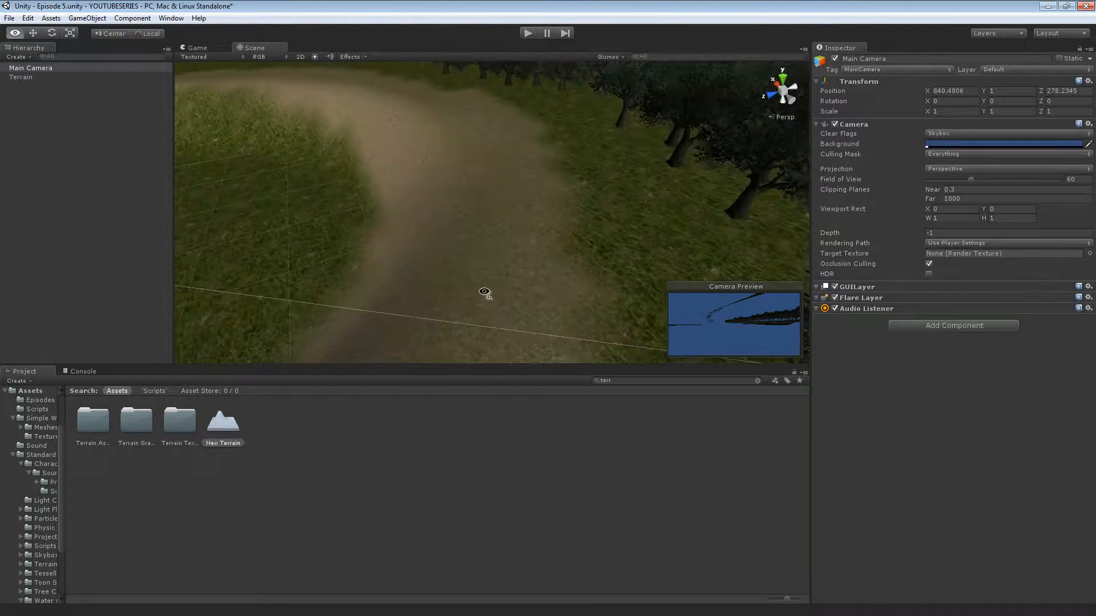
click(87, 17)
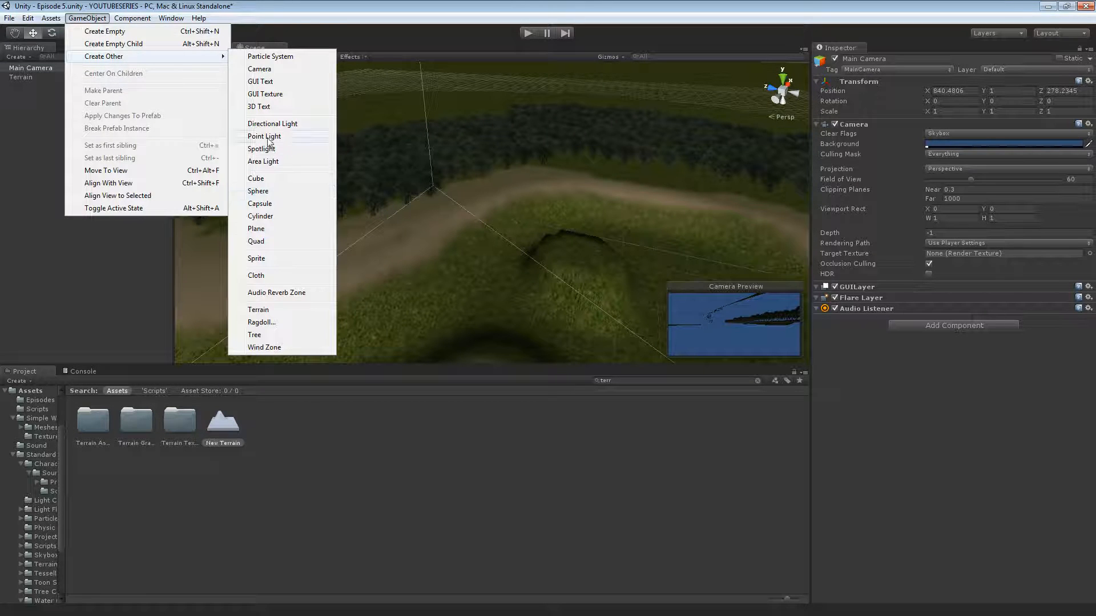
- Add a Directional Light, select the Terrain, and search the Project panel for 'water'
click(272, 123)
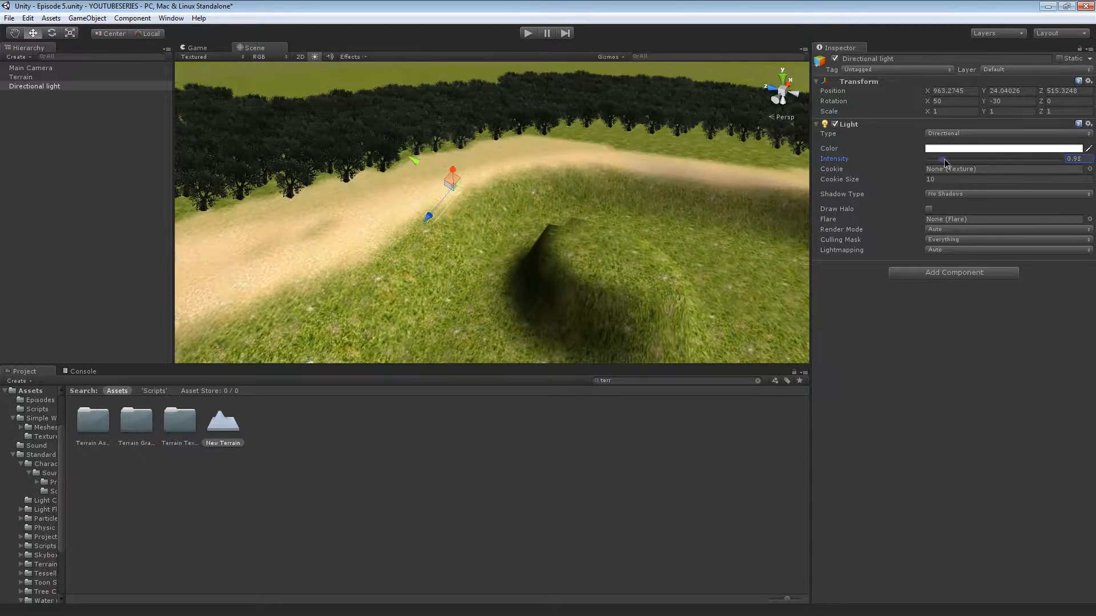
click(21, 77)
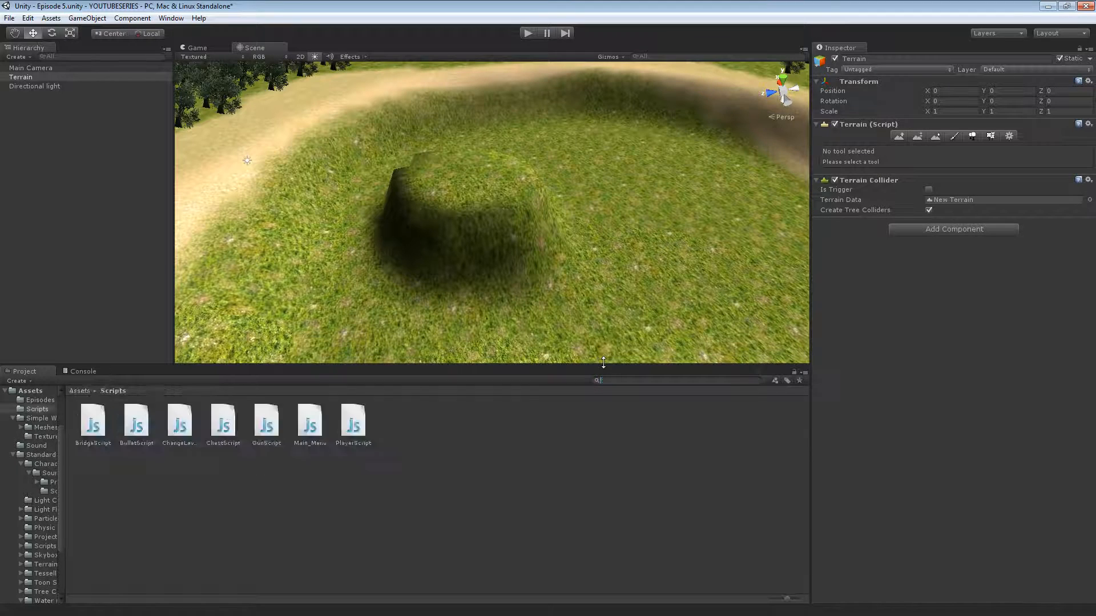
text(water)
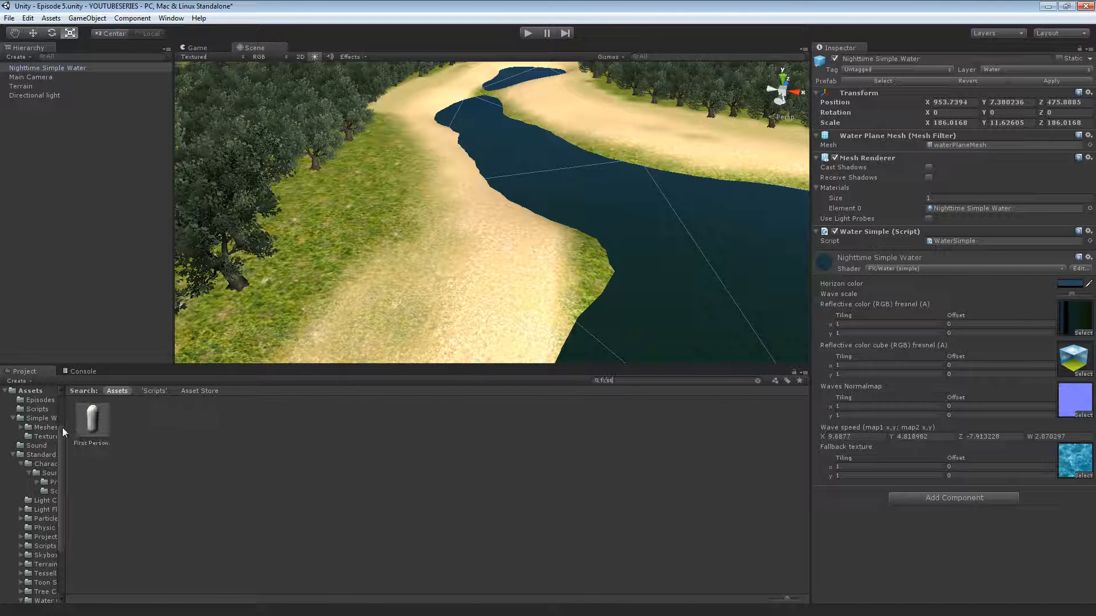
- Select the First Person Controller prefab in the Project panel
click(91, 419)
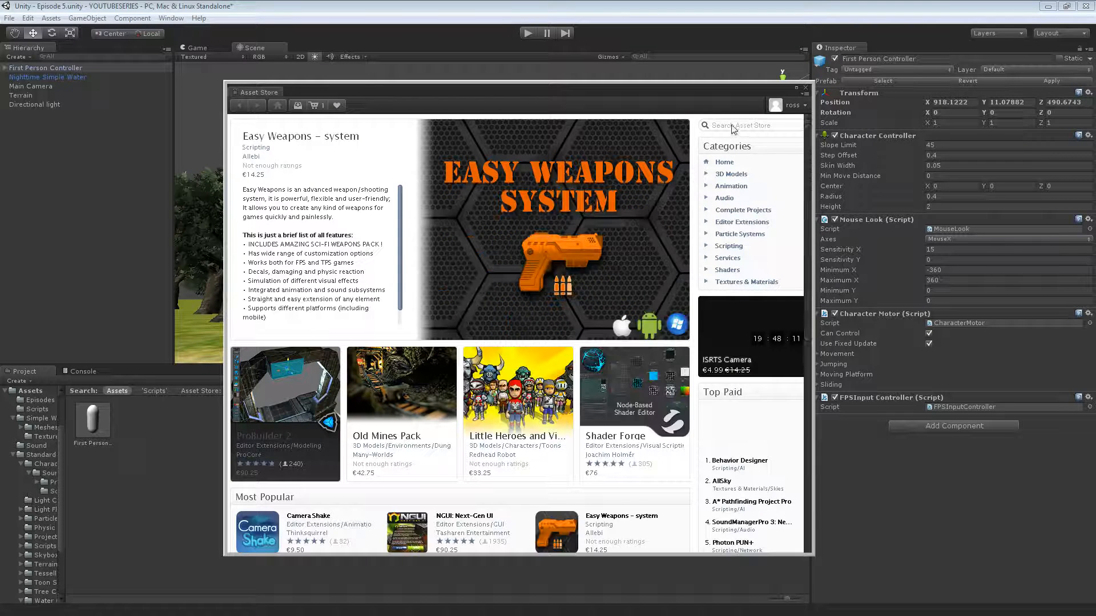
- Search the Asset Store for 'gun' and narrow to 3D Models > Props > Weapons > Guns
text(gun)
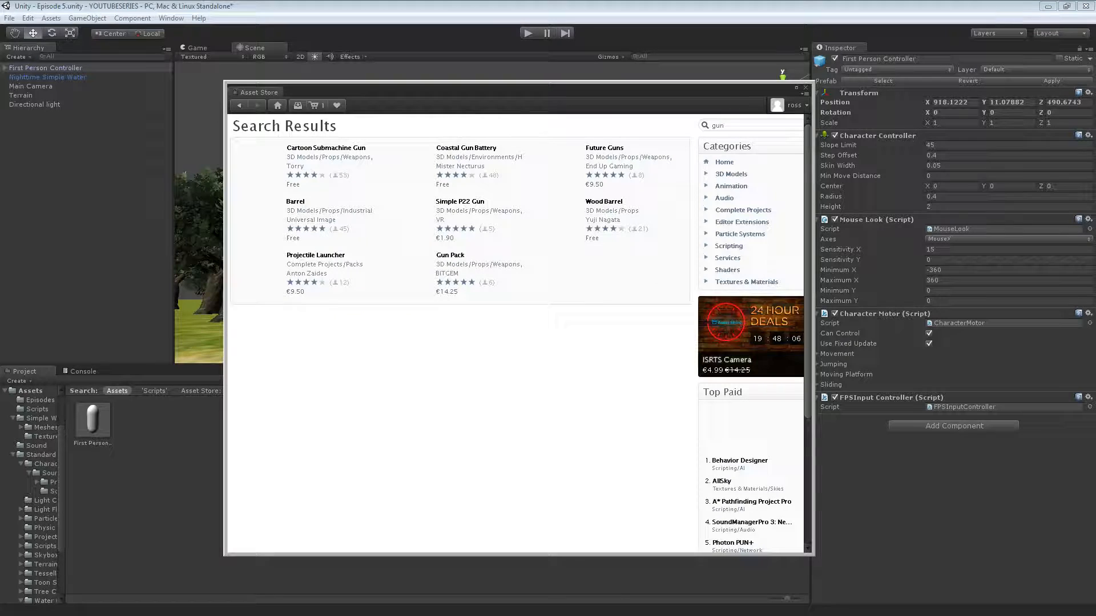
scroll(down, 3)
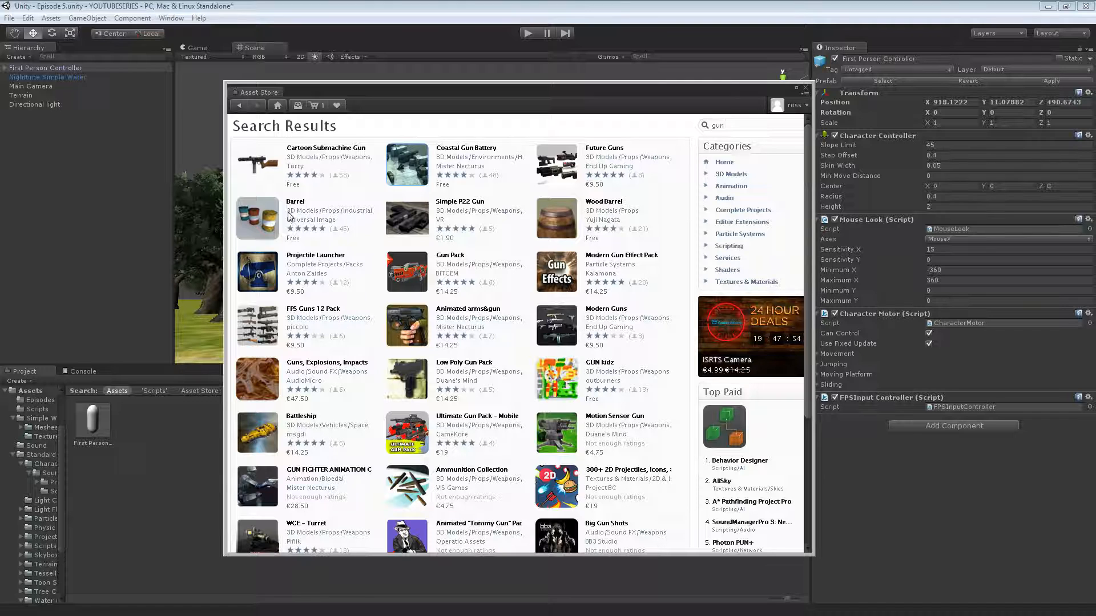
scroll(down, 3)
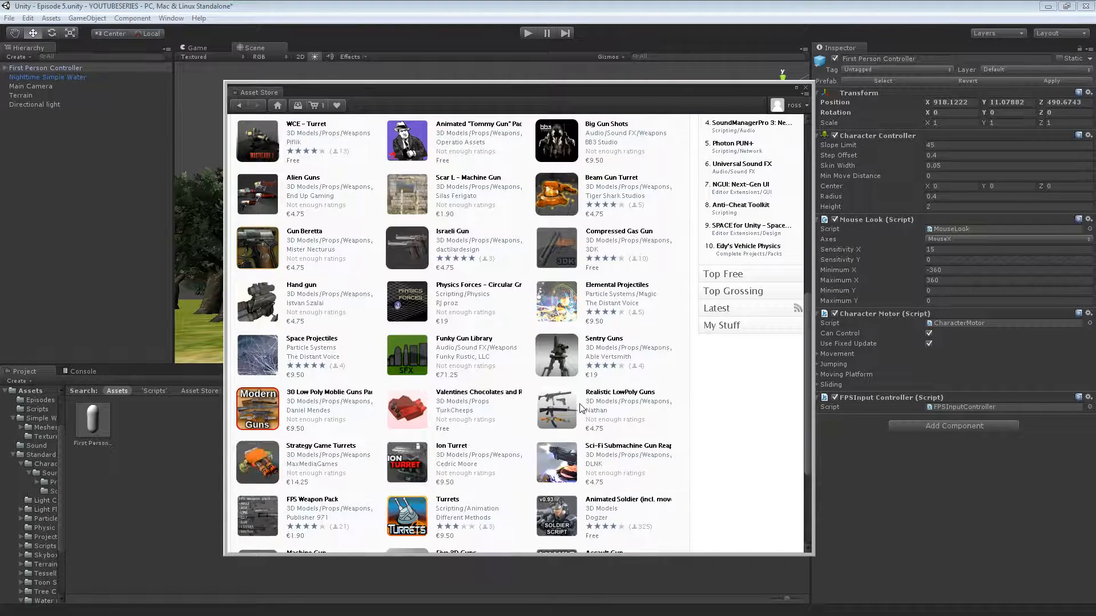
scroll(down, 3)
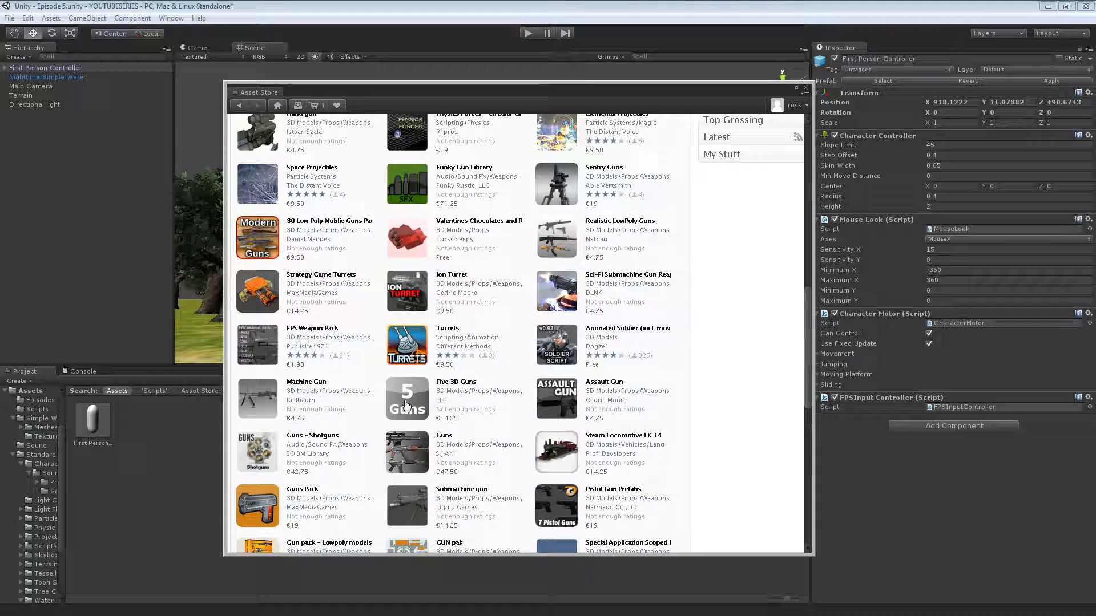
scroll(down, 3)
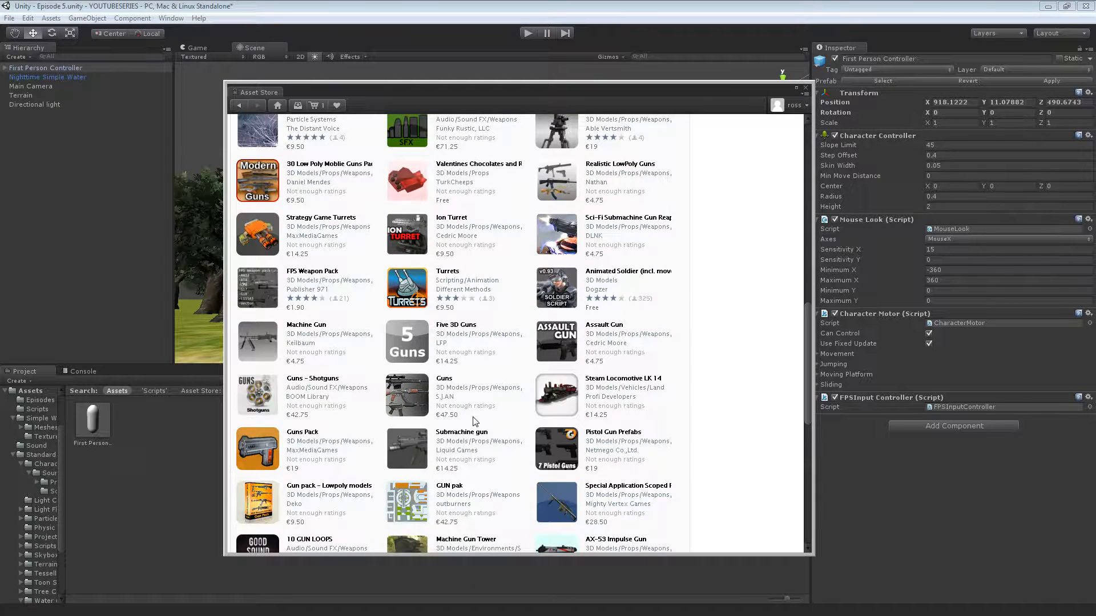
scroll(down, 3)
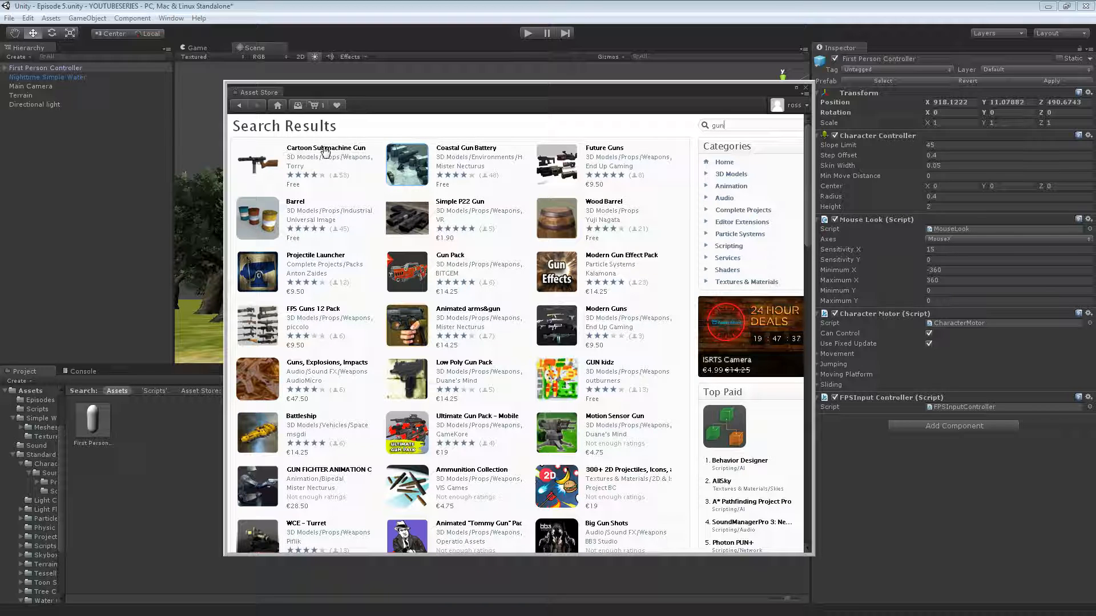
click(326, 148)
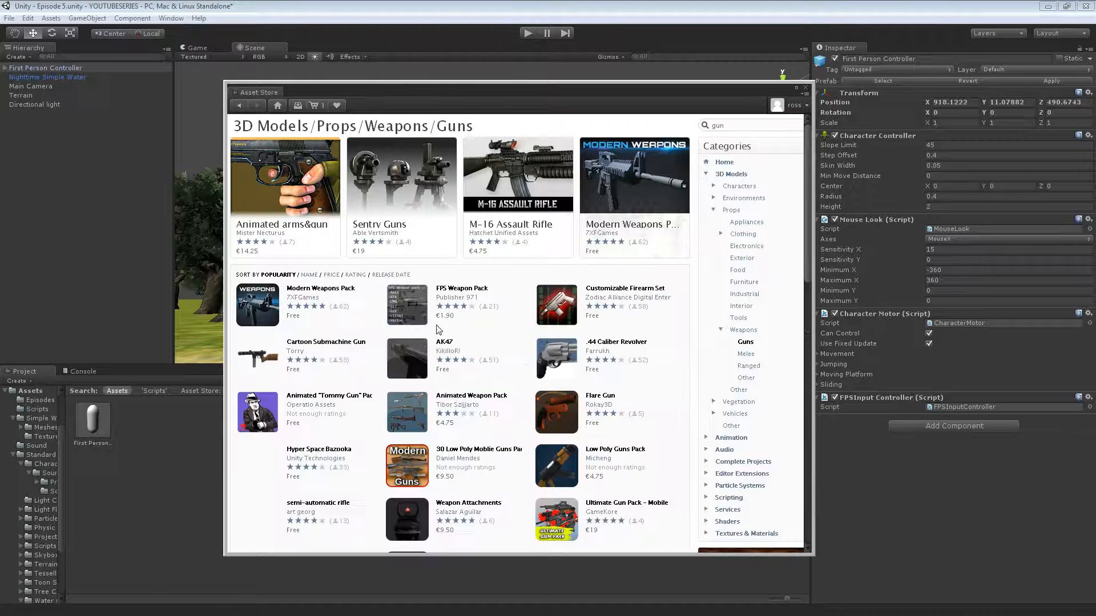
- Start downloading the free Modern Weapons Pack and return to the scene
scroll(down, 3)
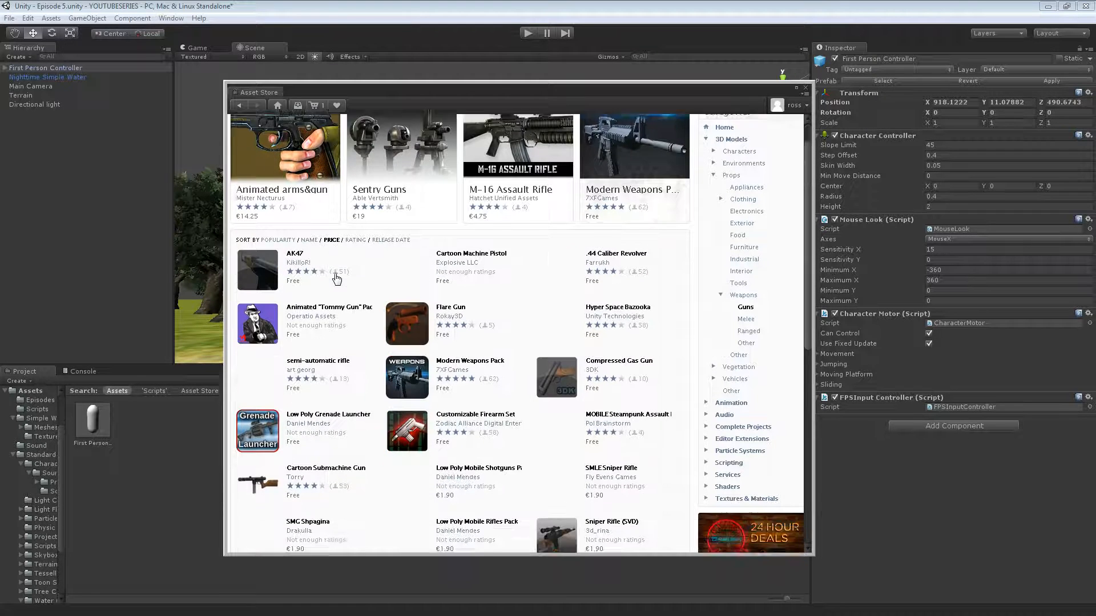
scroll(down, 3)
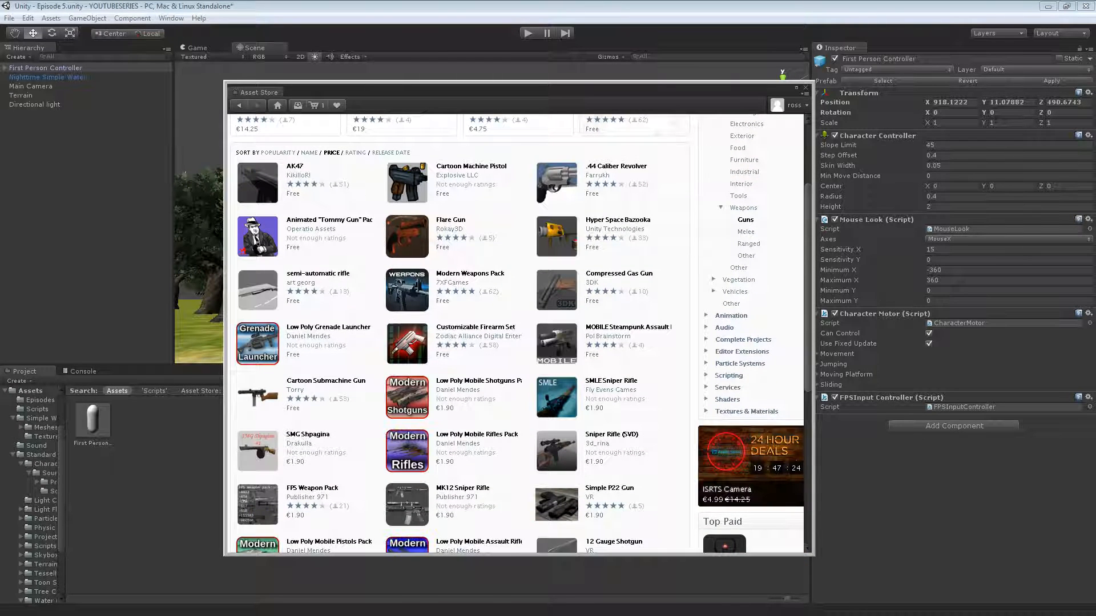
mouse_move(397, 230)
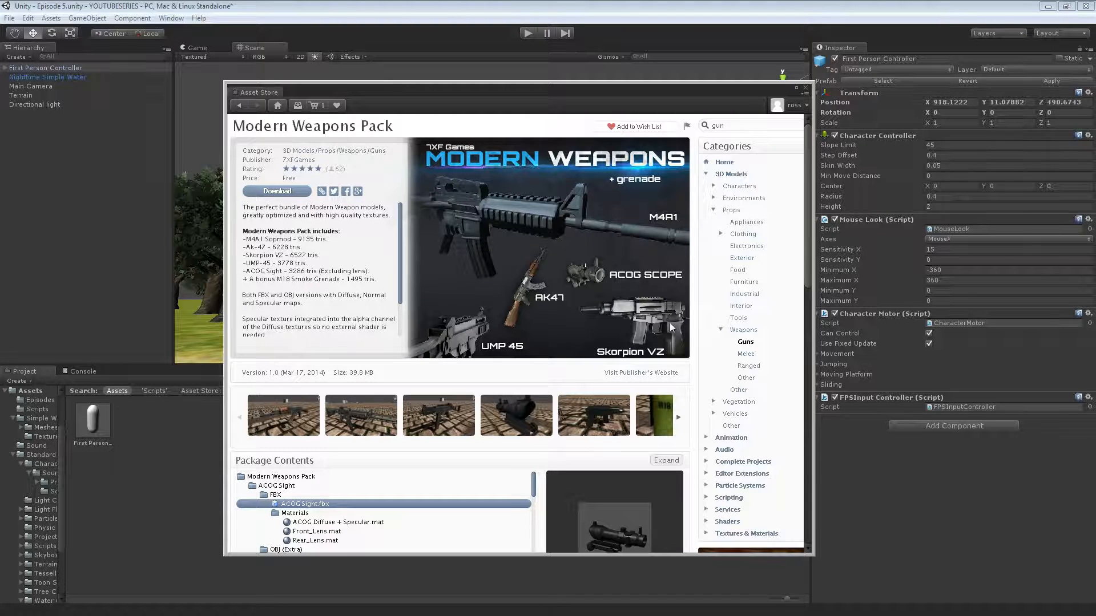
click(276, 190)
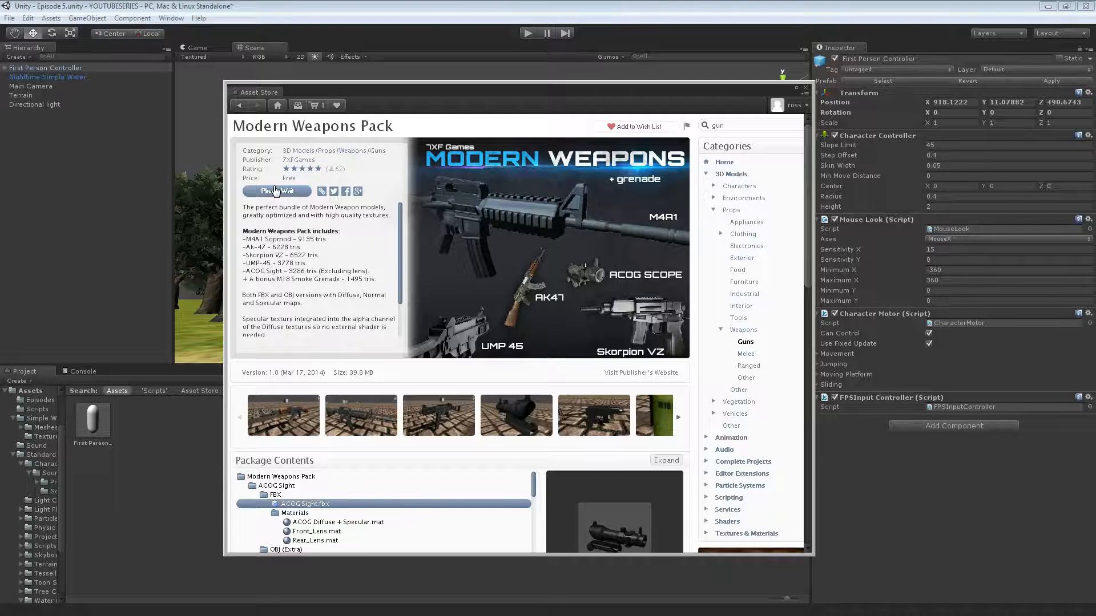
click(277, 191)
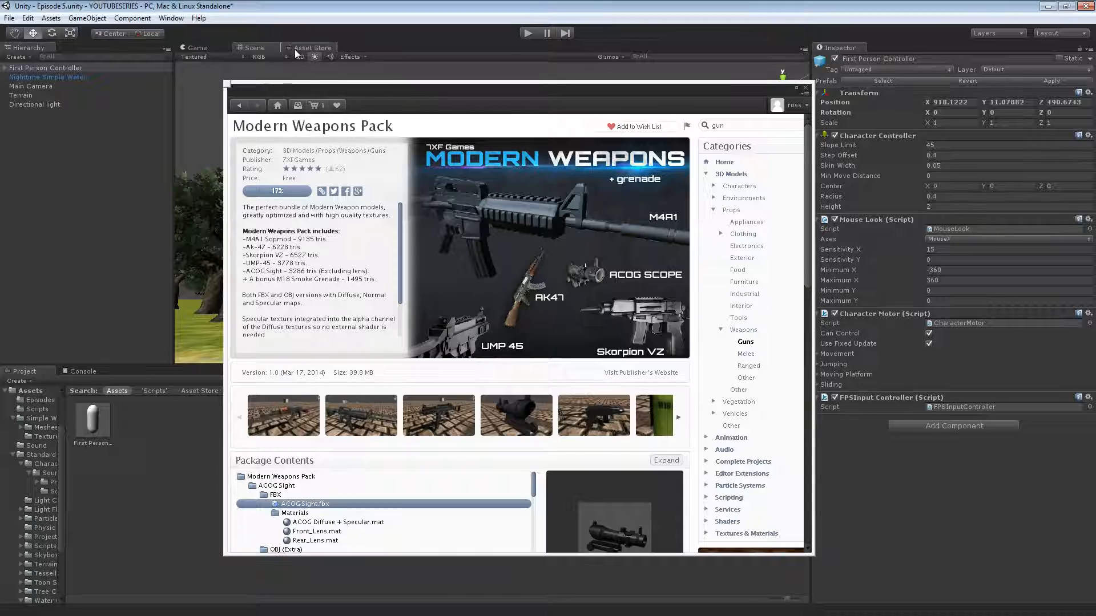
click(253, 48)
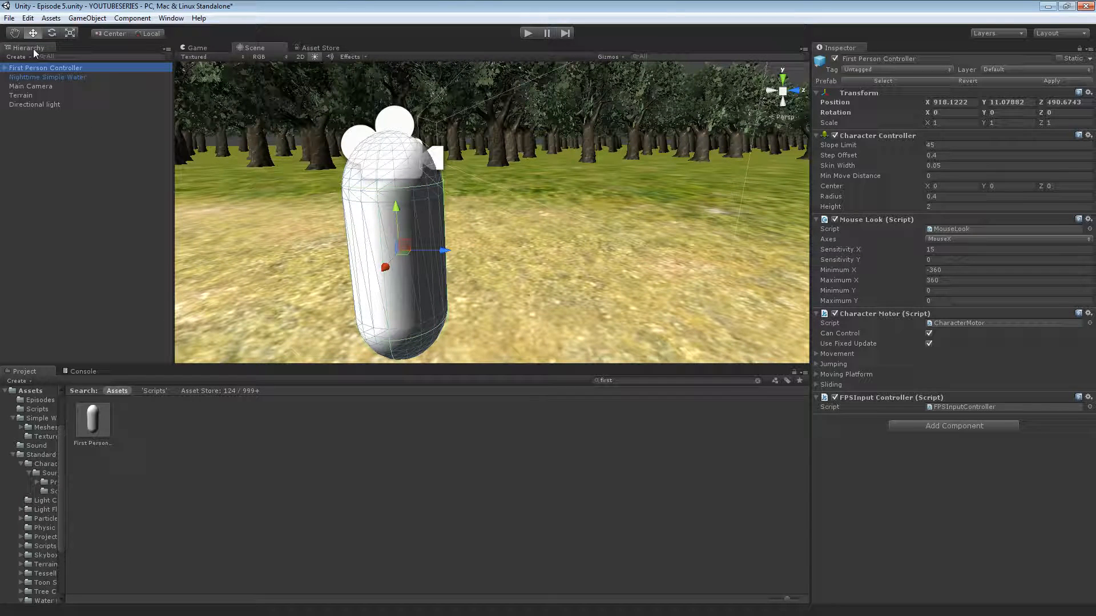
- Create a new Sphere in the scene for the Bullet
click(87, 18)
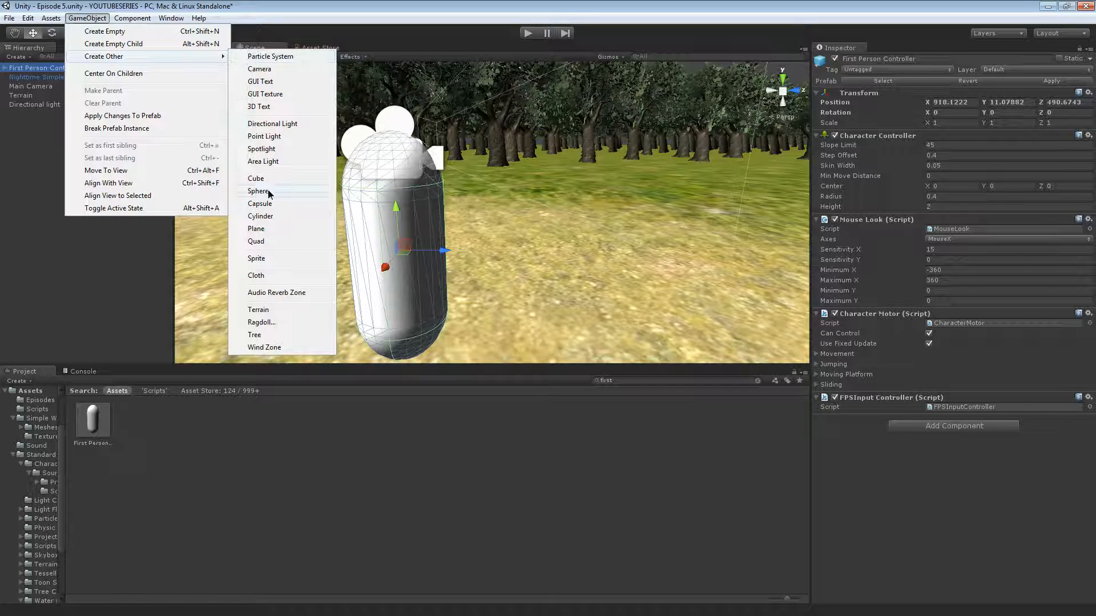
click(259, 191)
text(Bullet)
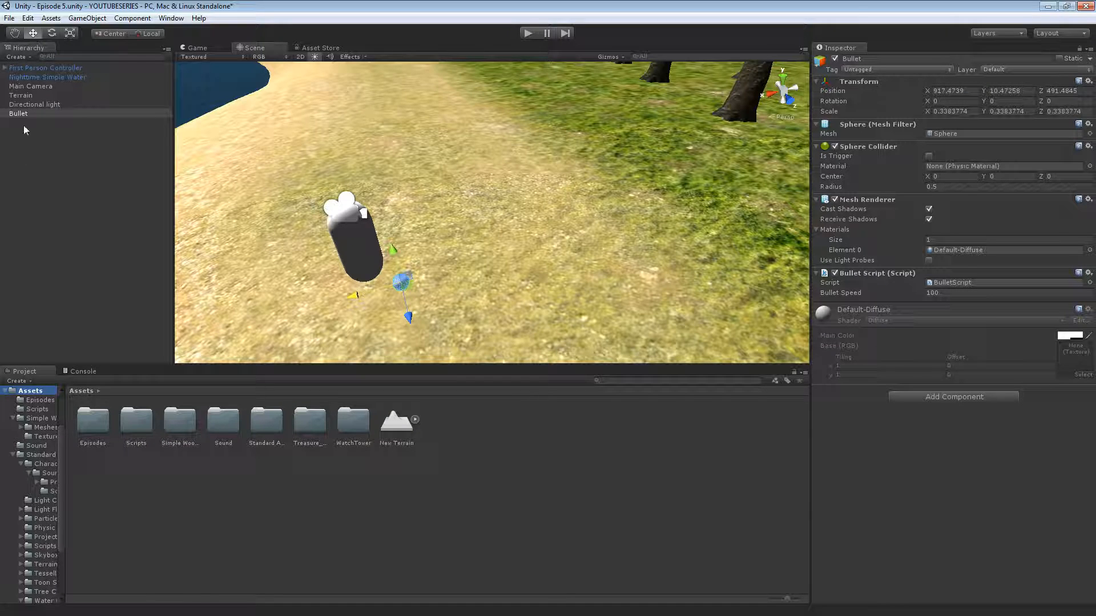
- Drag the Bullet object into Assets as a Bullet prefab and select it
click(396, 419)
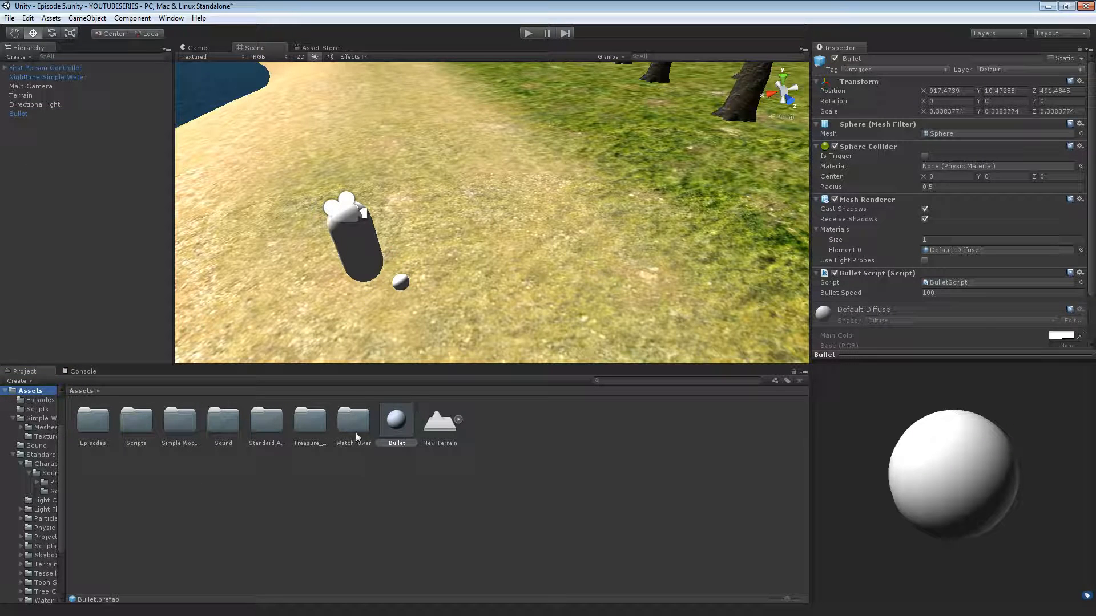
click(18, 113)
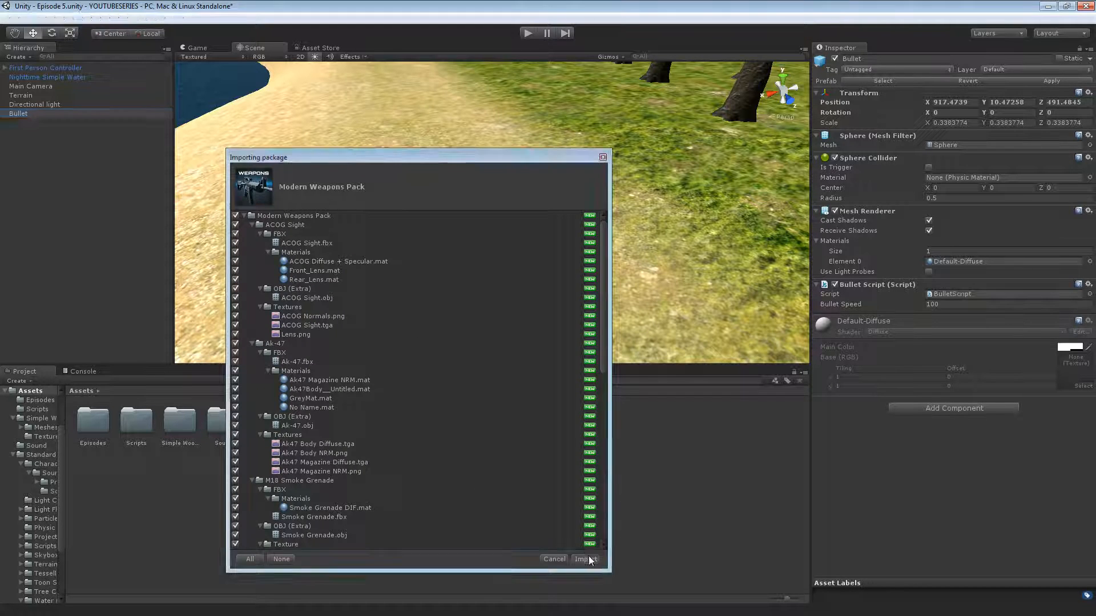
- Import all files of the Modern Weapons Pack into the project
click(583, 559)
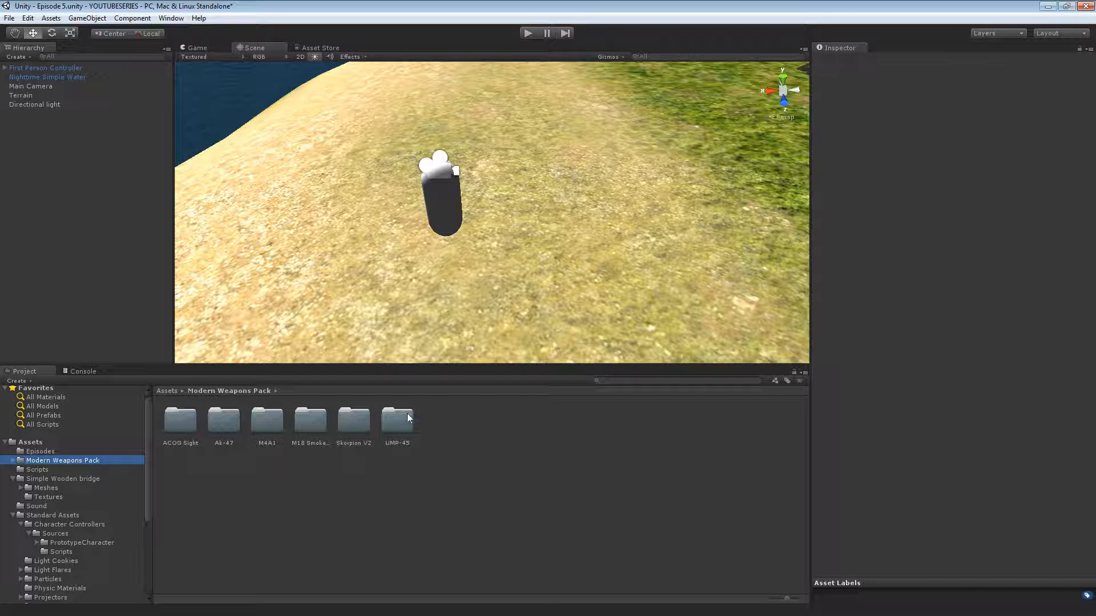
- Open a weapon folder inside the Modern Weapons Pack
double_click(267, 419)
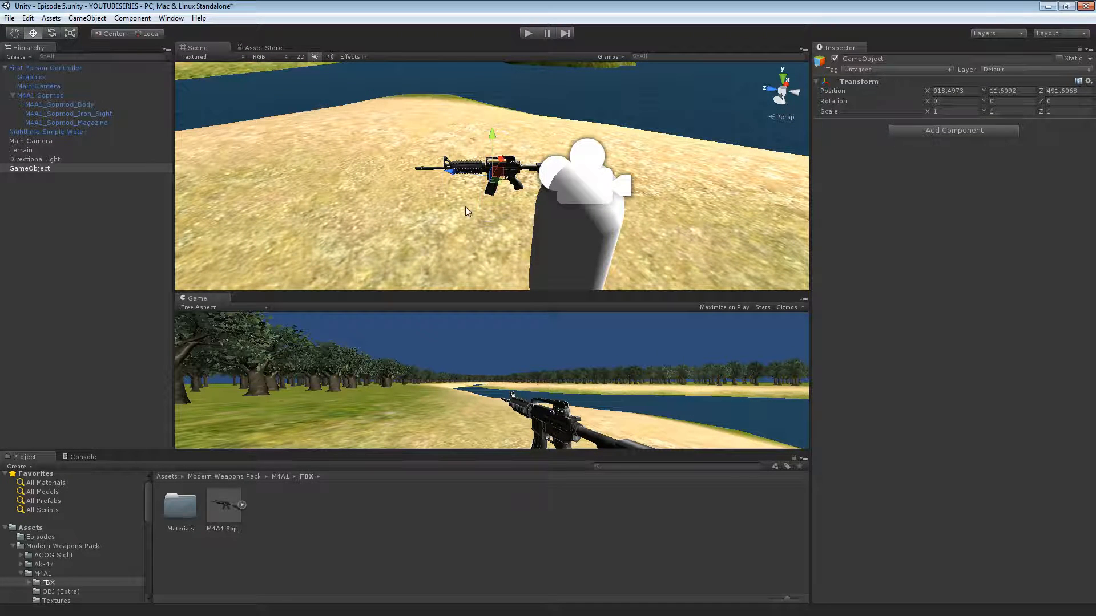
- Nest the empty GameObject under the First Person Controller with the M4A1 Sopmod rifle inside it
click(45, 68)
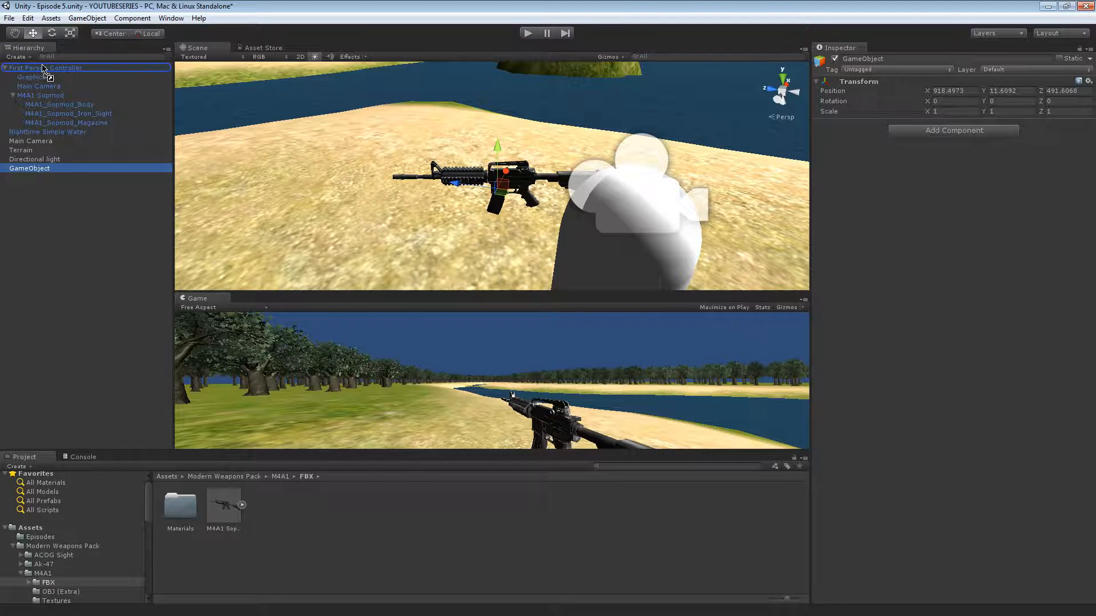
click(40, 104)
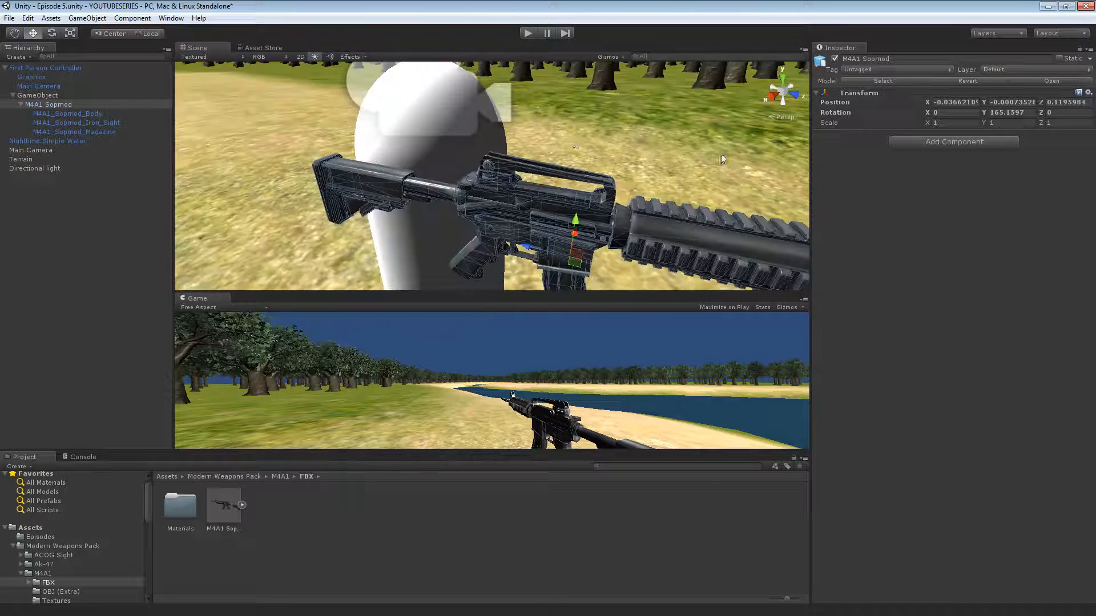
click(76, 132)
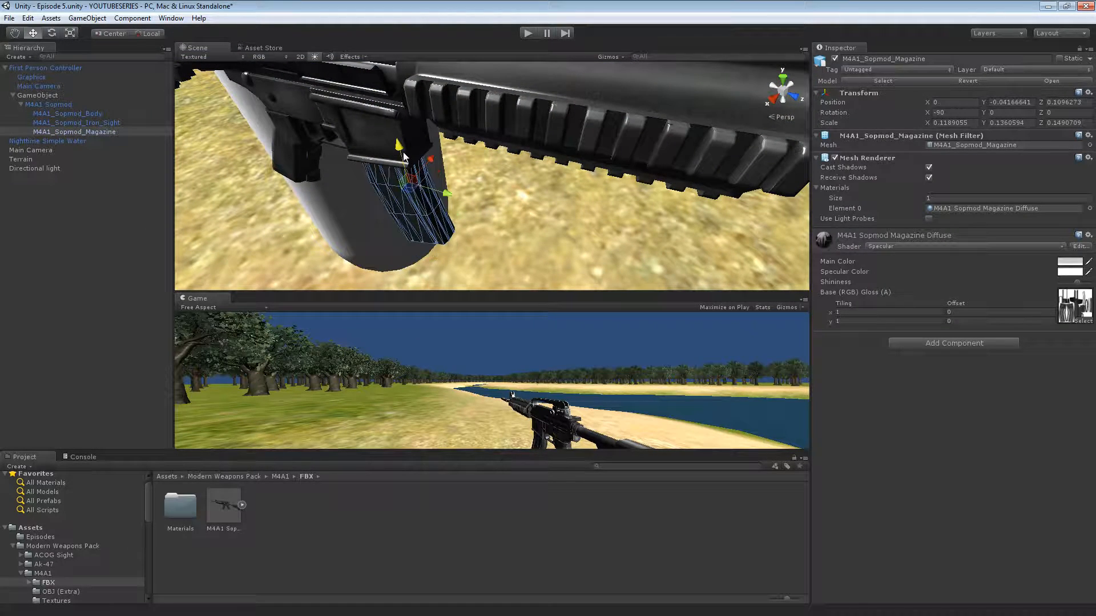
drag(401, 157, 384, 145)
text(gun)
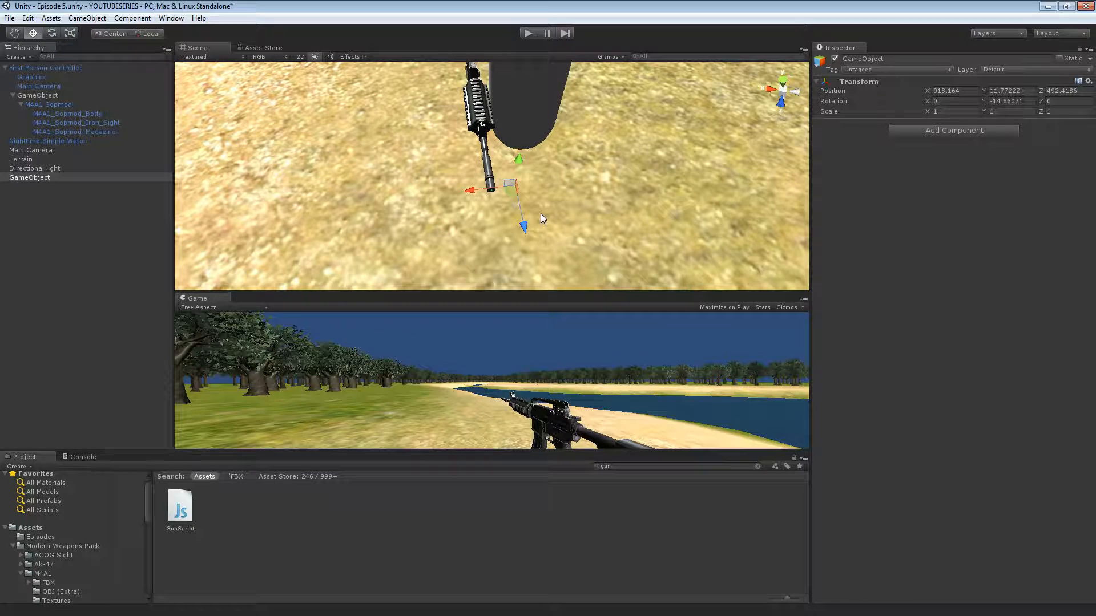
- Move a new empty object to the rifle's muzzle, name it Bulletspawn and keep it under the gun GameObject
click(20, 158)
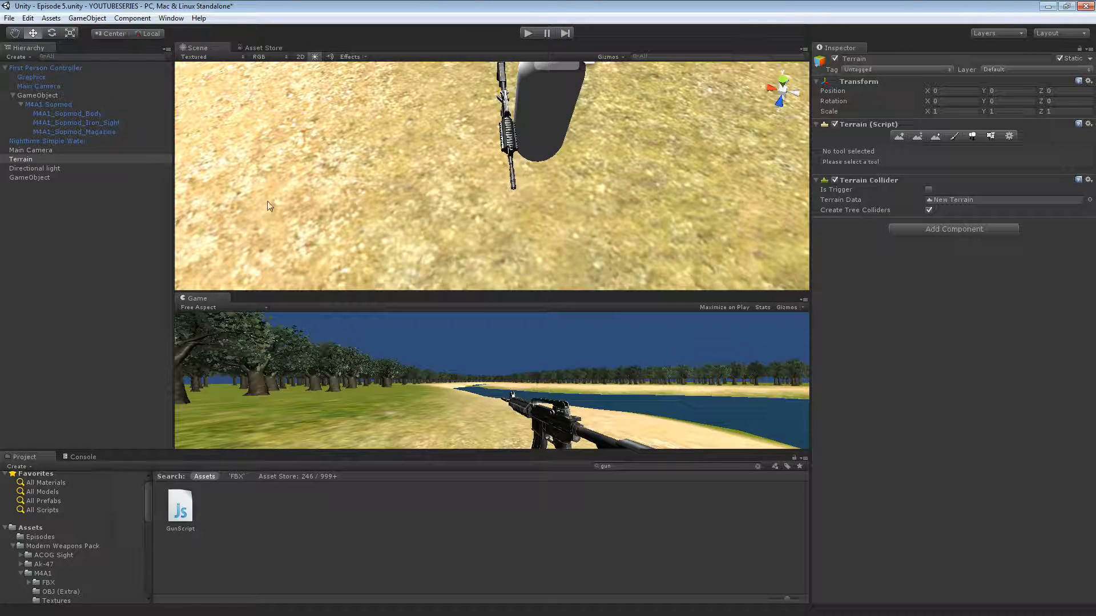
click(30, 177)
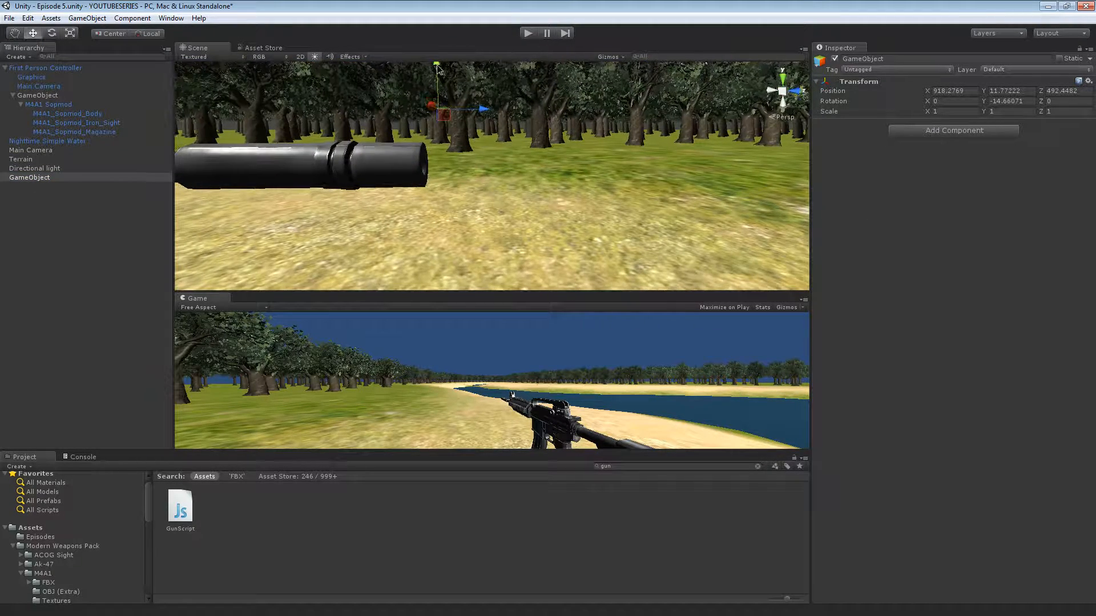
drag(490, 175, 609, 139)
text(Bulletspawn)
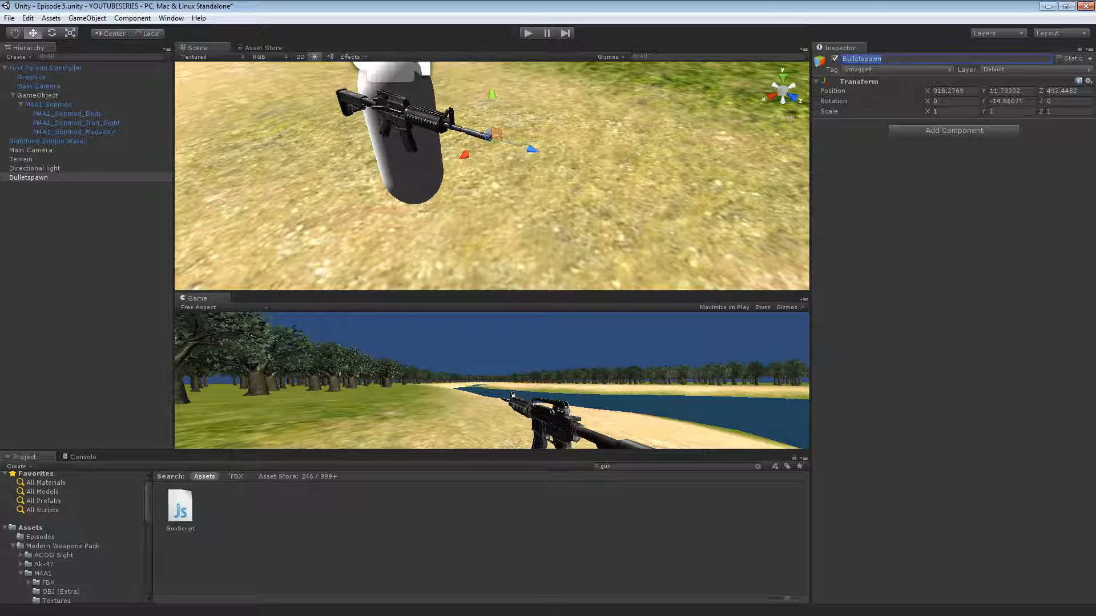
click(32, 77)
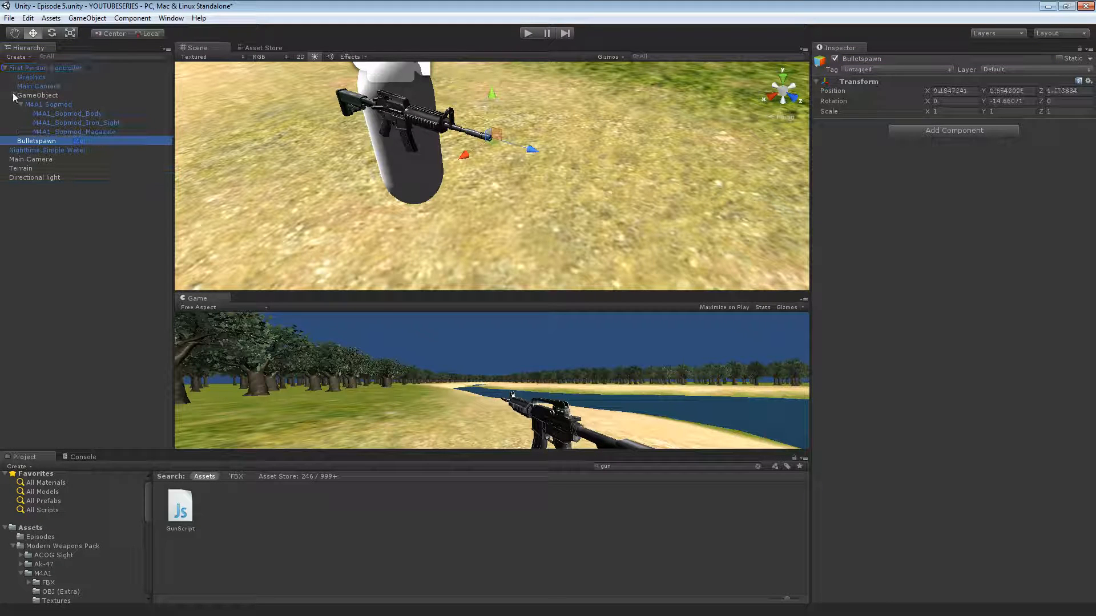
click(38, 95)
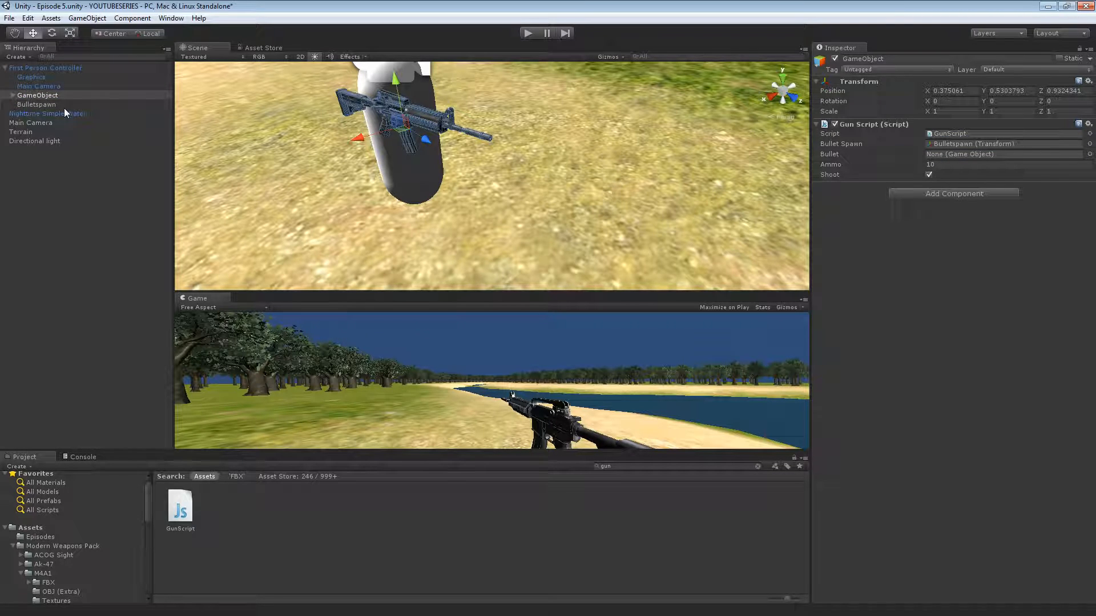
- Reparent the gun GameObject under the Main Camera, show its Gun Script settings and start a play test
click(36, 94)
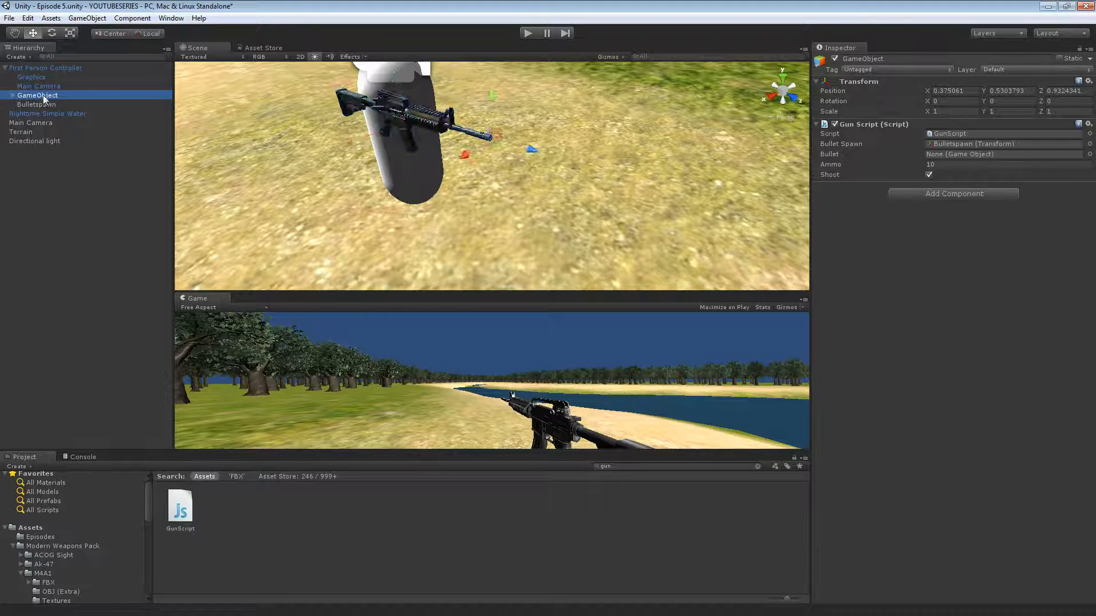
click(37, 104)
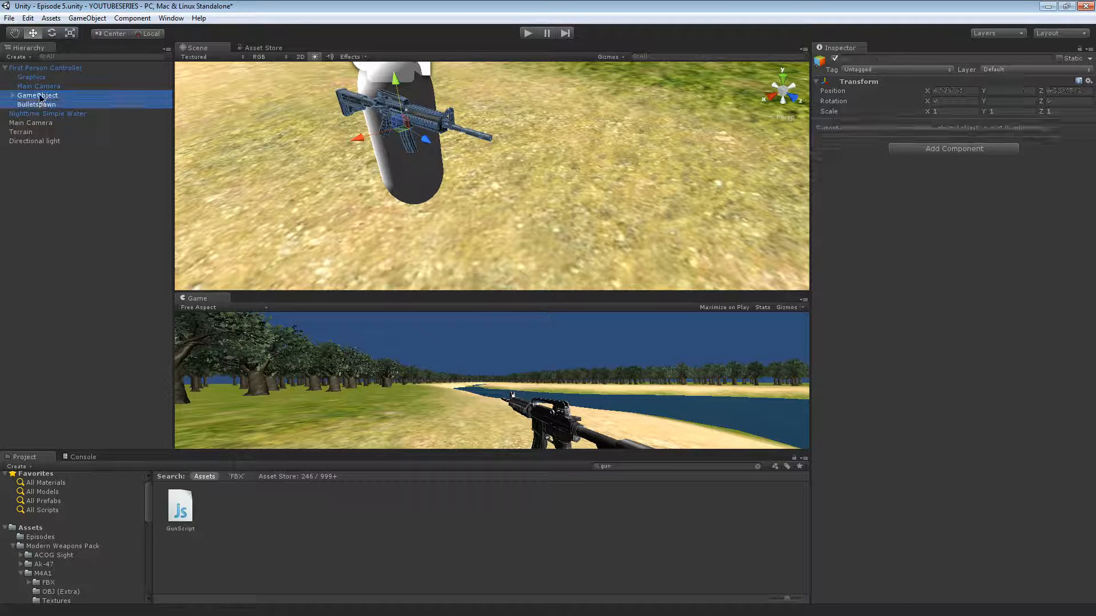
click(37, 95)
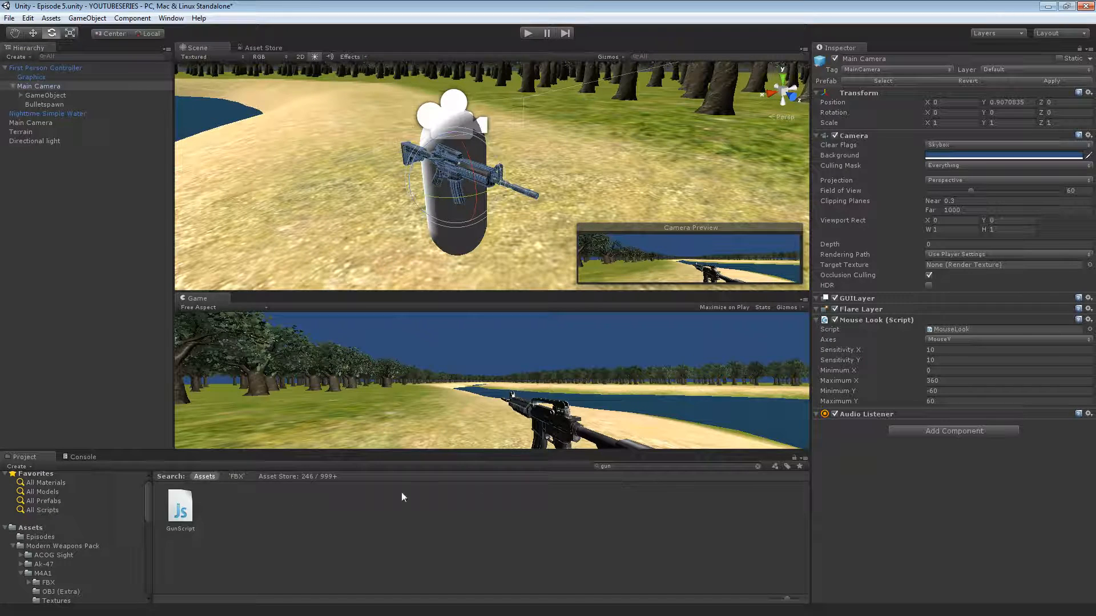
click(30, 527)
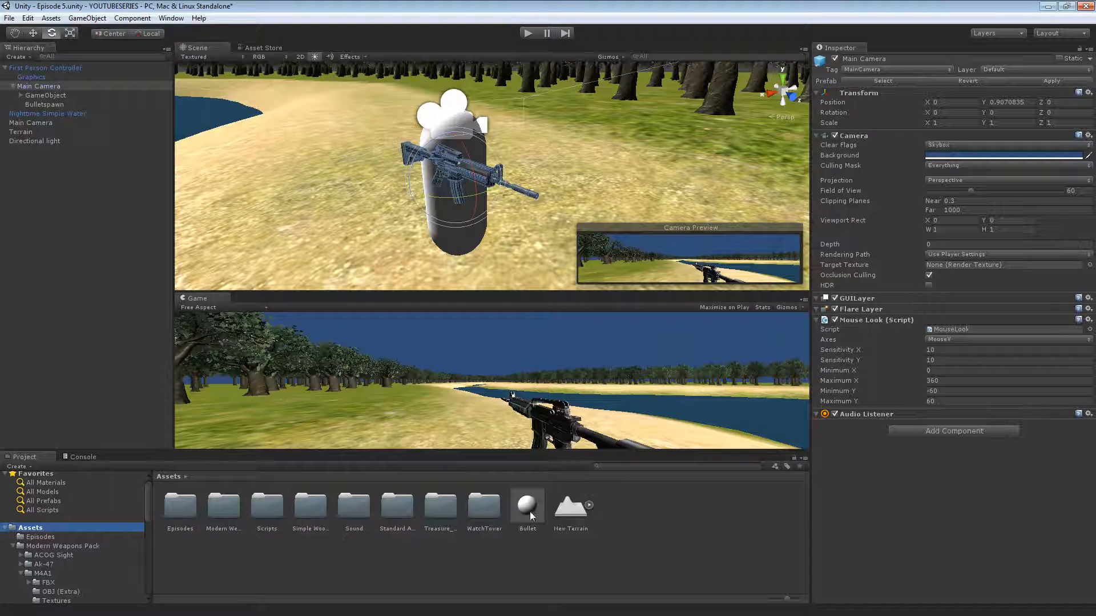
click(45, 95)
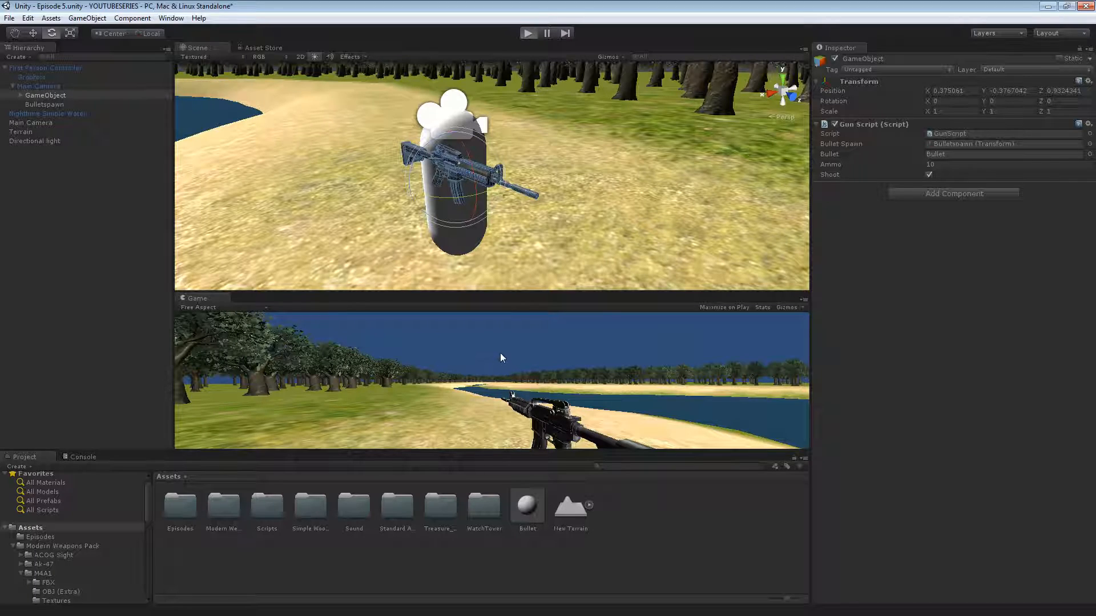
click(527, 34)
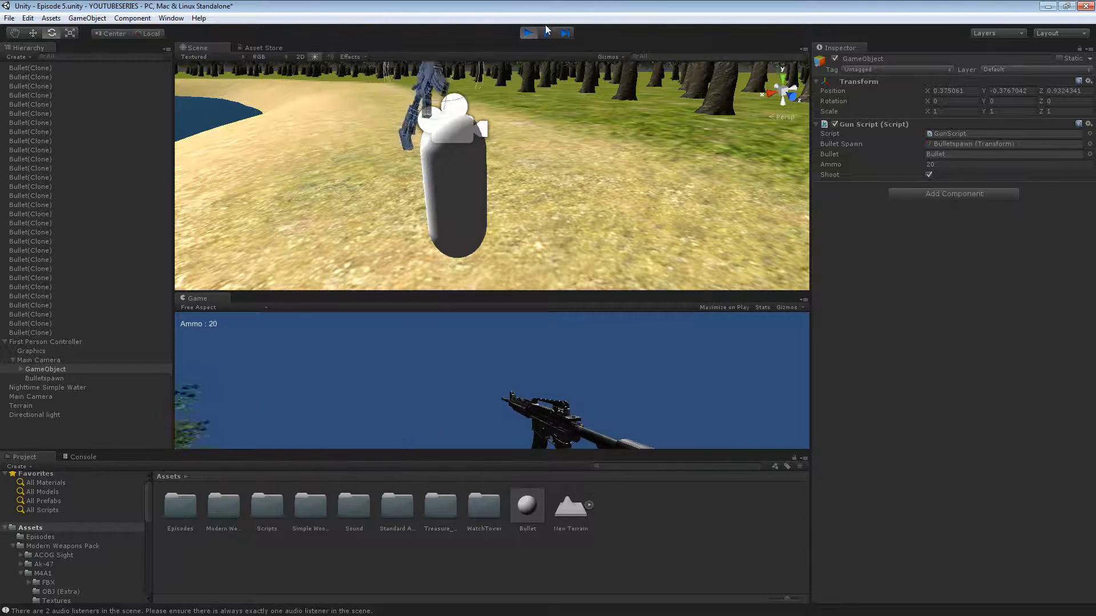
- Stop the play test after the fired Bullet clones pile up in the Hierarchy
click(527, 33)
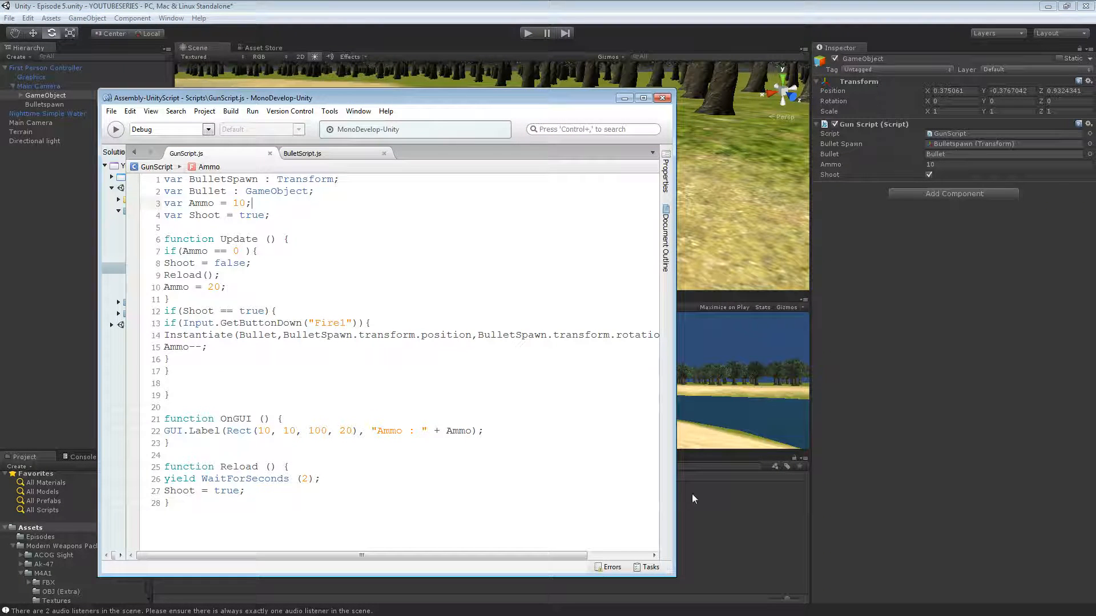
- In BulletScript, call Destroy(); from Update and declare a function Destroy()
click(301, 153)
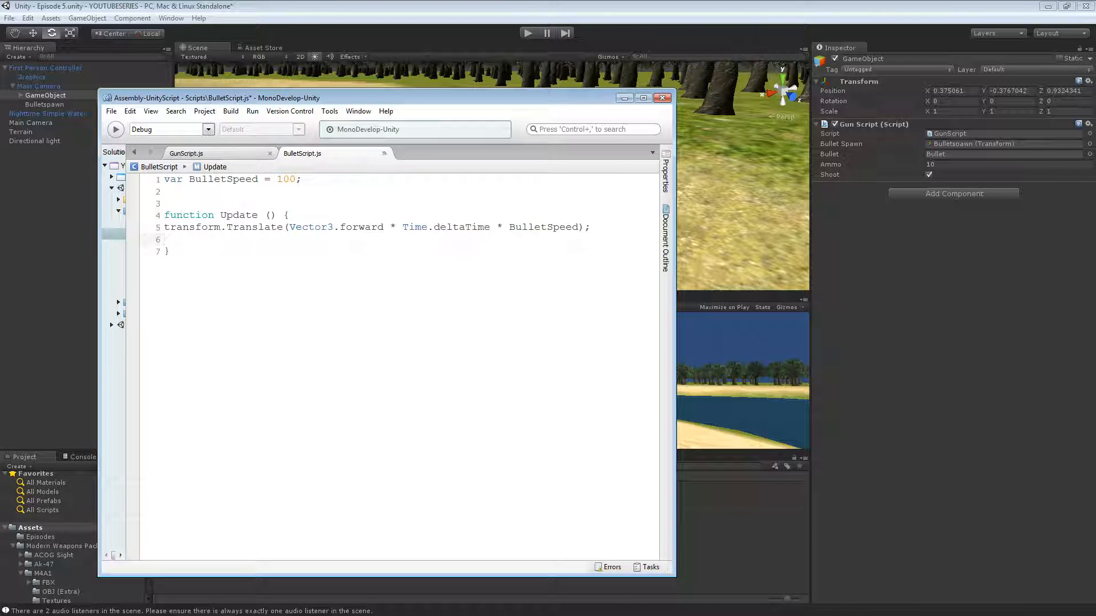
text(Des)
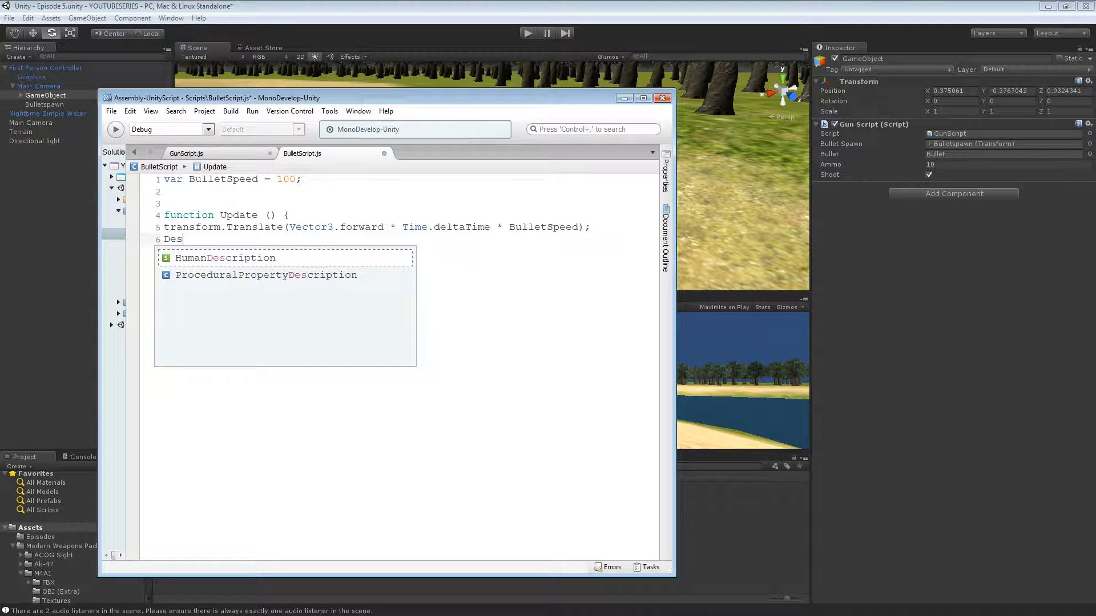
text(troy();)
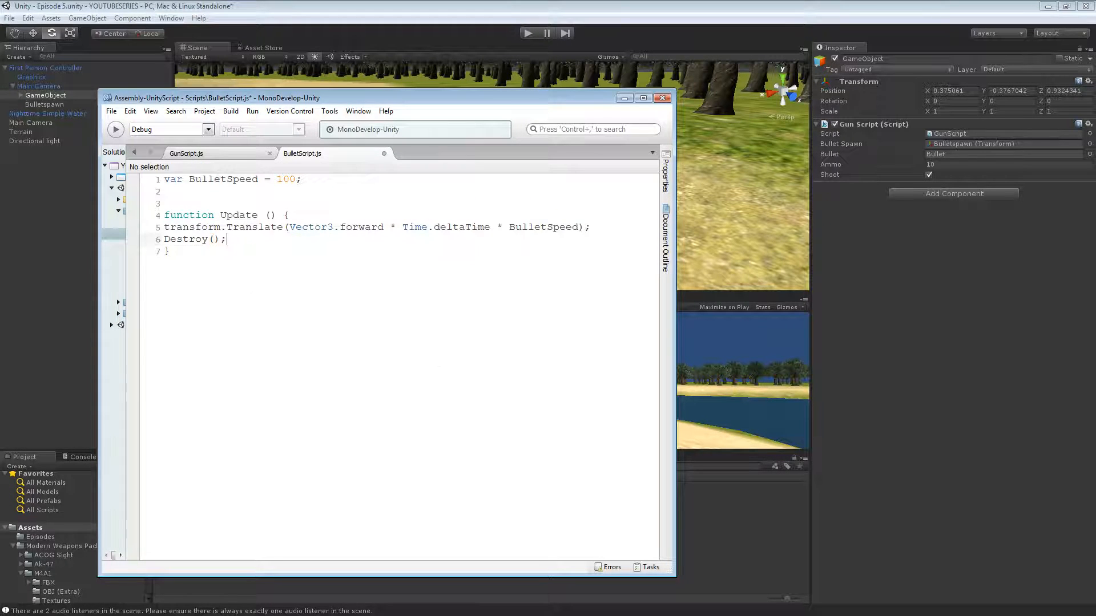
text(func)
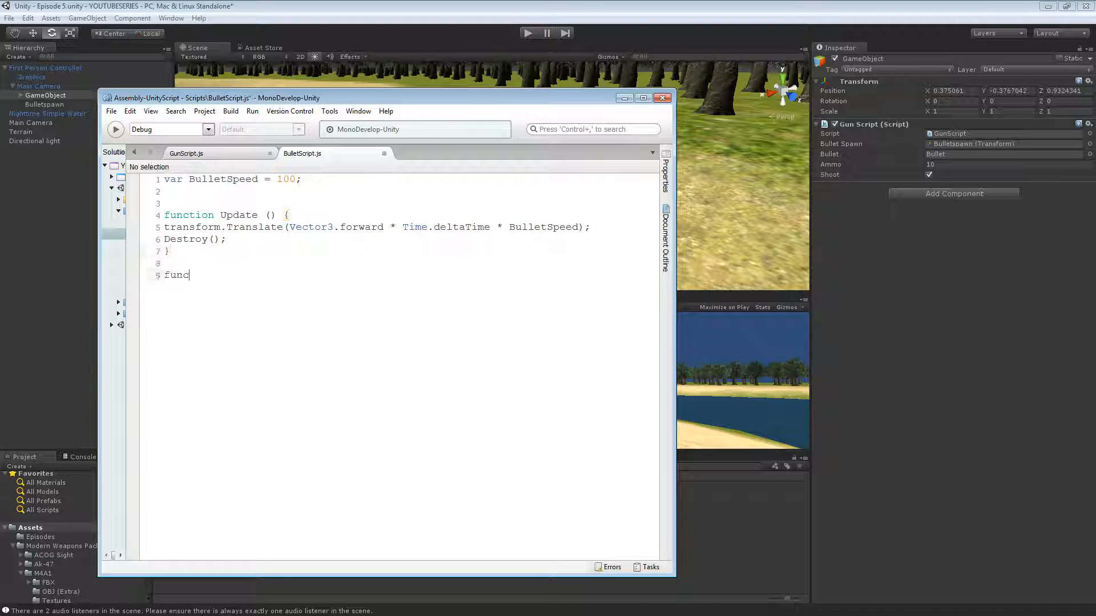
text(tion Destr)
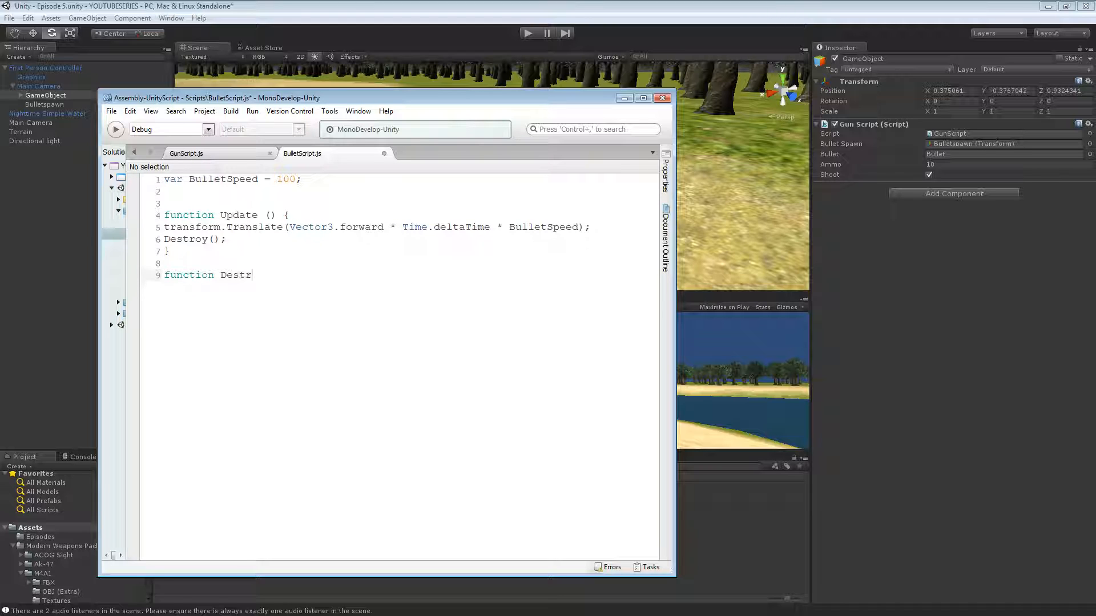
text(oy(){)
text(yield)
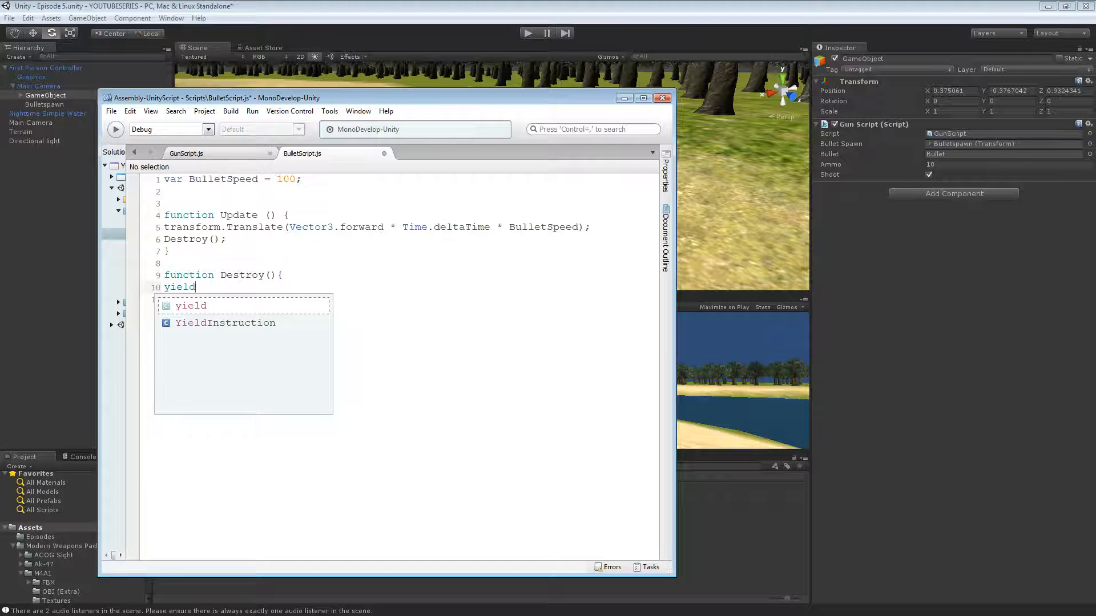
- Make Destroy() yield WaitForSeconds(5) and then call Destroy(this.gameObject);
text(wait)
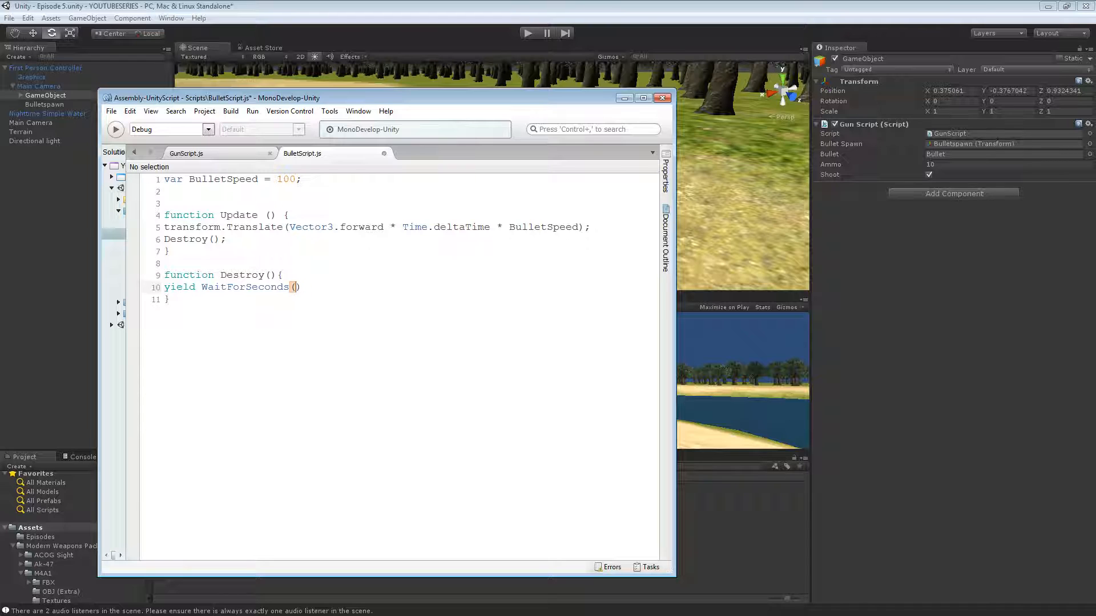
text(5);)
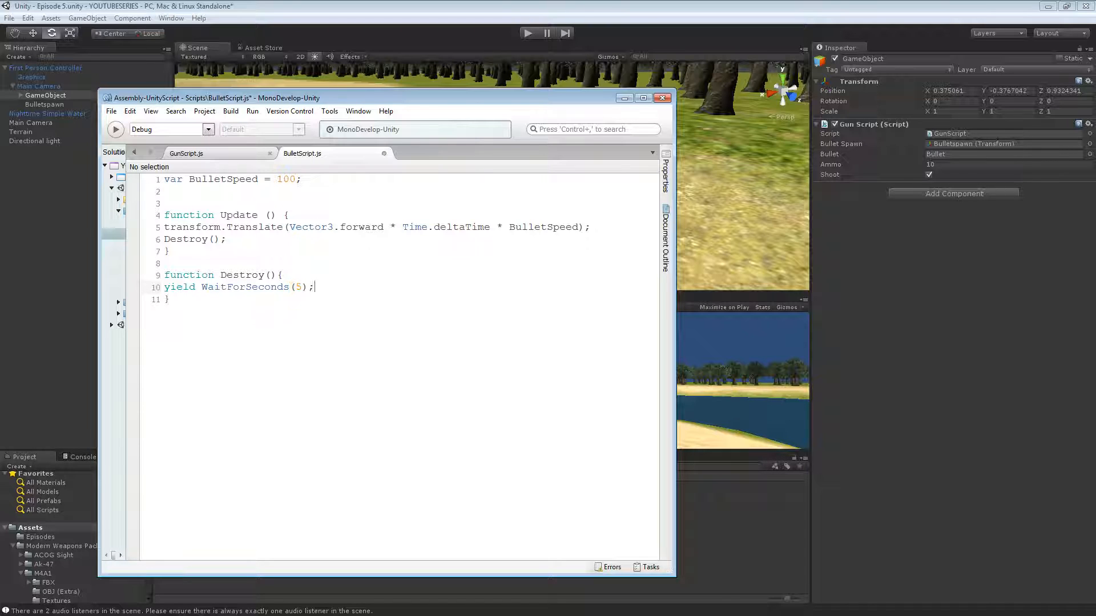
text(ga)
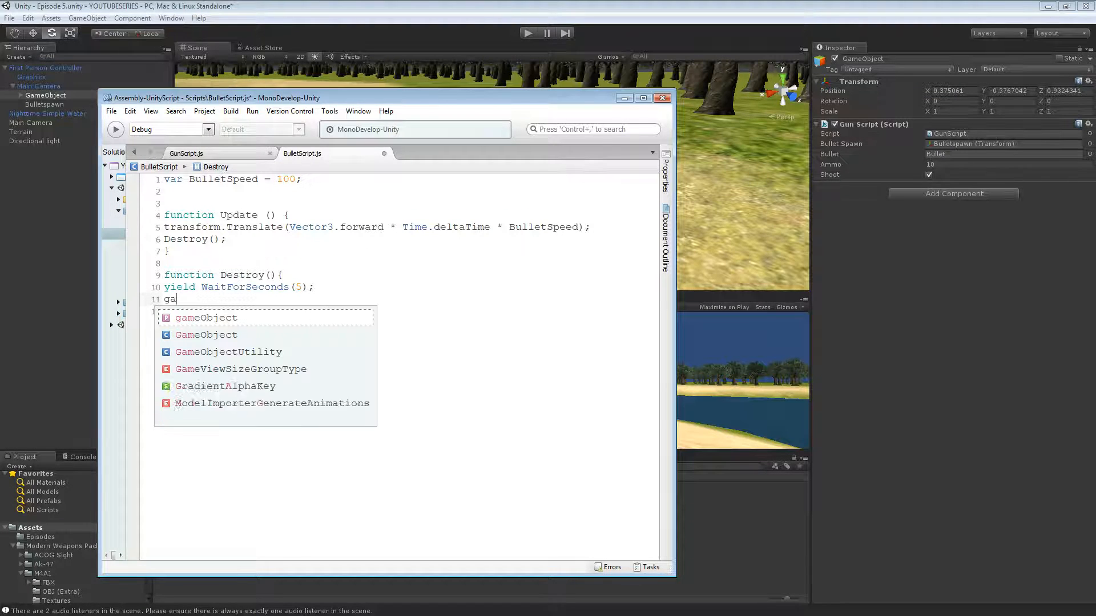
text(Destroy)
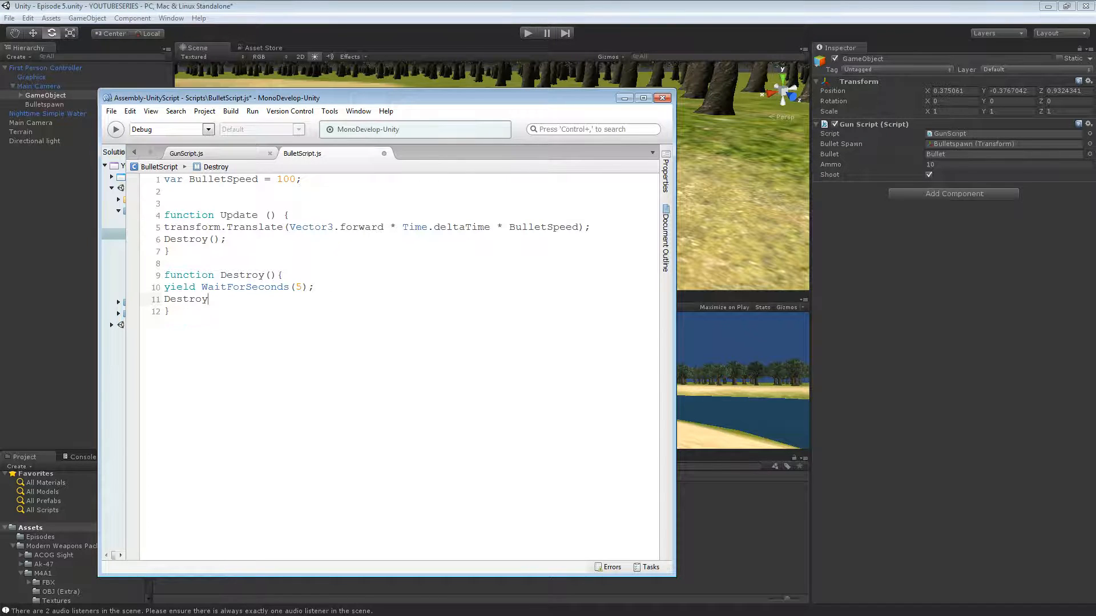
text((this))
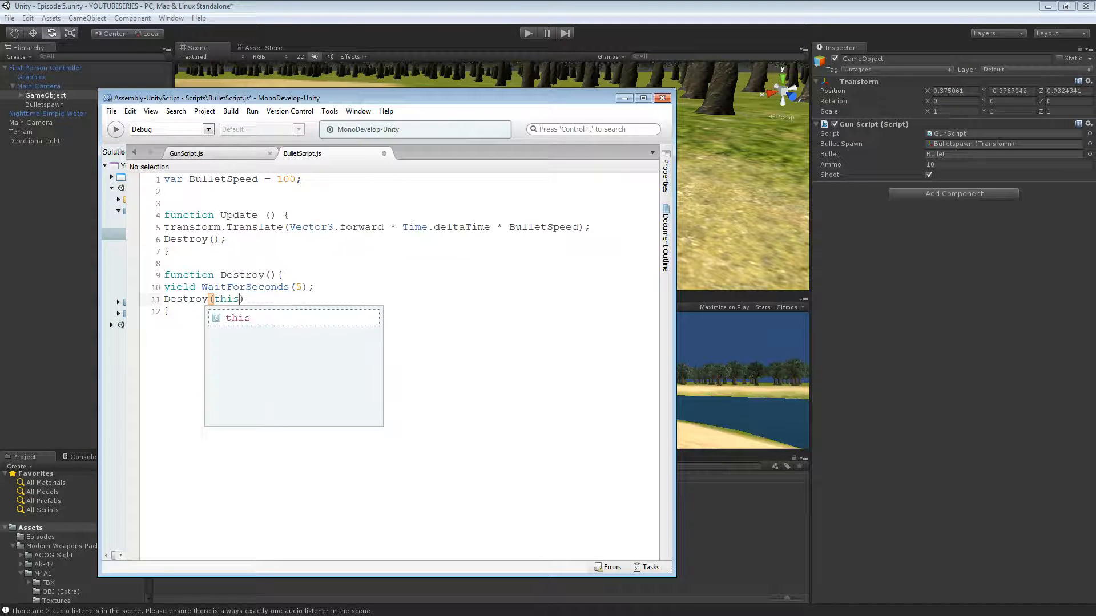
text(.gameObject)
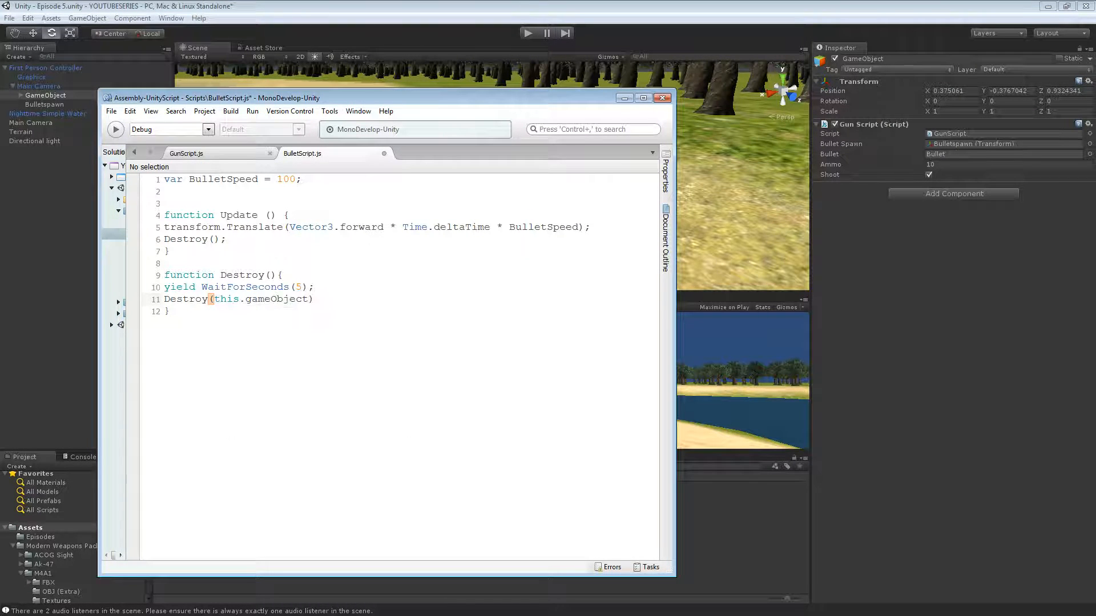
text(;)
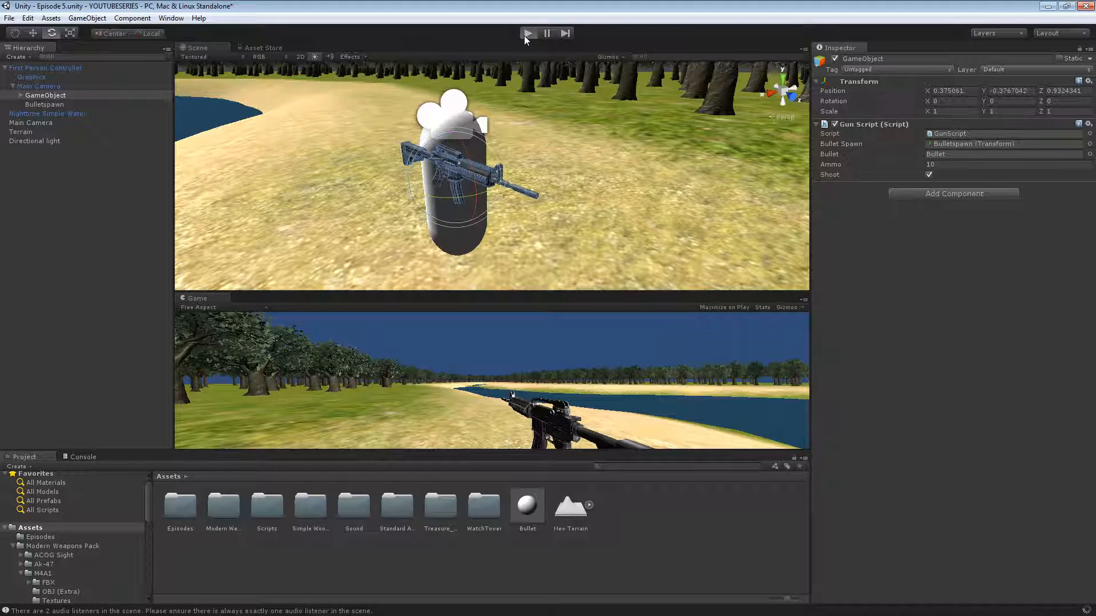
- Play-test the self-destroying bullets, clearing the Bullet Spawn field so the run errors on an unassigned BulletSpawn
click(527, 33)
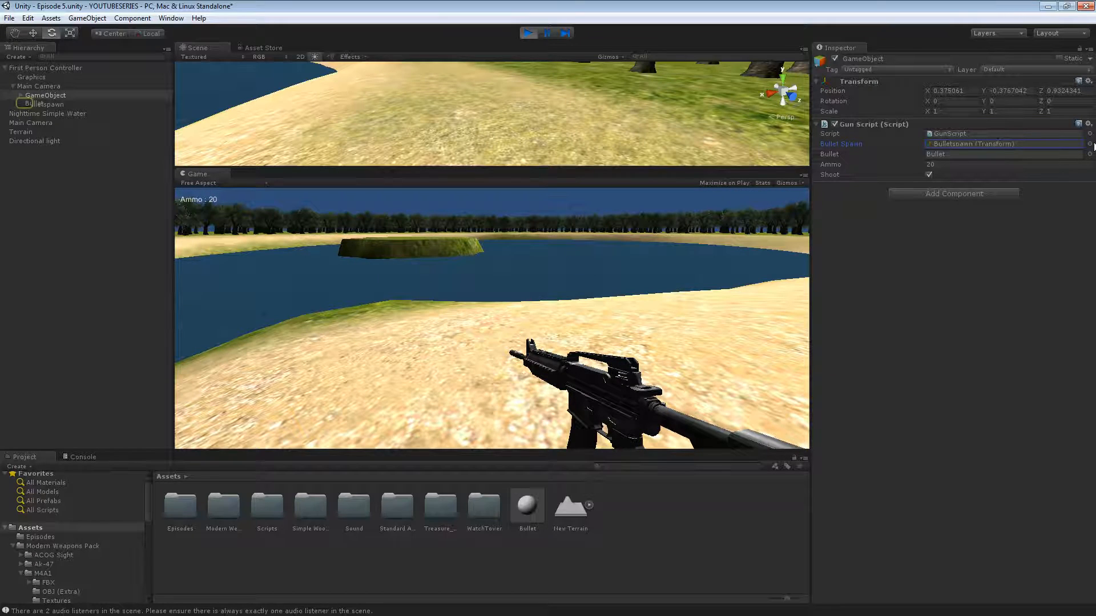
click(1003, 144)
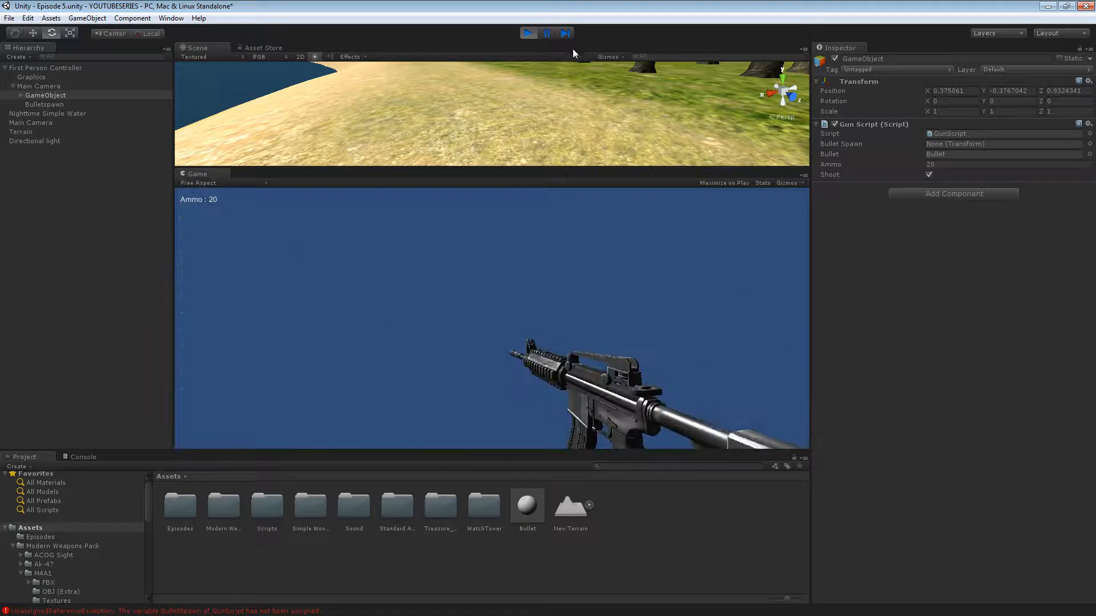
click(528, 33)
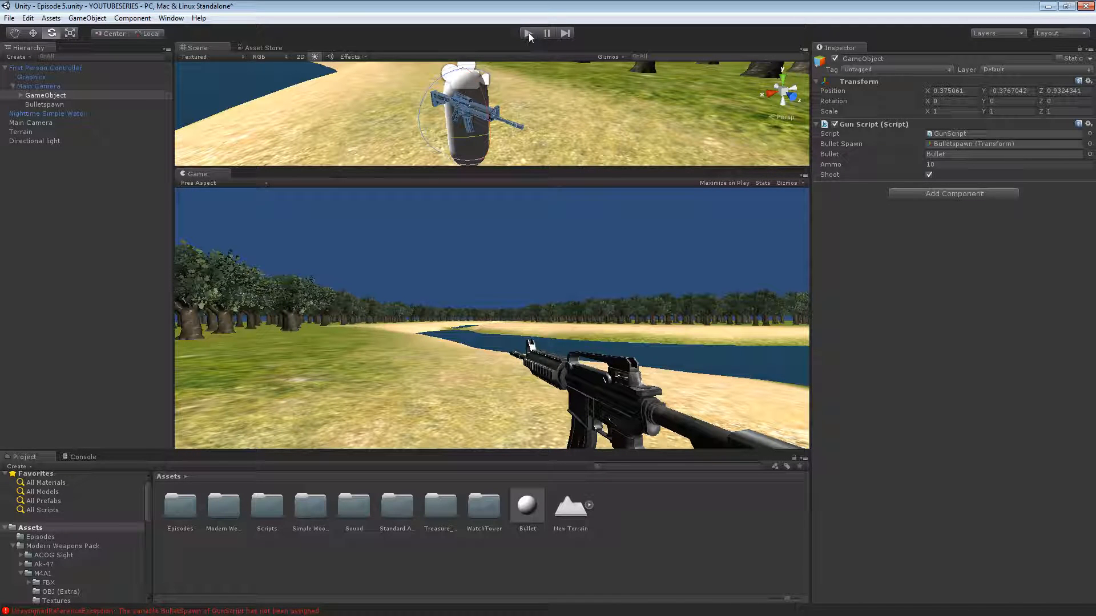
click(44, 104)
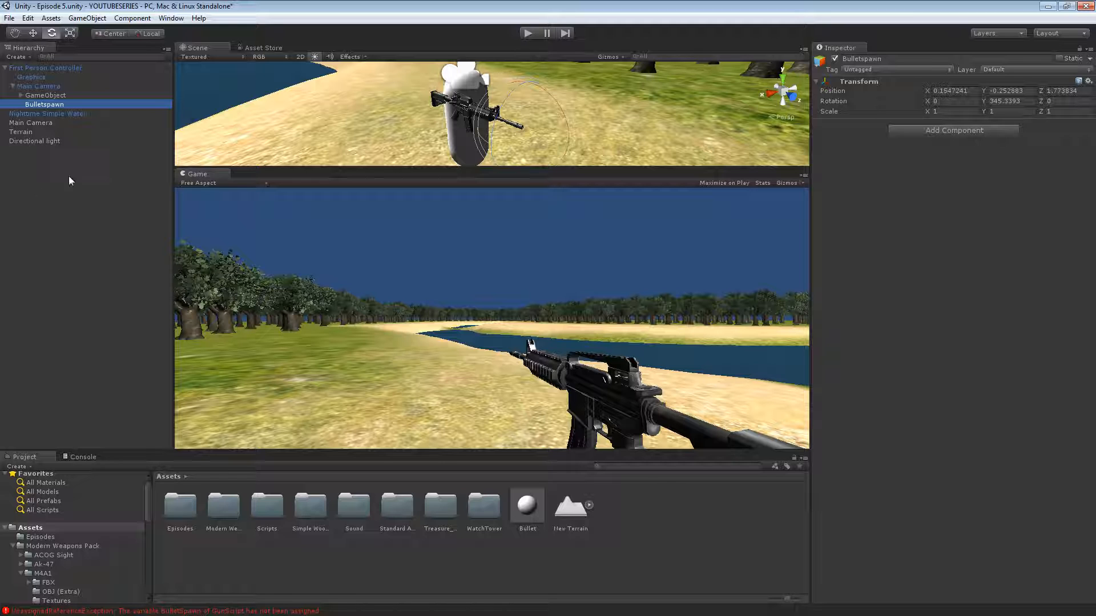
- Expand the gun GameObject's children before bringing the Ak-47 model into the scene
click(46, 95)
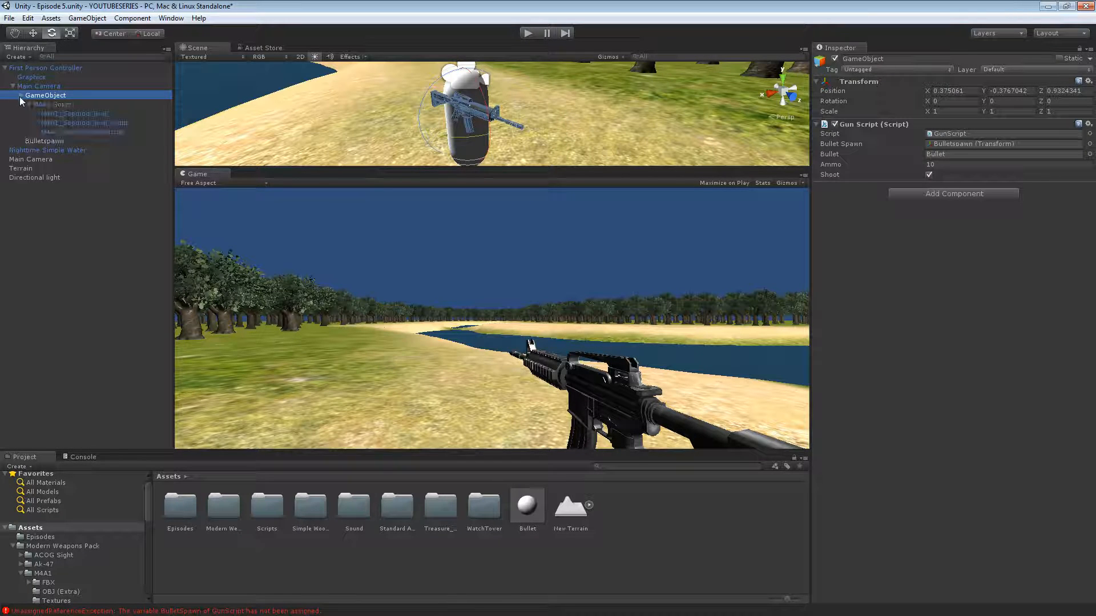
click(55, 103)
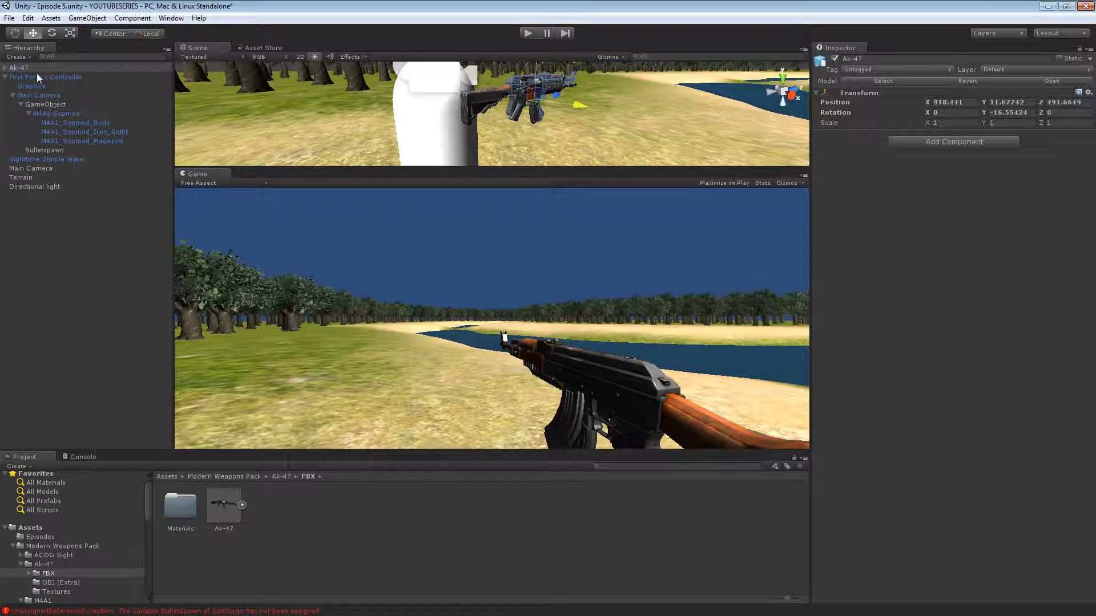
- Nest the Ak-47 under the gun GameObject and play-test firing it with the Ammo: 20 label showing
click(57, 103)
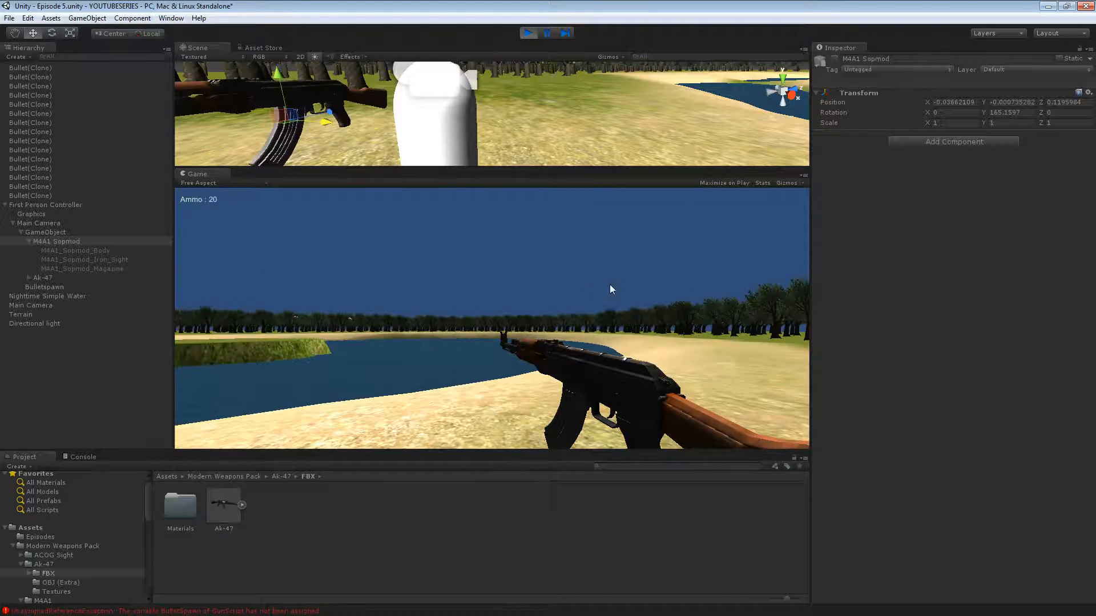
click(529, 33)
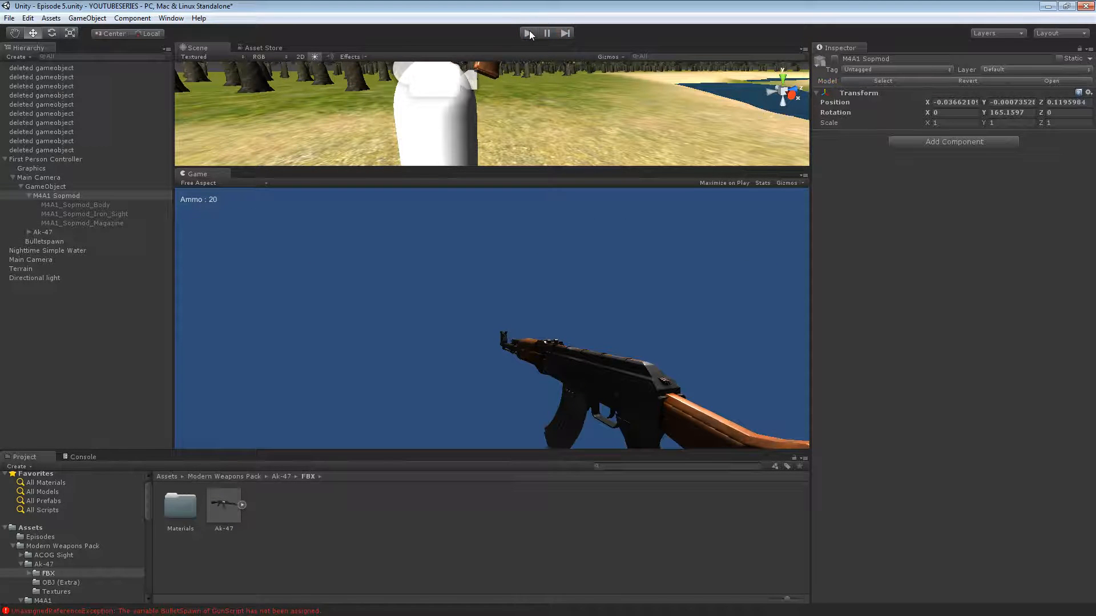